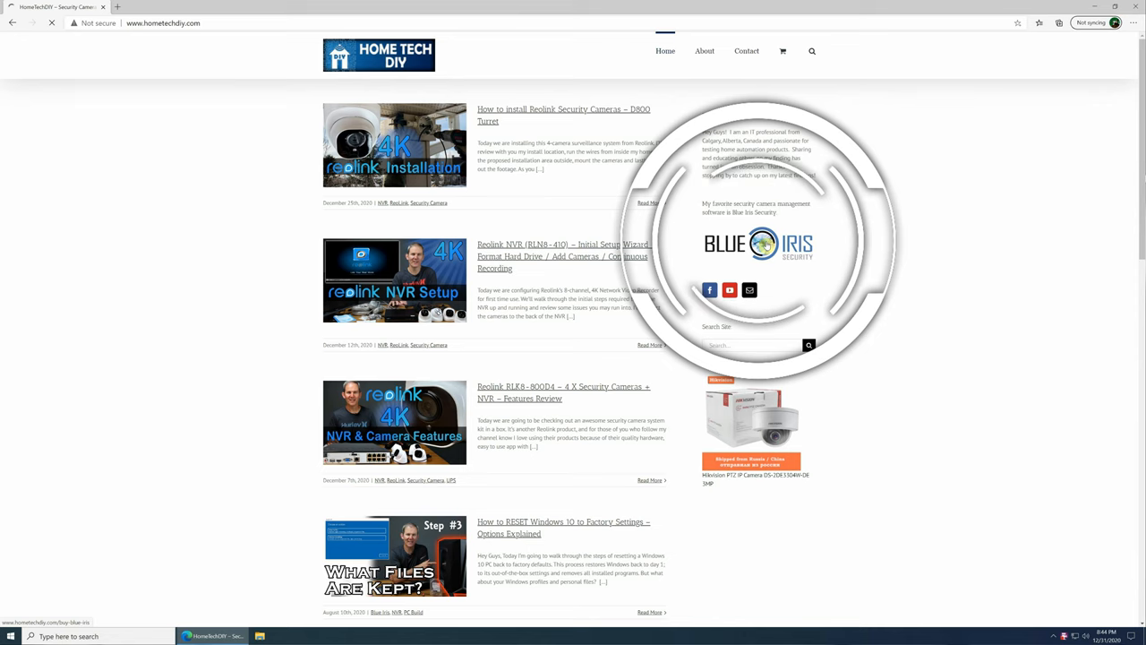
Open the Blue Iris v5 product page from the Home Tech DIY sidebar
{"action": "left_click", "coordinate": [759, 244]}
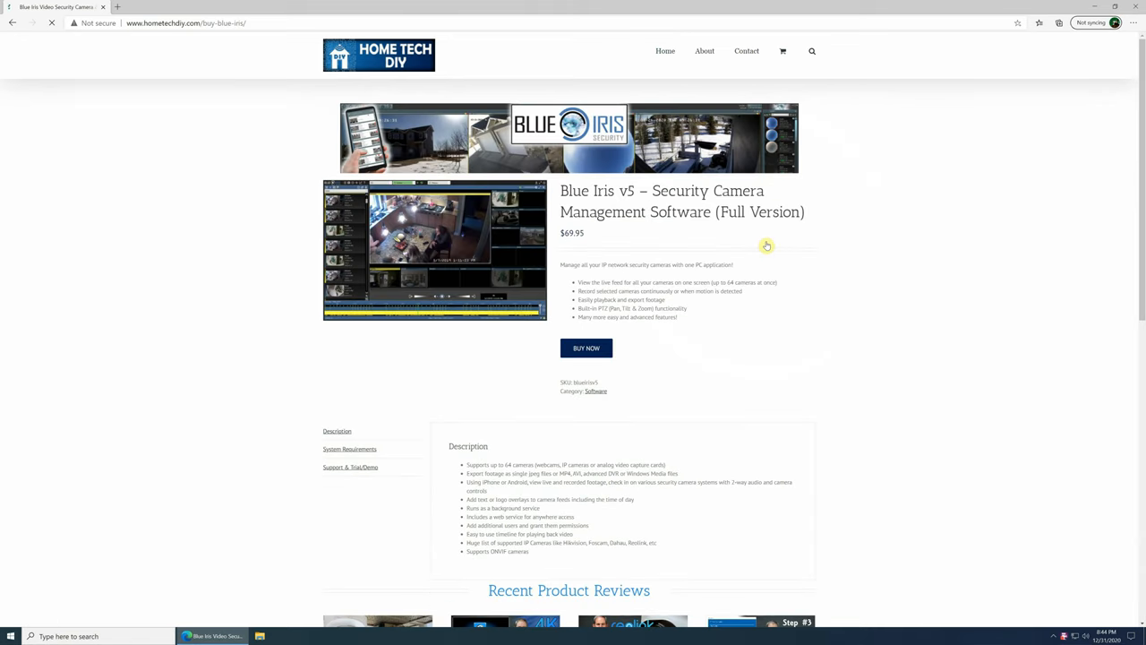
{"action": "left_click", "coordinate": [351, 465]}
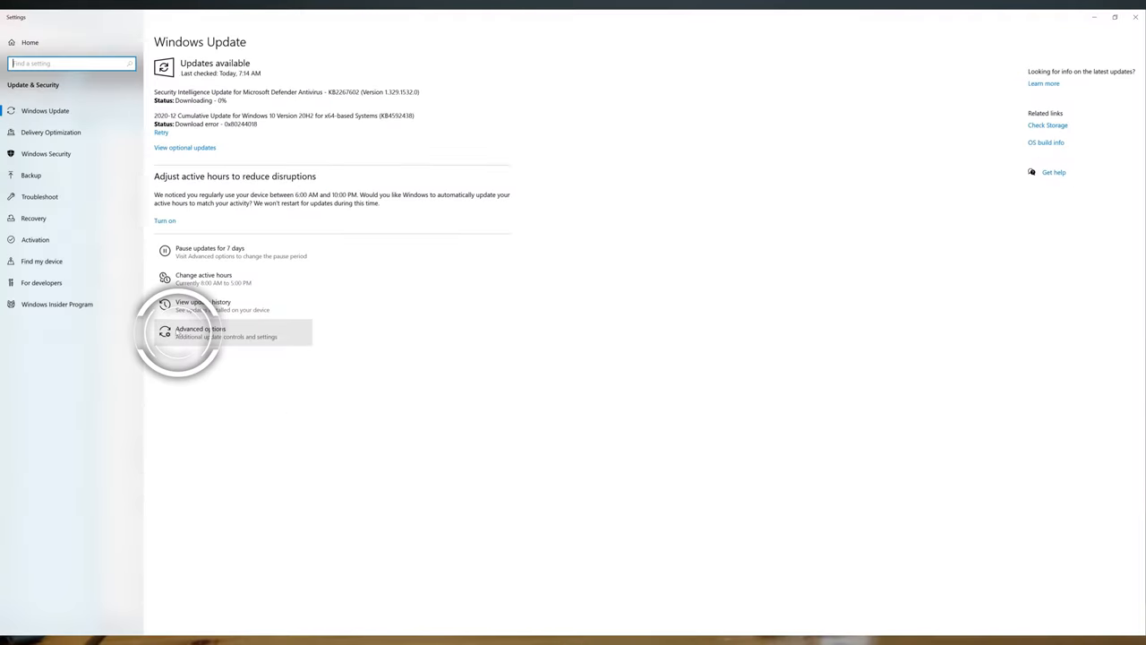
In Windows Update advanced options, pause updates until January 31, 2021
{"action": "left_click", "coordinate": [201, 331]}
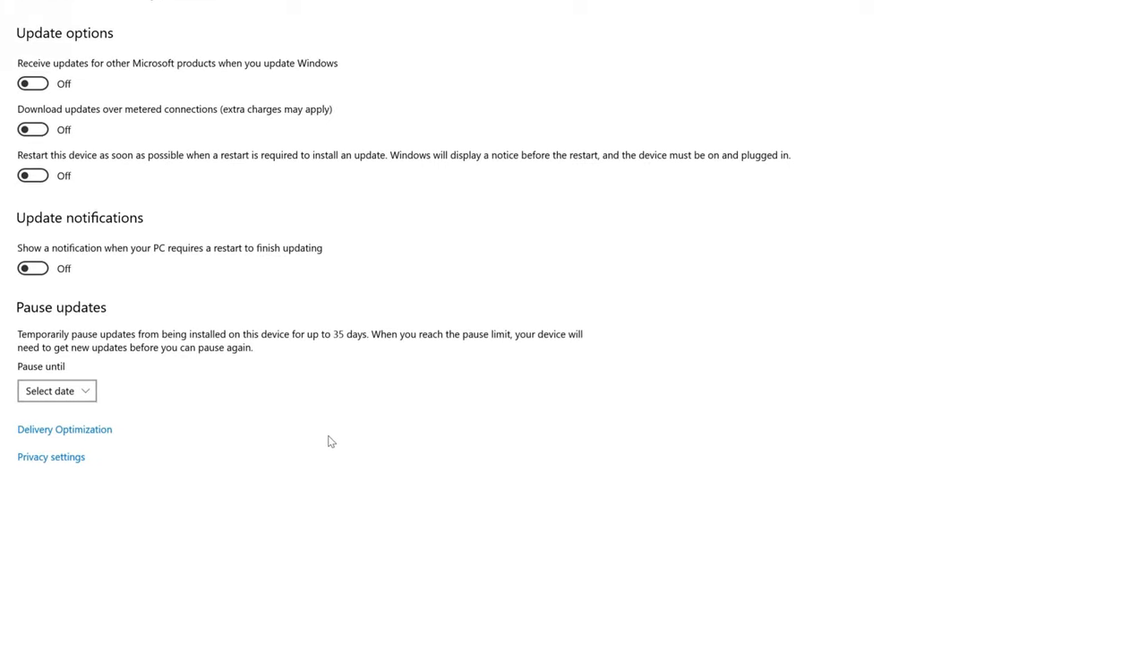
{"action": "mouse_move", "coordinate": [72, 394]}
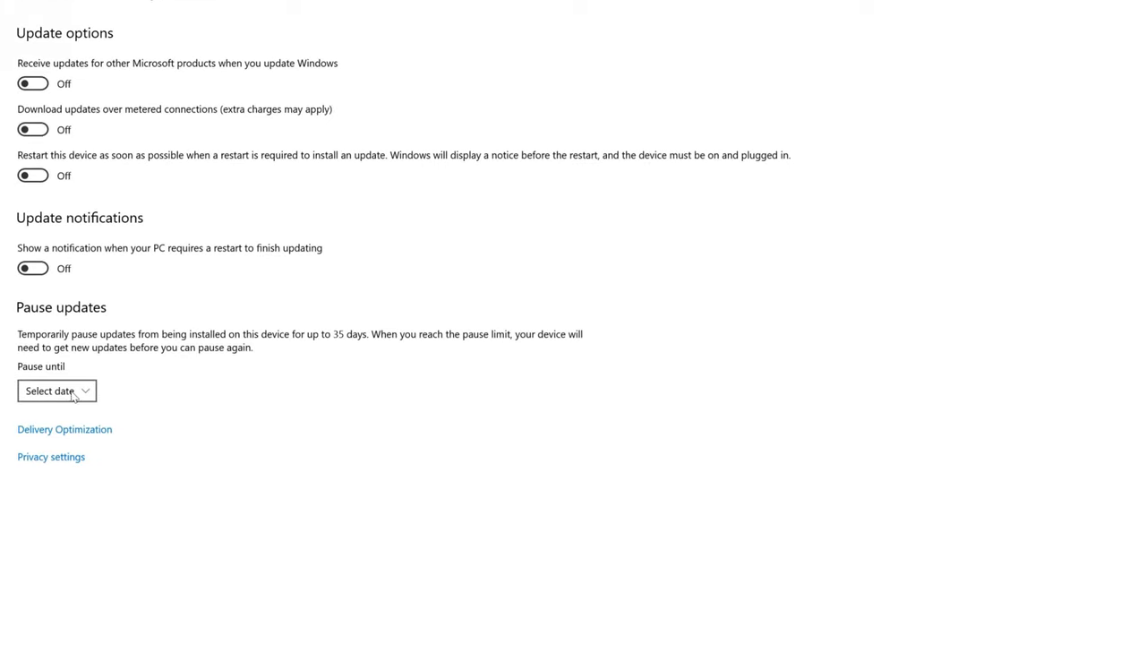
{"action": "left_click", "coordinate": [58, 391]}
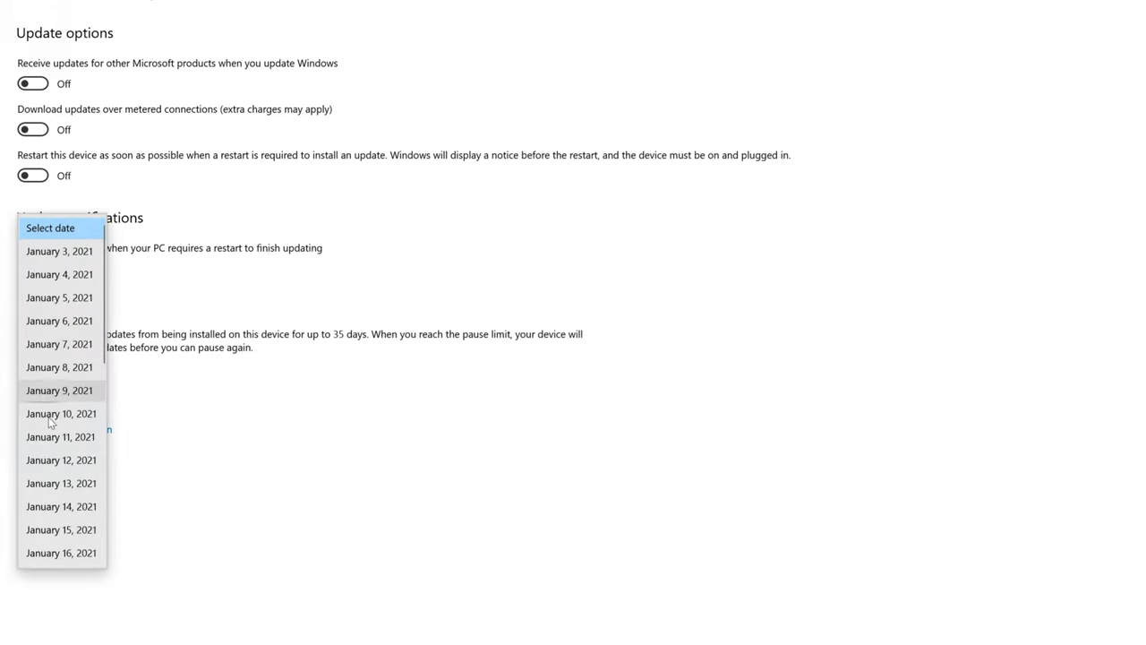
{"action": "scroll", "scroll_direction": "down", "scroll_amount": 3}
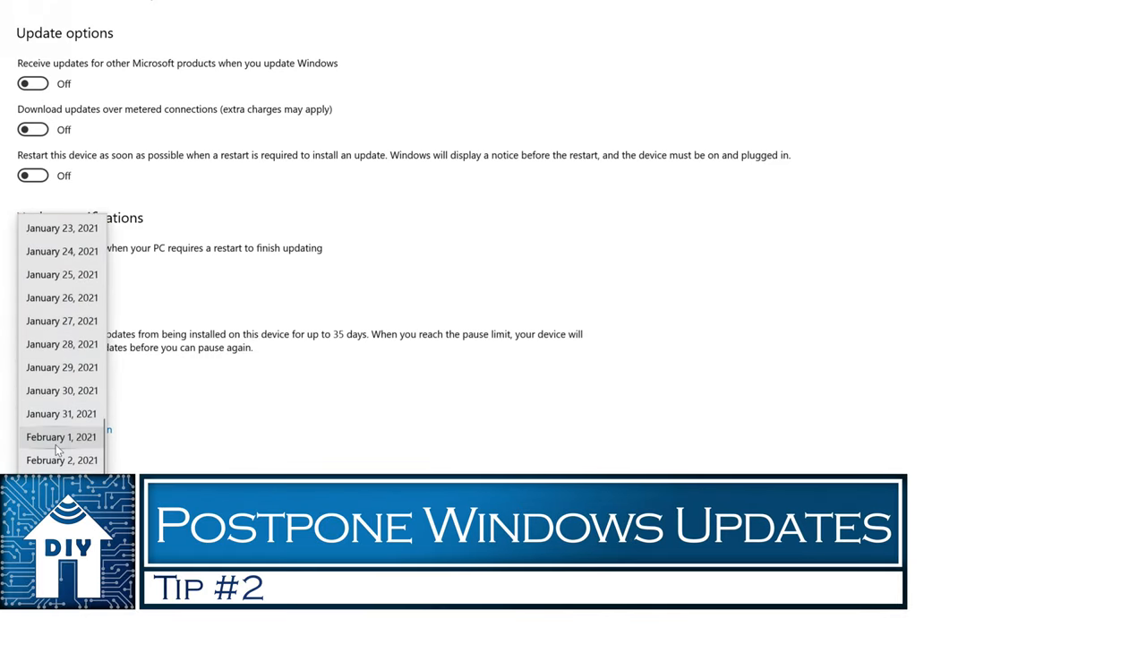
{"action": "mouse_move", "coordinate": [61, 412]}
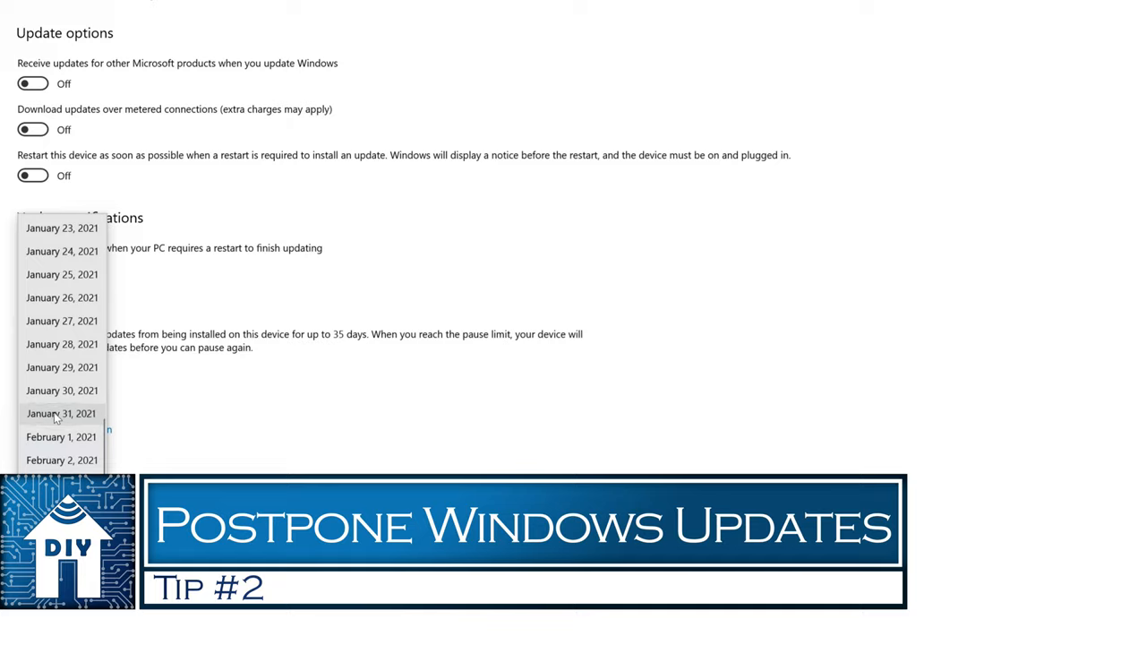
{"action": "left_click", "coordinate": [61, 411]}
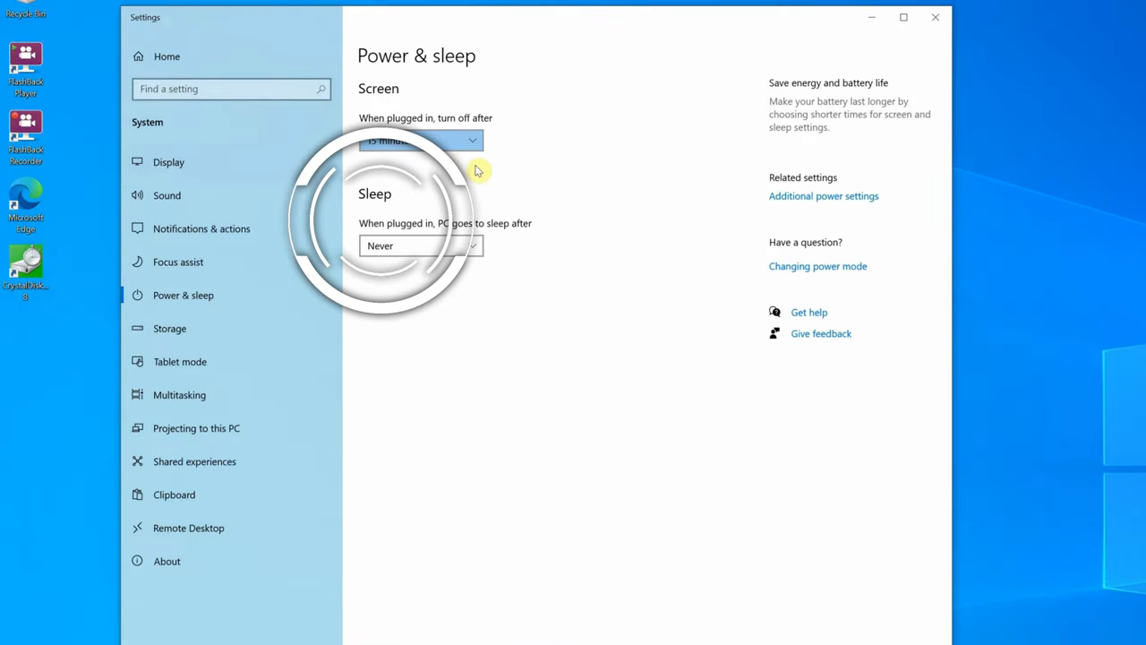
{"action": "mouse_move", "coordinate": [490, 172]}
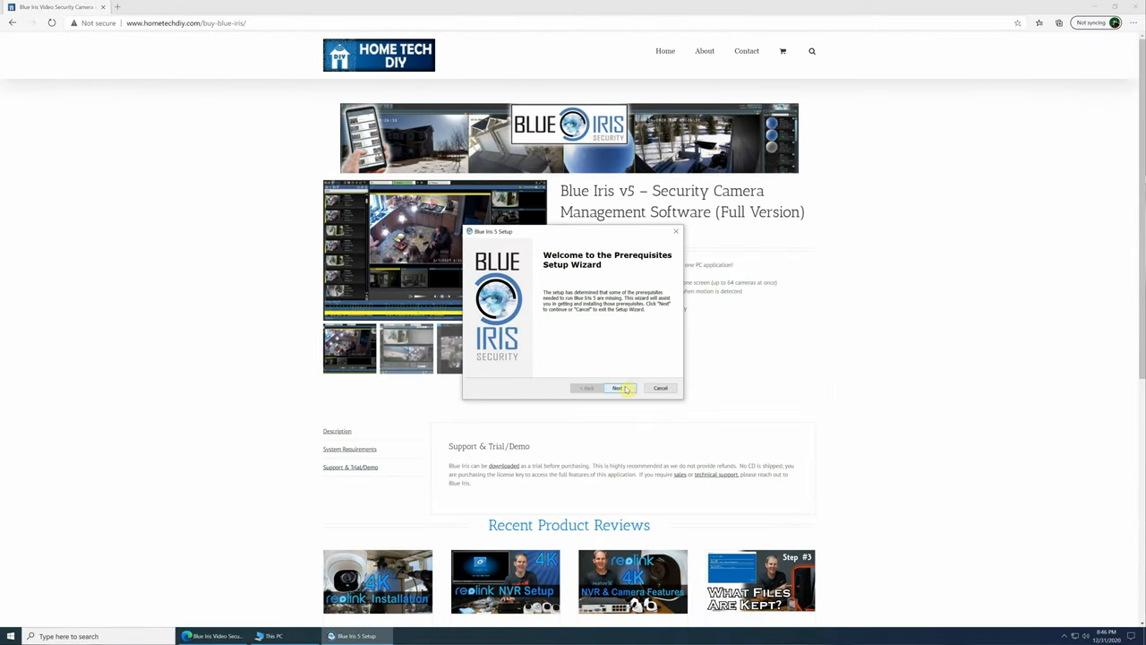
Install the Visual C++ prerequisite and Blue Iris 5, accepting the license and default folder
{"action": "left_click", "coordinate": [620, 386]}
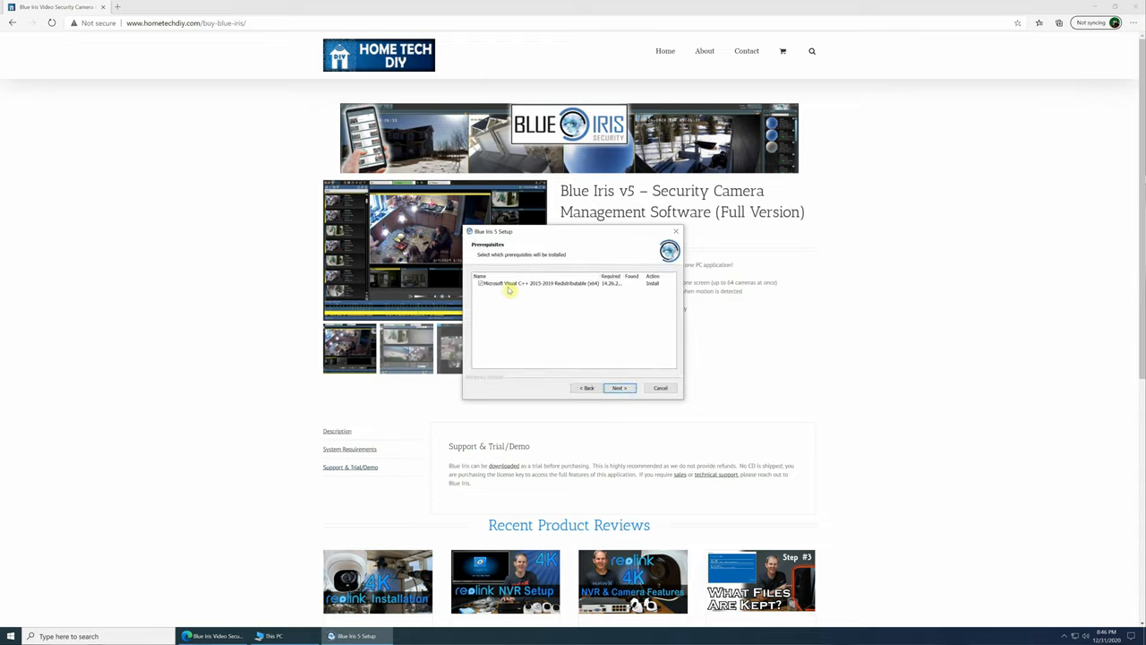
{"action": "mouse_move", "coordinate": [648, 374]}
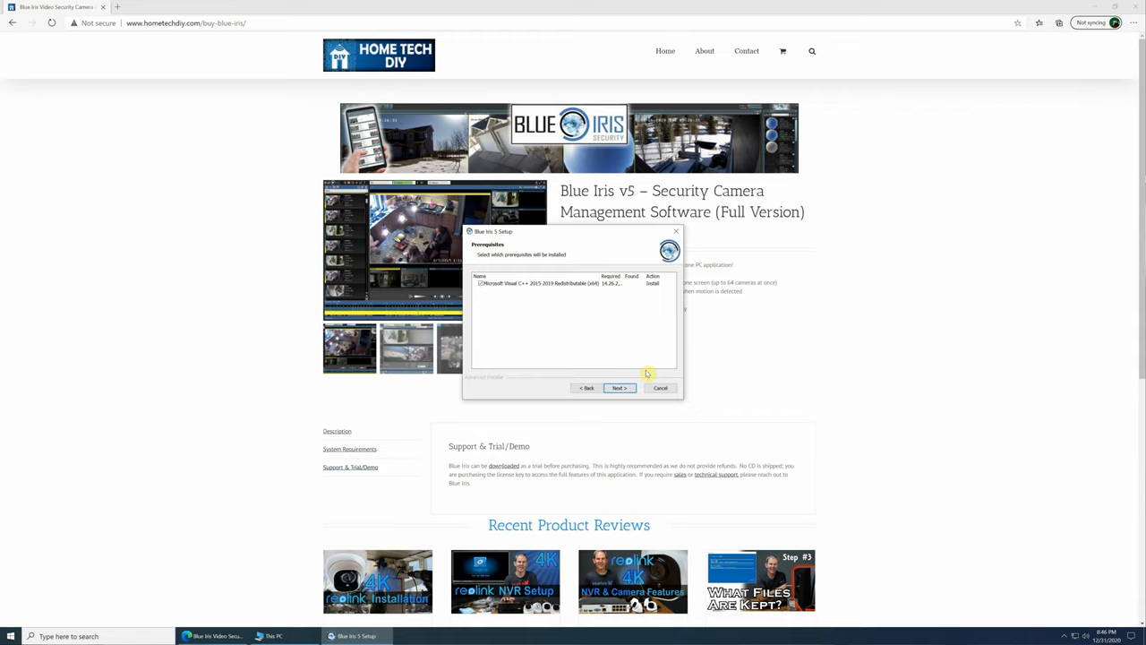
{"action": "left_click", "coordinate": [620, 387]}
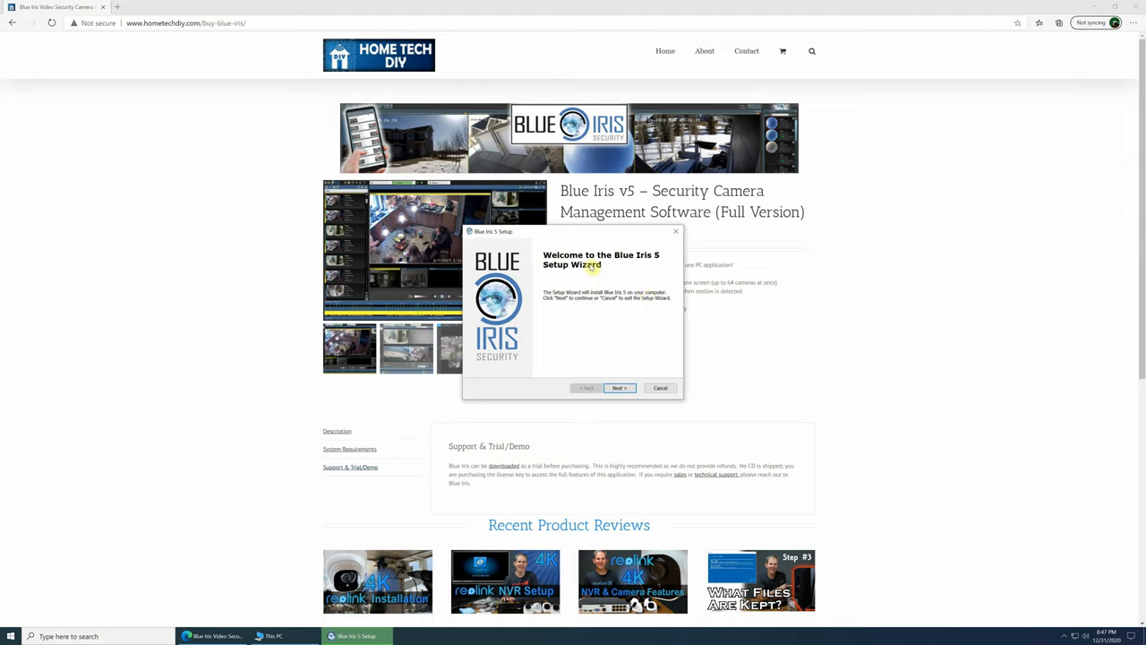
{"action": "left_click", "coordinate": [620, 387]}
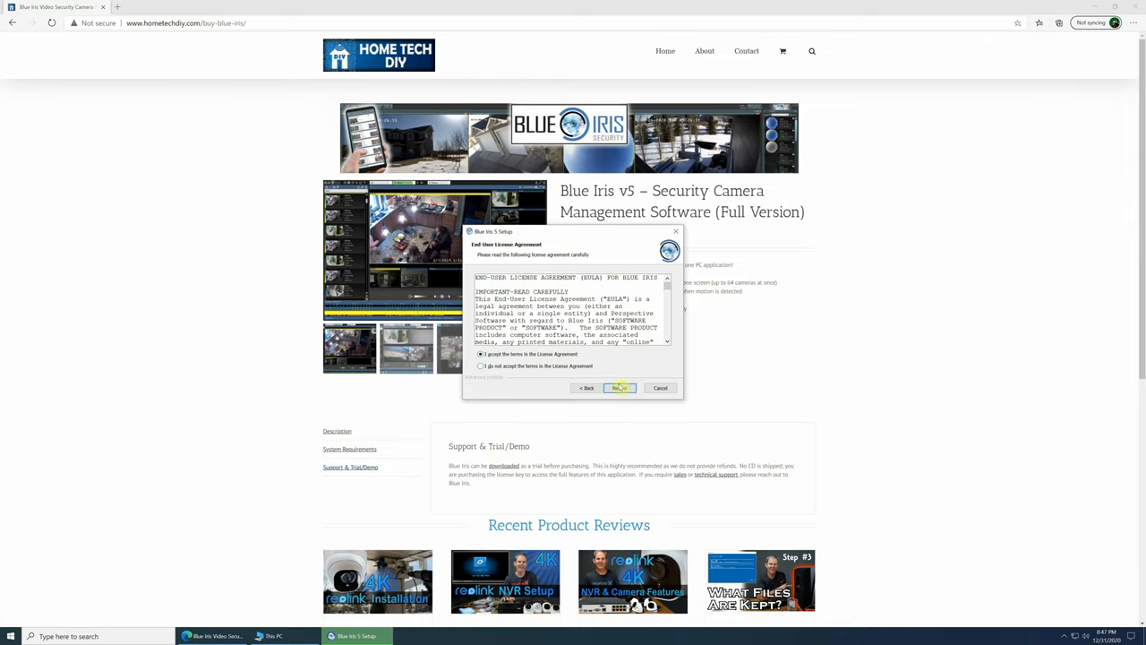
{"action": "left_click", "coordinate": [616, 387]}
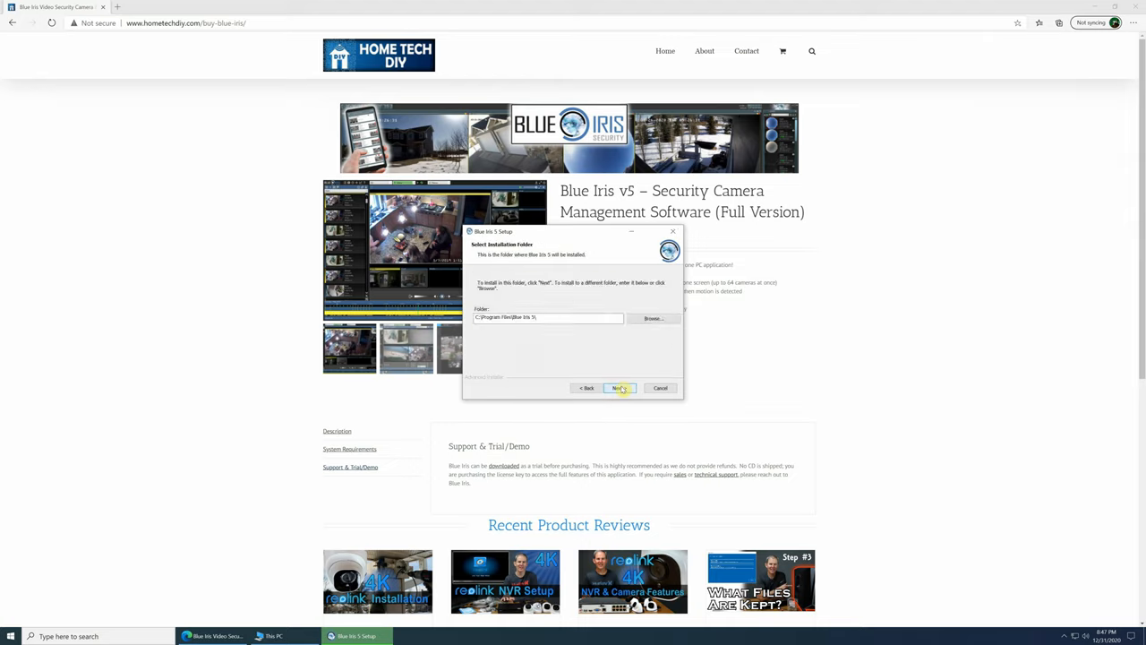
{"action": "left_click", "coordinate": [618, 387]}
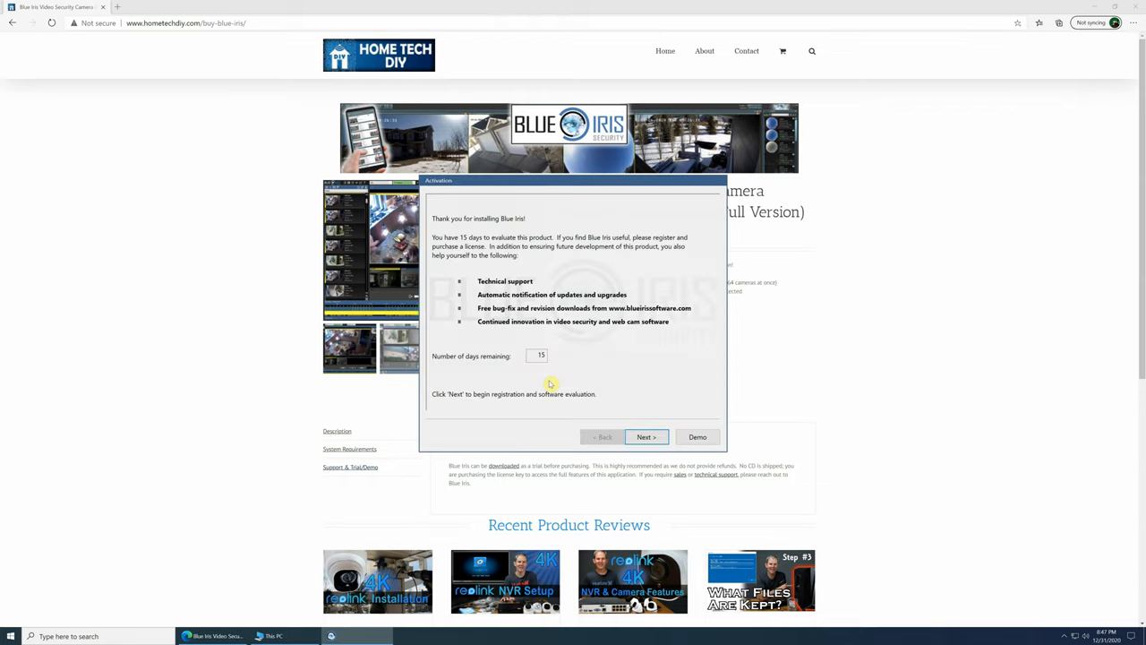
{"action": "mouse_move", "coordinate": [565, 385]}
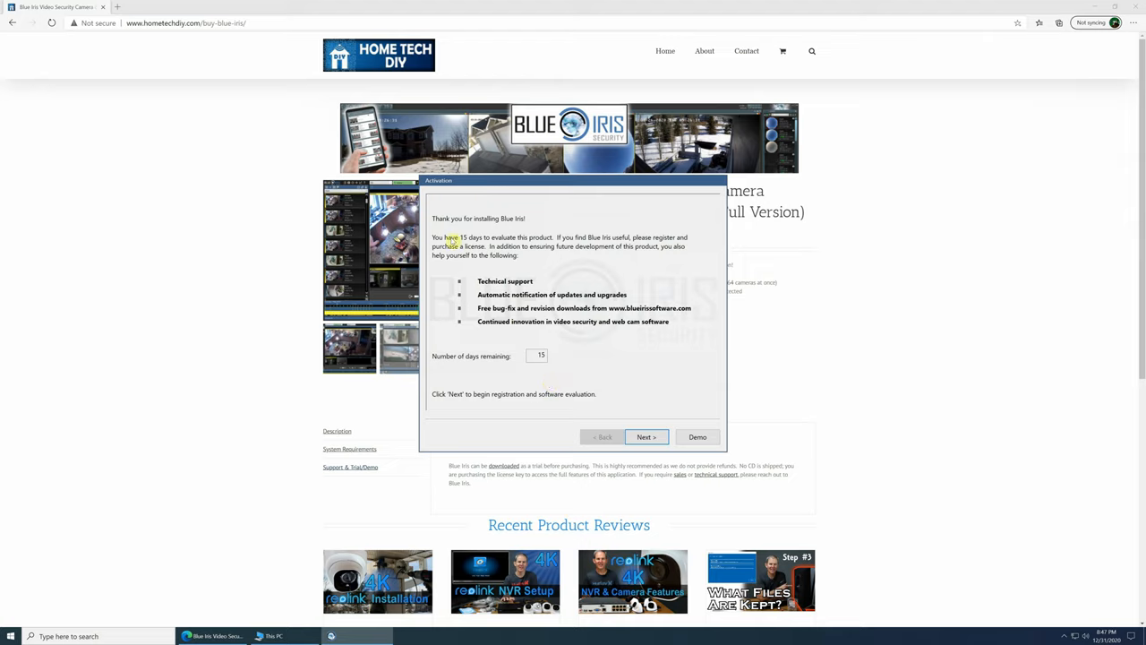
Skip registration at the trial notice and continue in demo evaluation mode
{"action": "left_click", "coordinate": [645, 437]}
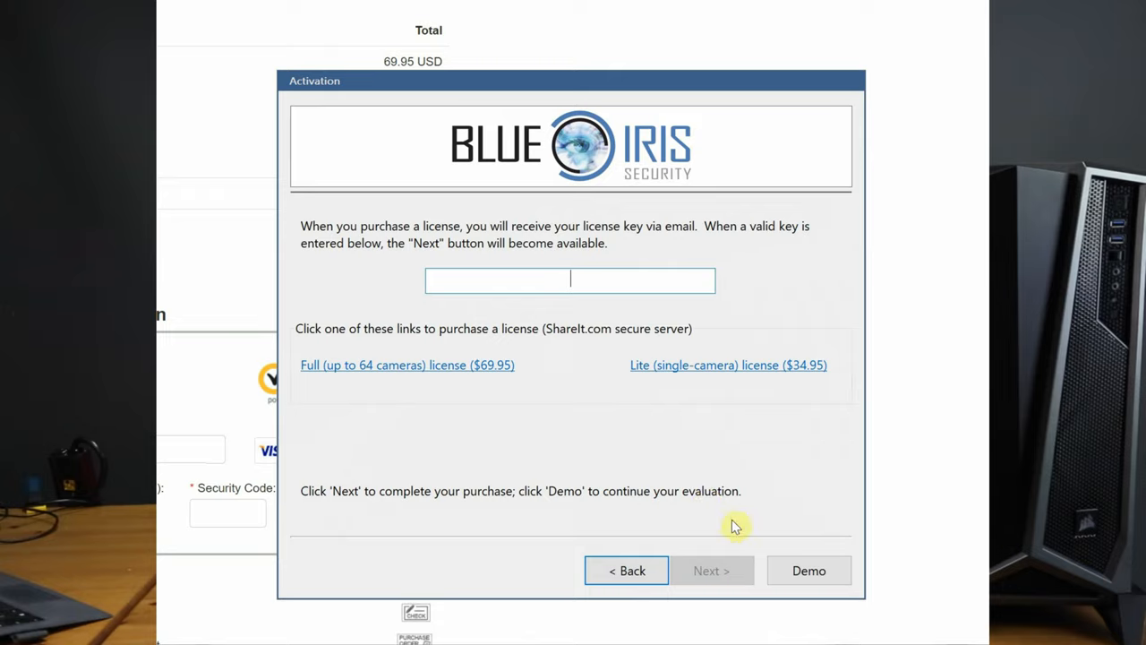
{"action": "left_click", "coordinate": [807, 570]}
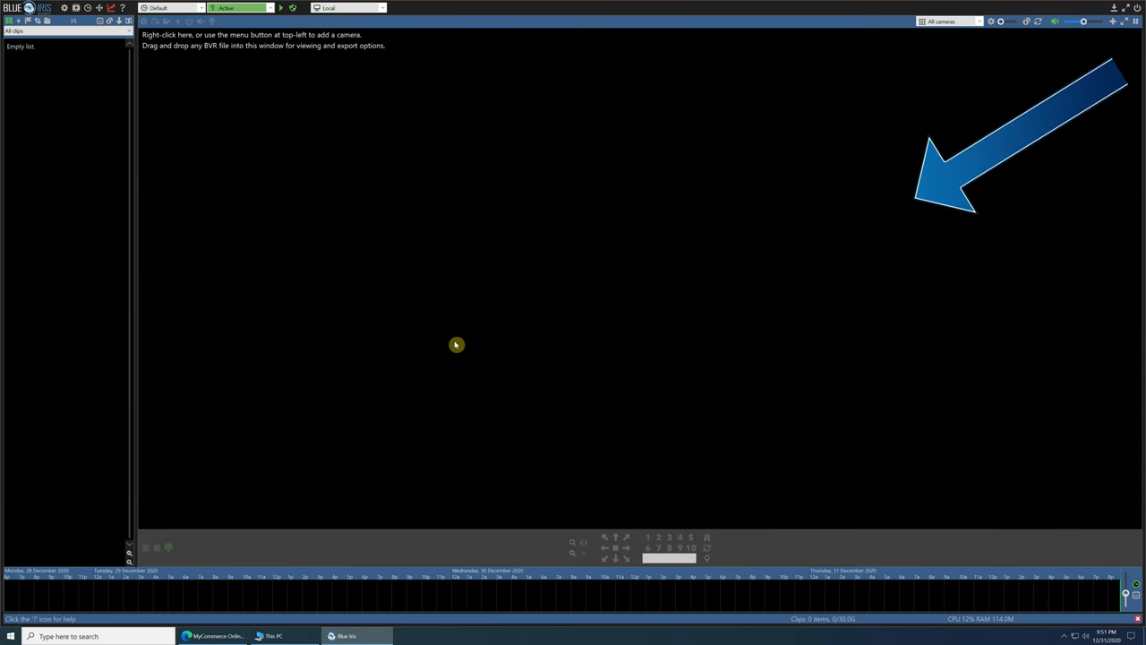
{"action": "mouse_move", "coordinate": [405, 311]}
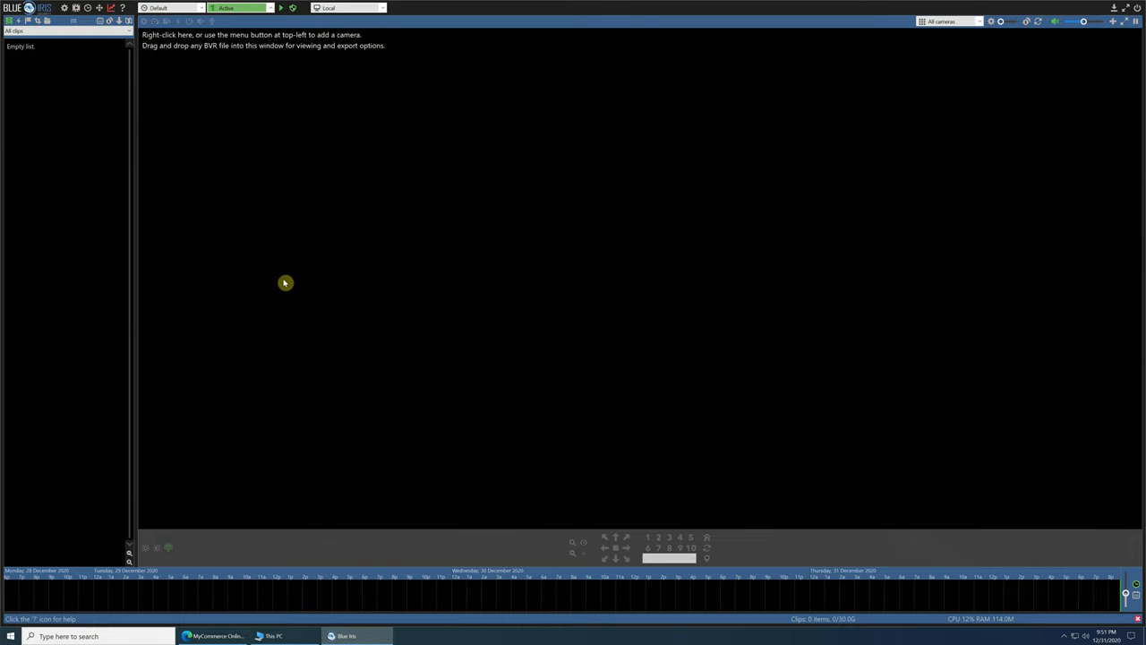
{"action": "mouse_move", "coordinate": [404, 312]}
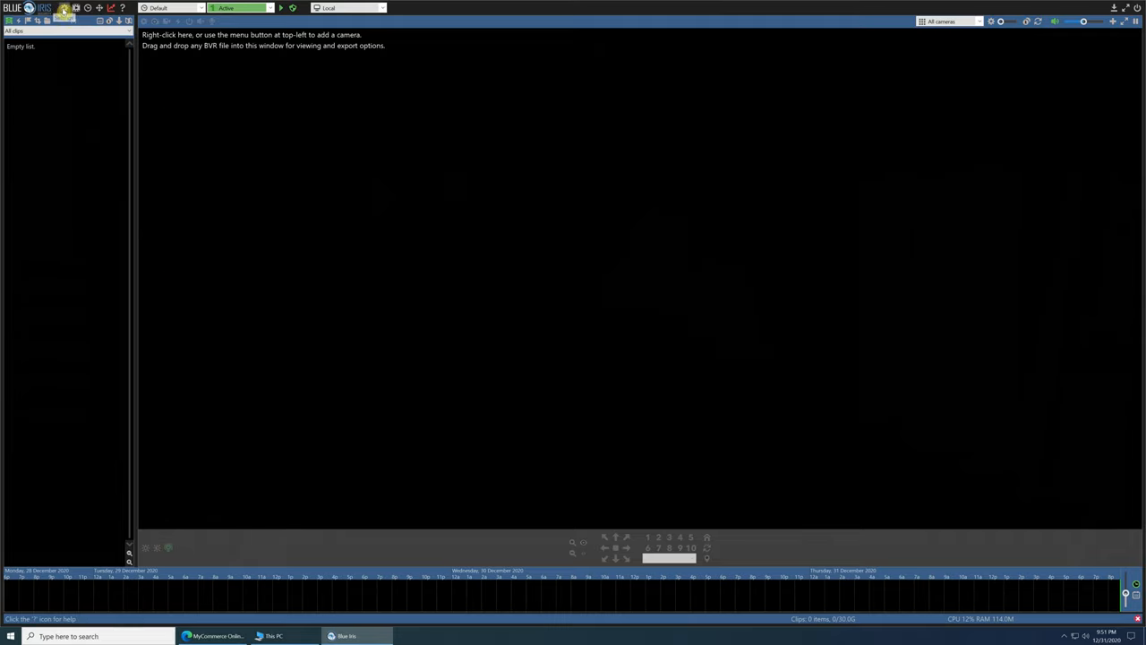
In Blue Iris settings, set the system name to HTDIY
{"action": "left_click", "coordinate": [65, 13]}
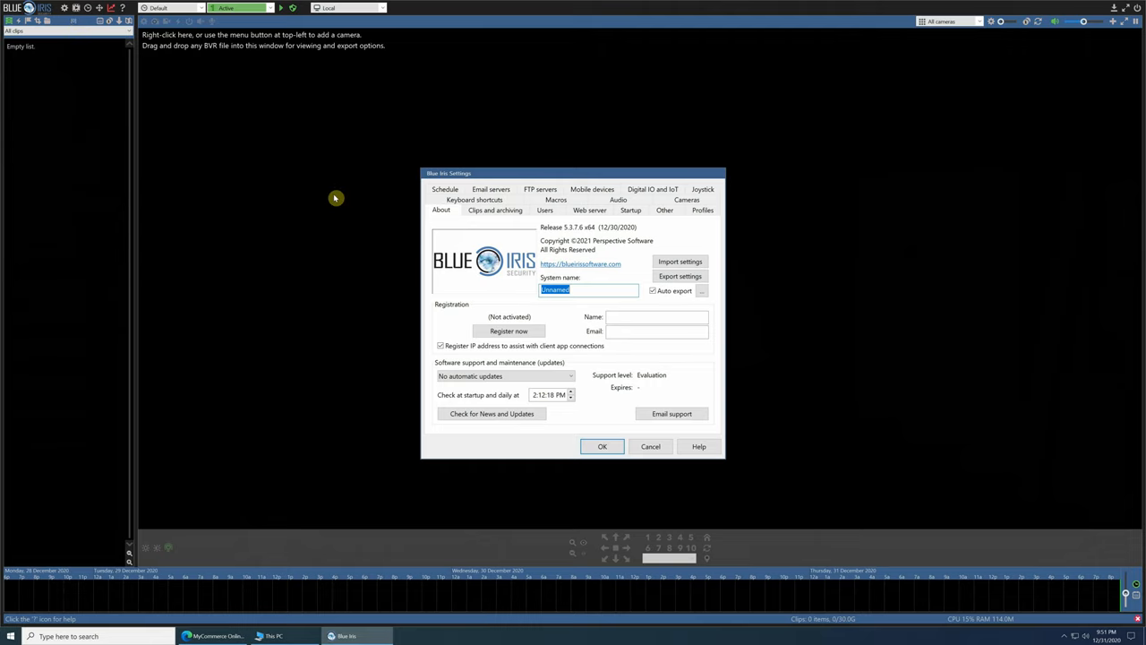
{"action": "type", "text": "H"}
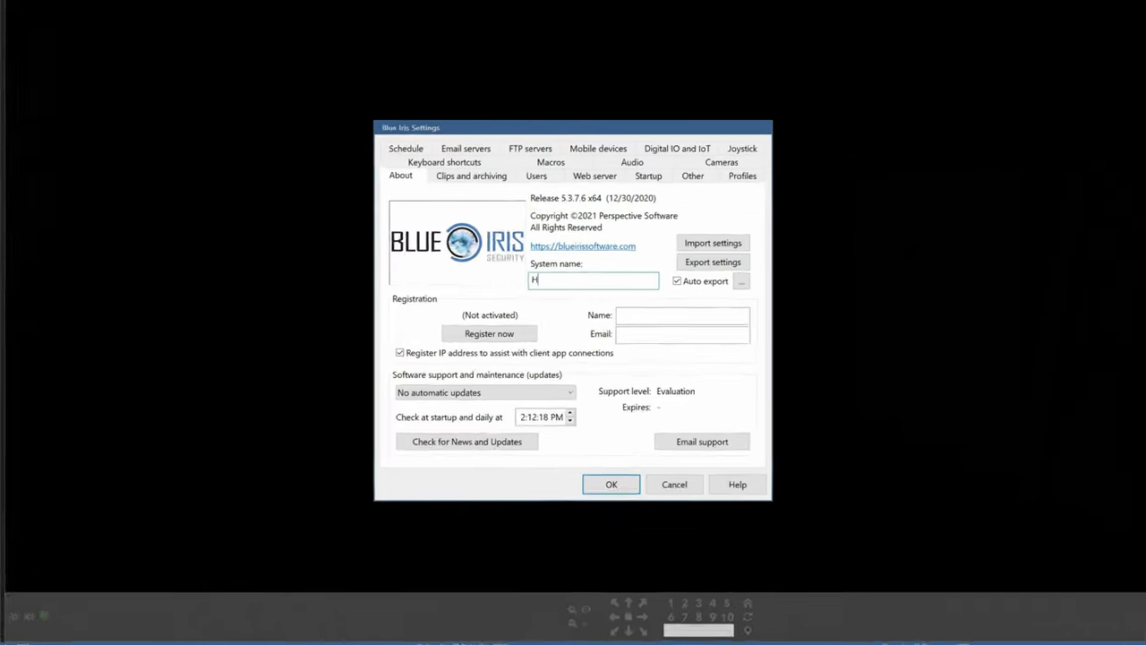
{"action": "type", "text": "TDIY"}
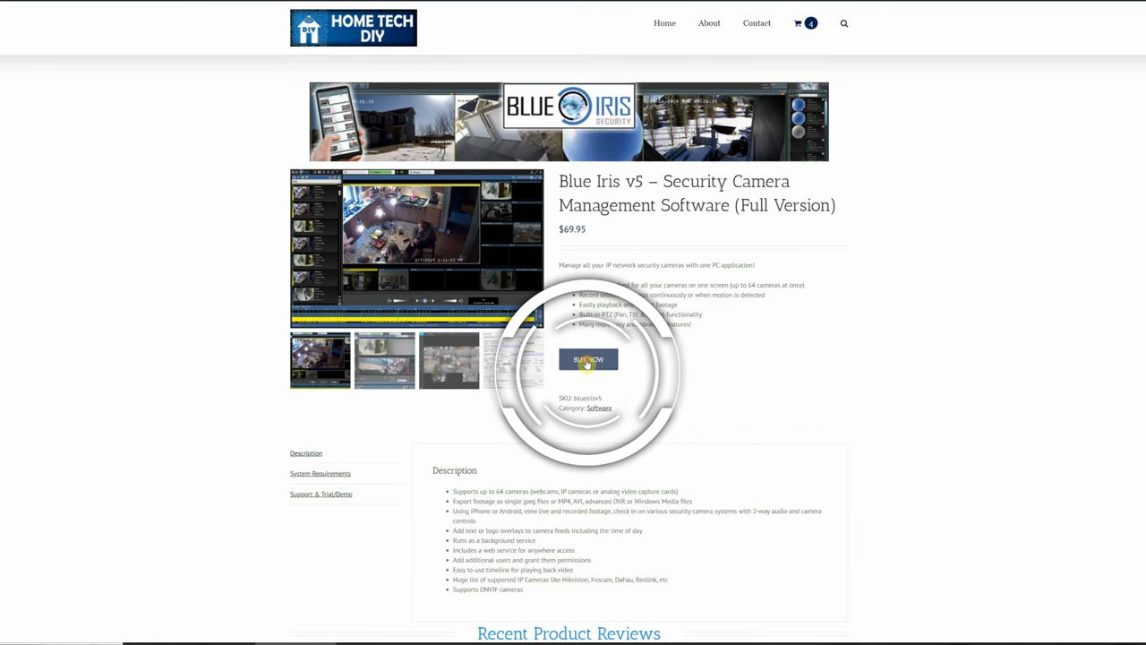
Add the Blue Iris full license ($69.95) to the cart and go to checkout
{"action": "left_click", "coordinate": [588, 358]}
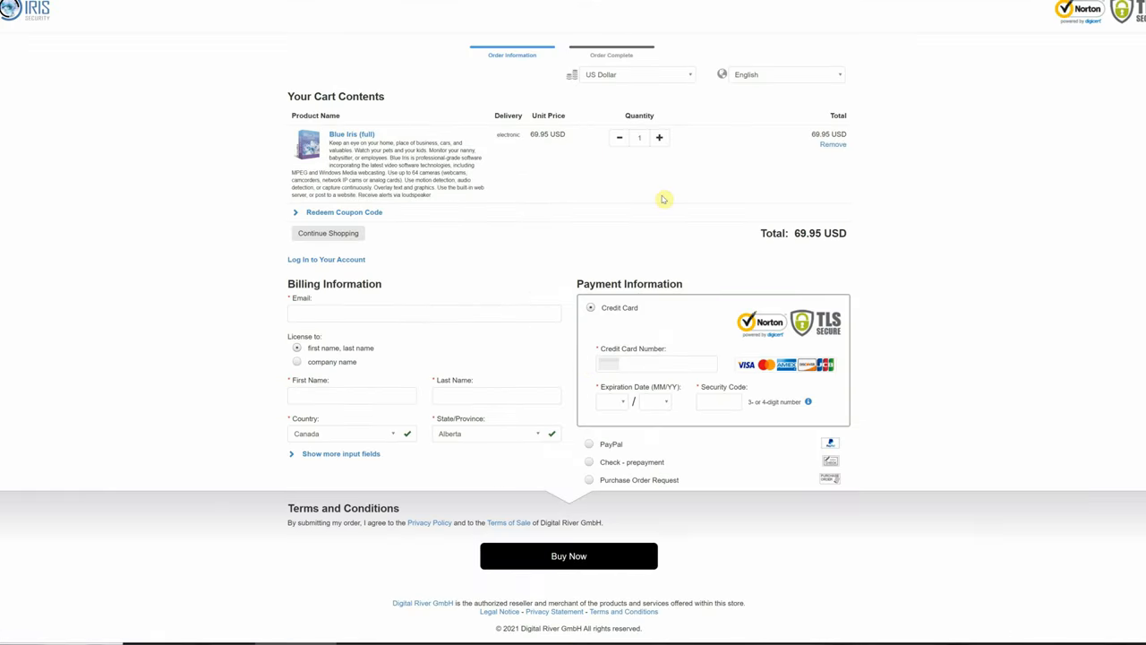
{"action": "mouse_move", "coordinate": [672, 196]}
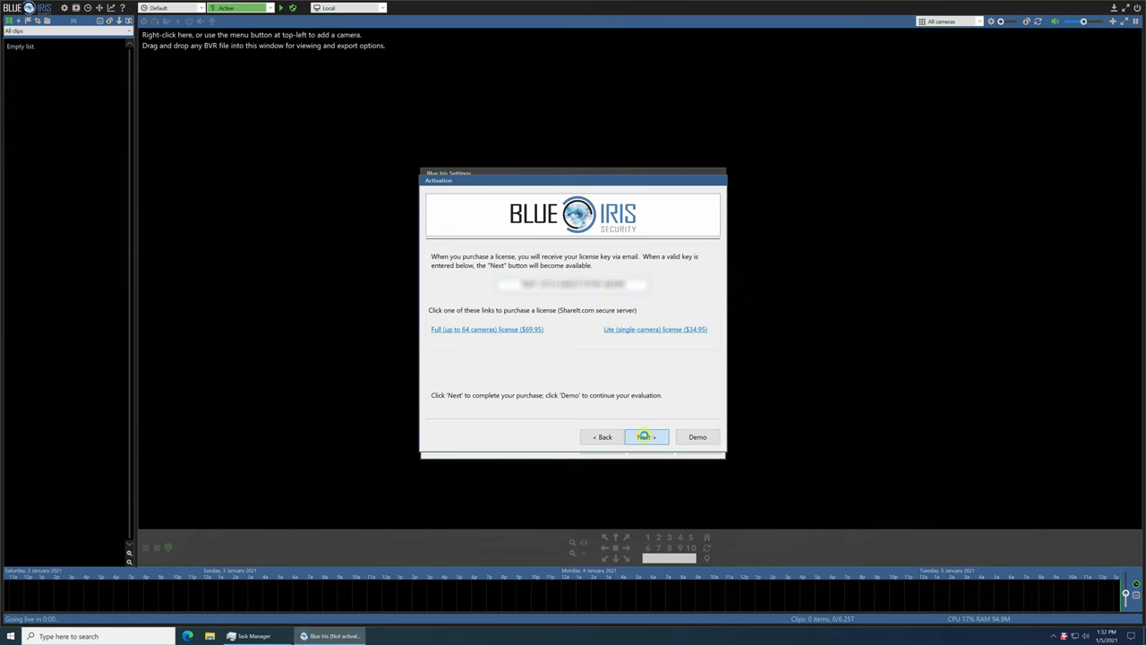
Submit the license key and finish activation
{"action": "left_click", "coordinate": [644, 437]}
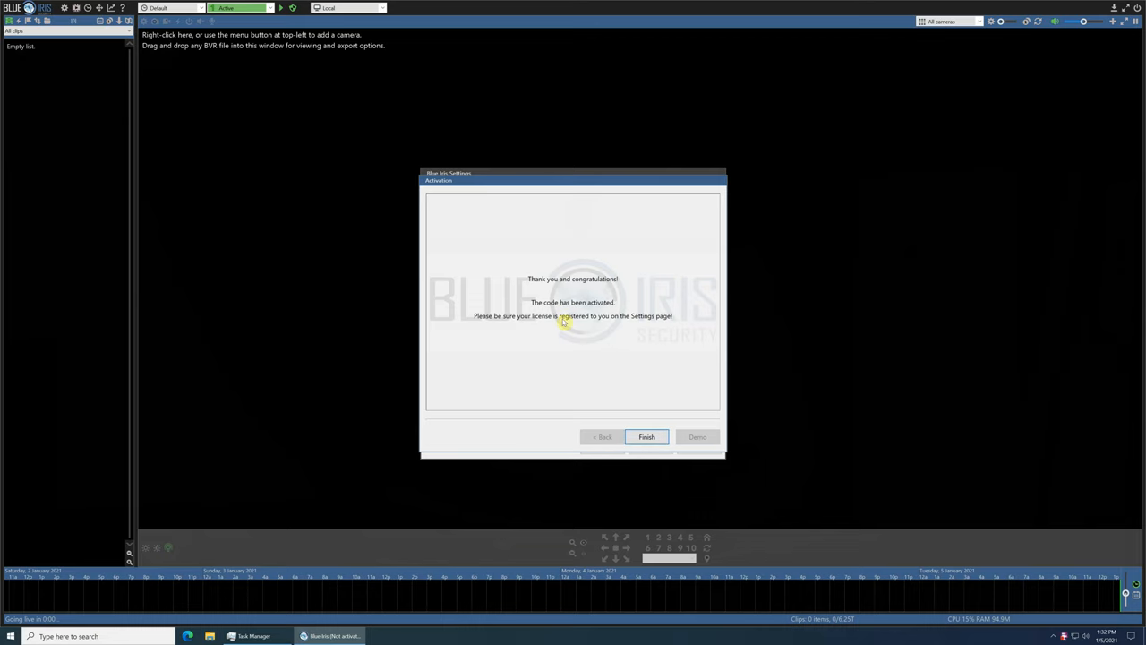
{"action": "left_click", "coordinate": [645, 437]}
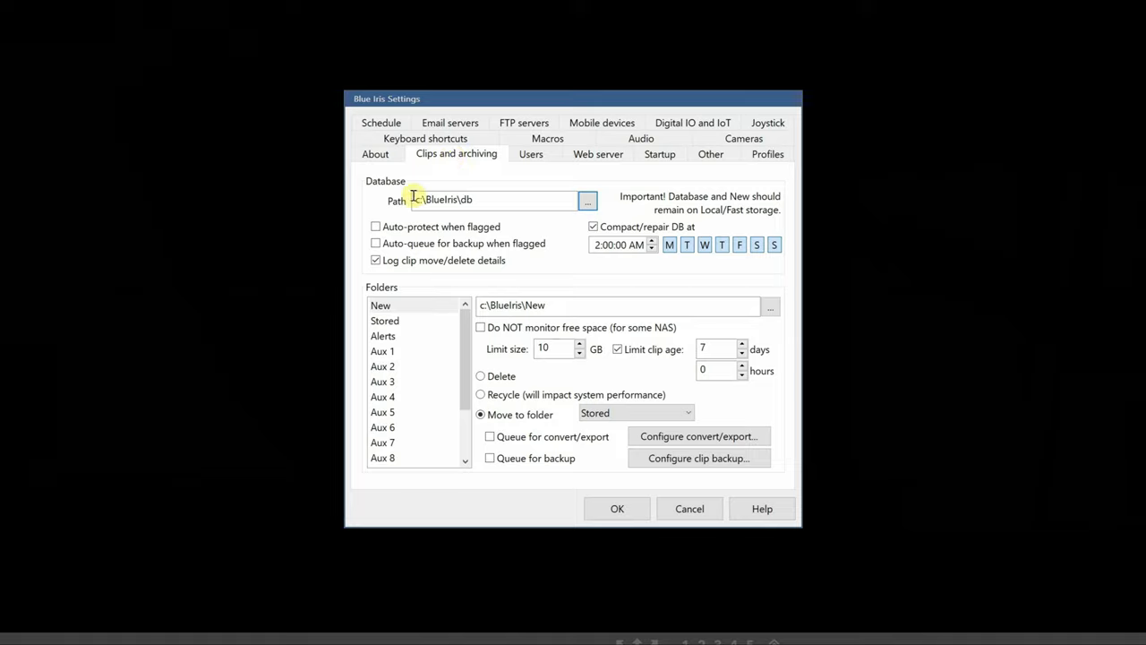
Move the database path to a new D:\db folder
{"action": "left_click", "coordinate": [475, 200]}
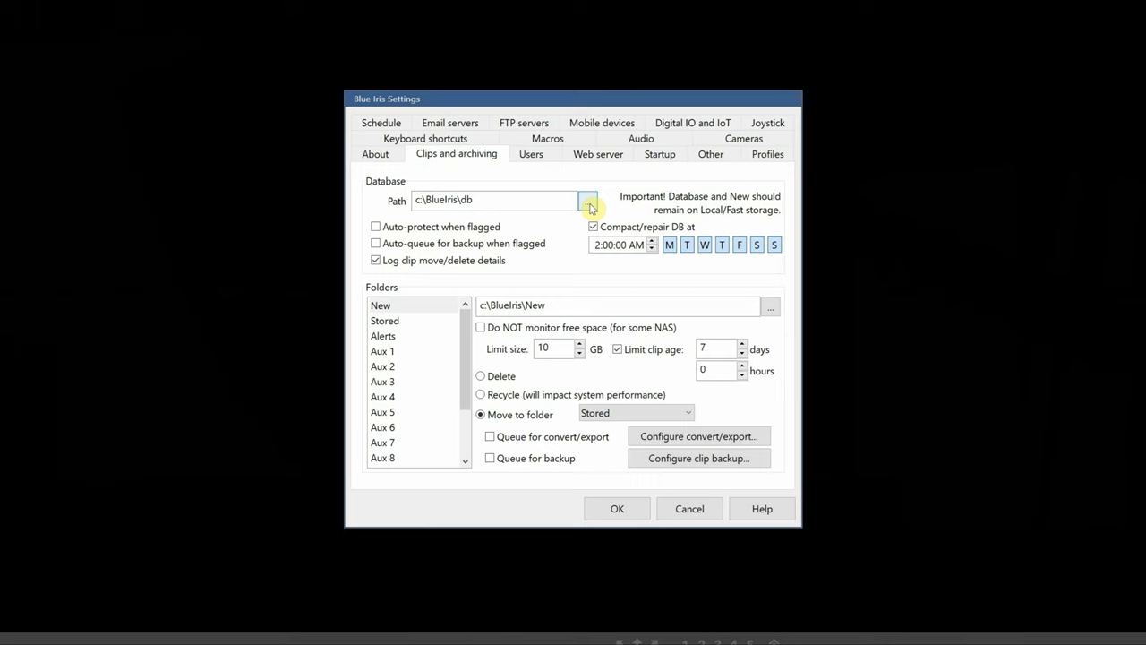
{"action": "left_click", "coordinate": [587, 201]}
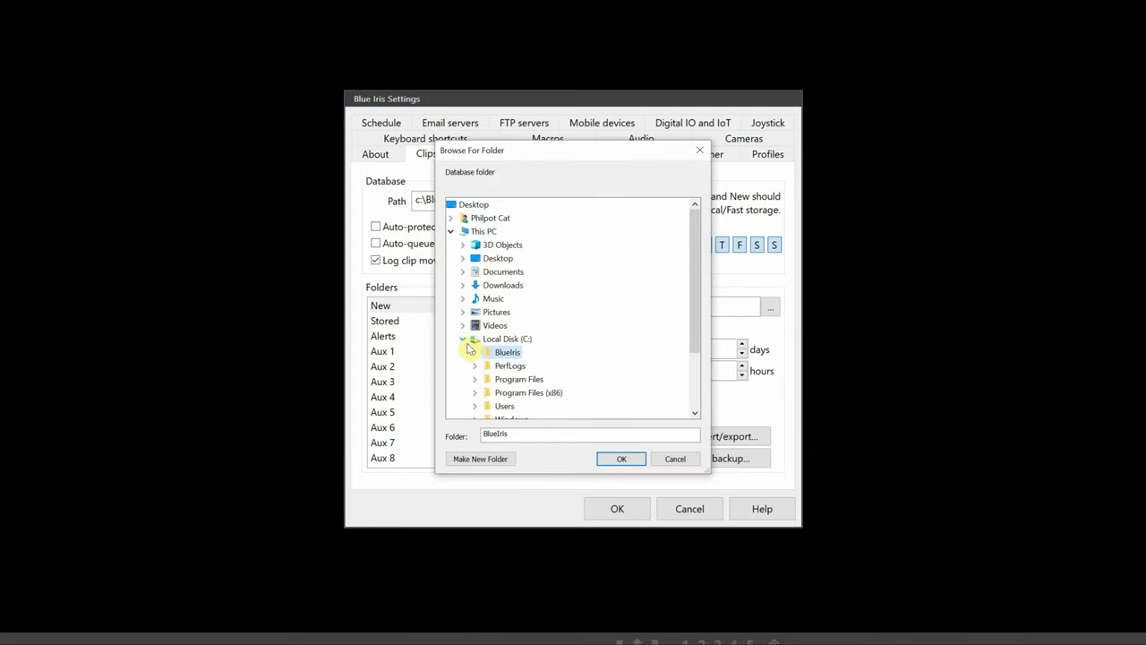
{"action": "left_click", "coordinate": [480, 459]}
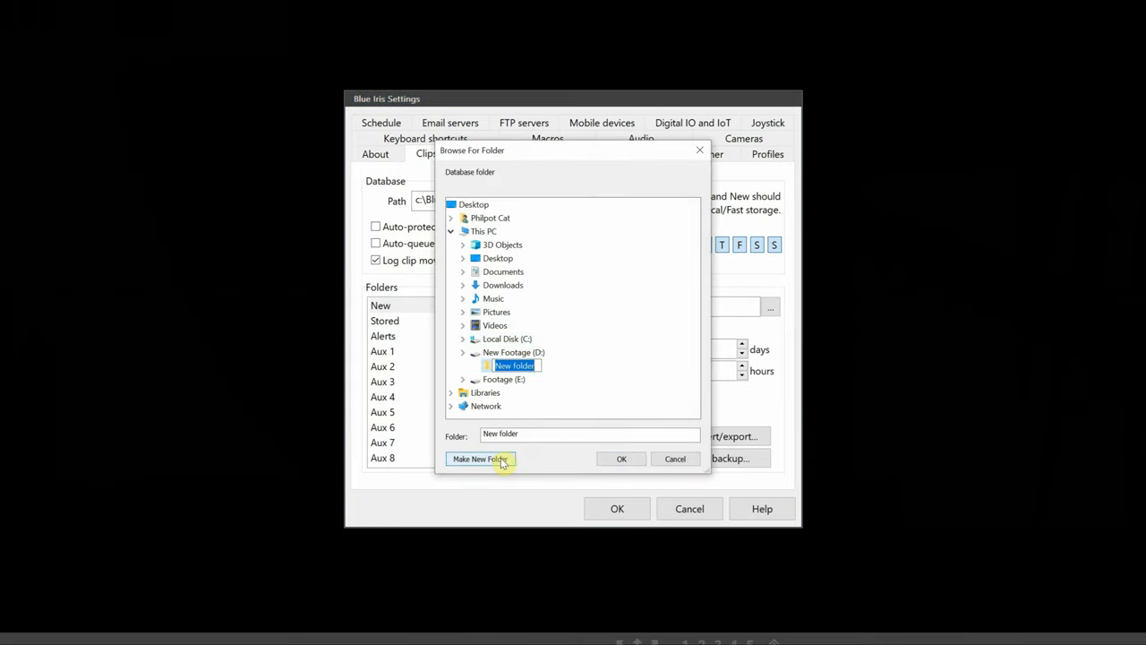
{"action": "type", "text": "db"}
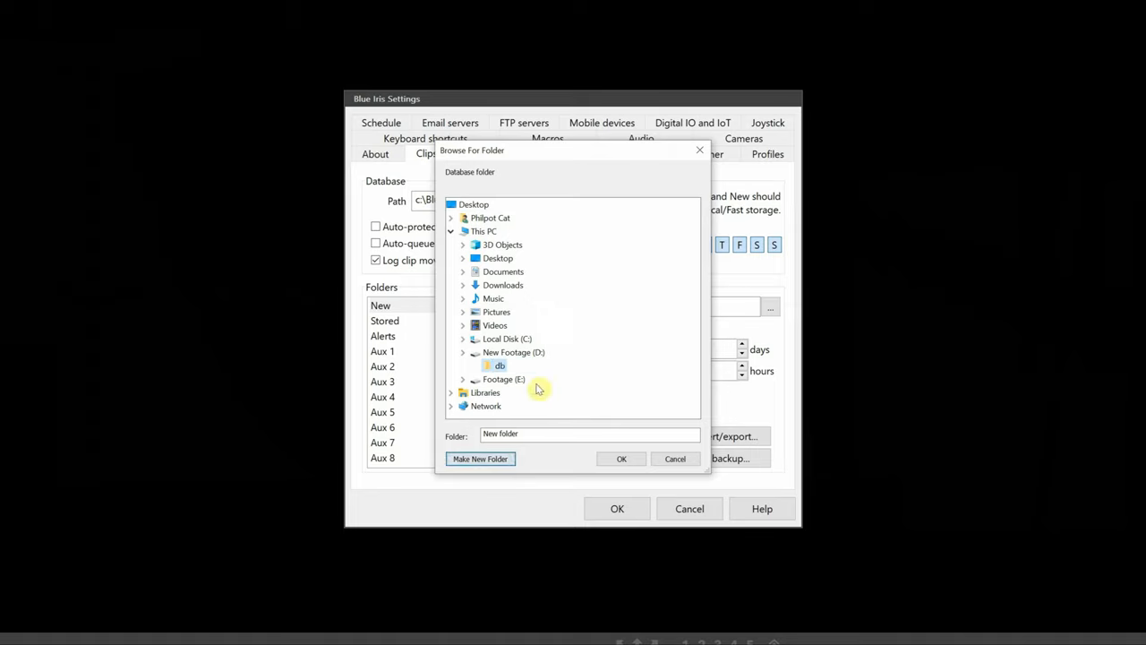
{"action": "left_click", "coordinate": [622, 458]}
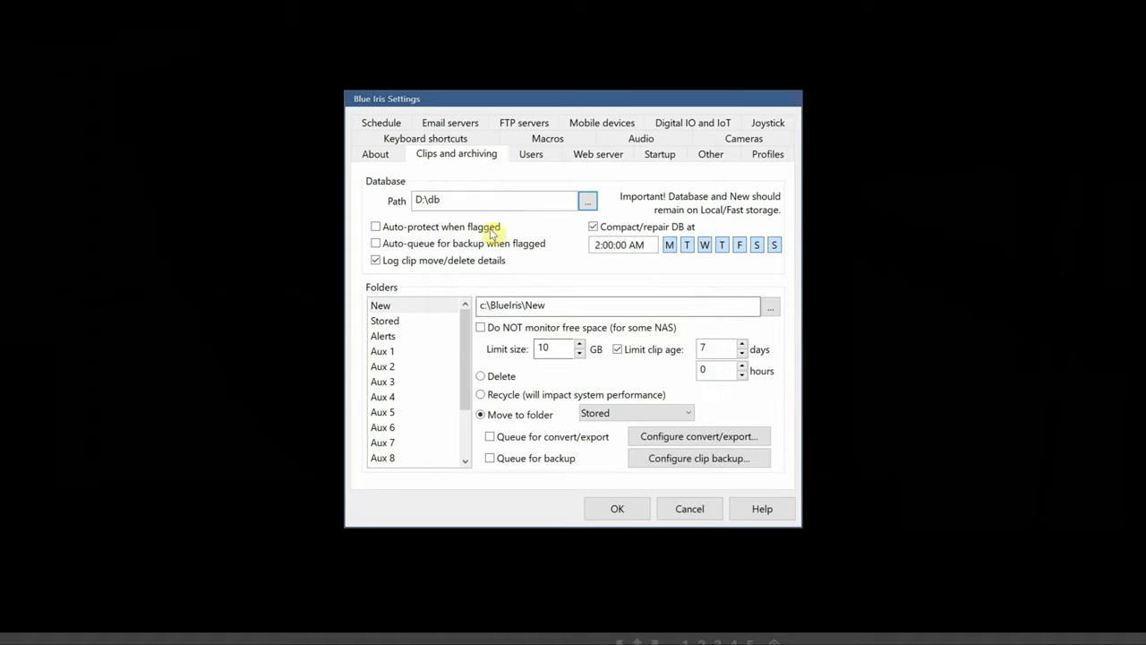
Point the New clips folder to D:\New, moving aged clips to Stored instead of deleting
{"action": "left_click", "coordinate": [383, 337]}
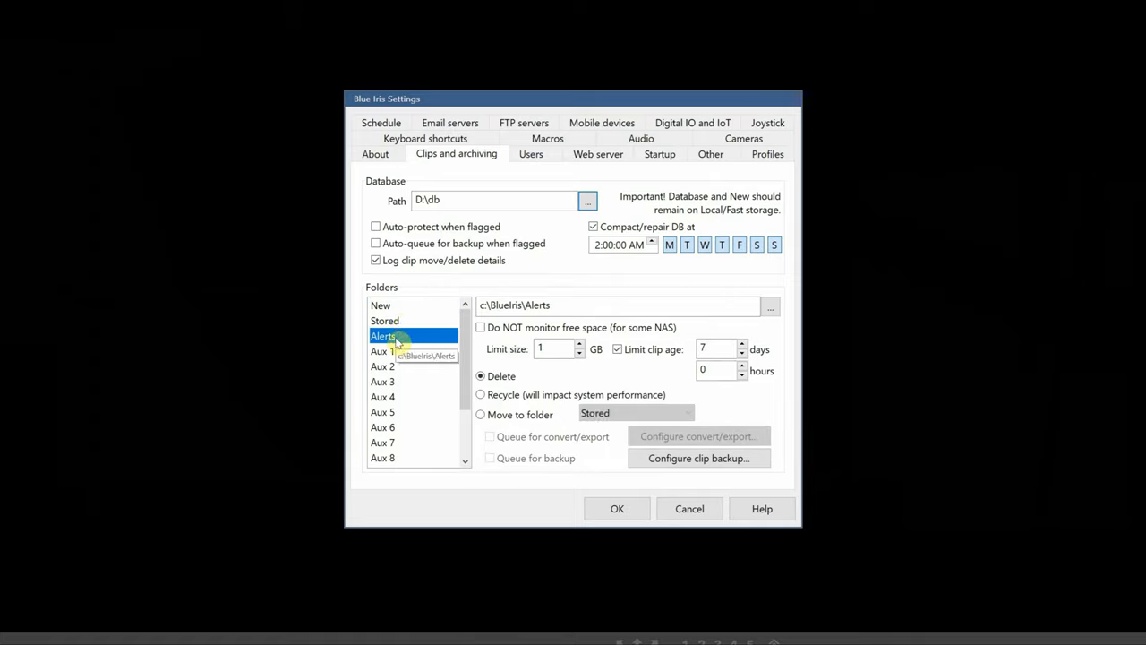
{"action": "left_click", "coordinate": [380, 305]}
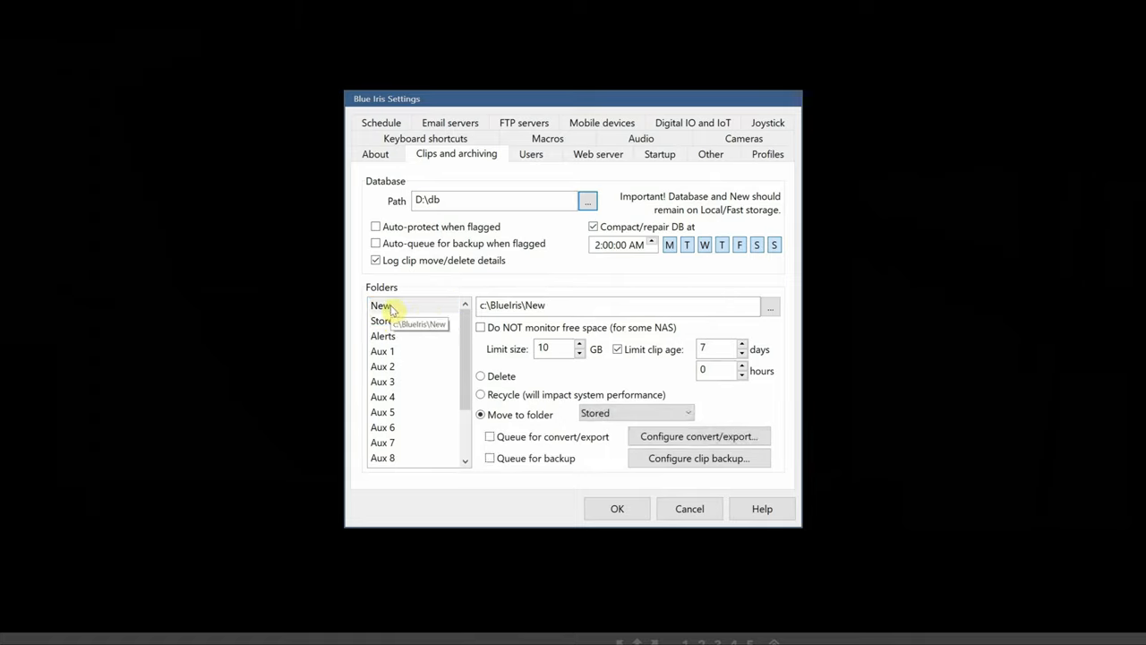
{"action": "left_click", "coordinate": [387, 321]}
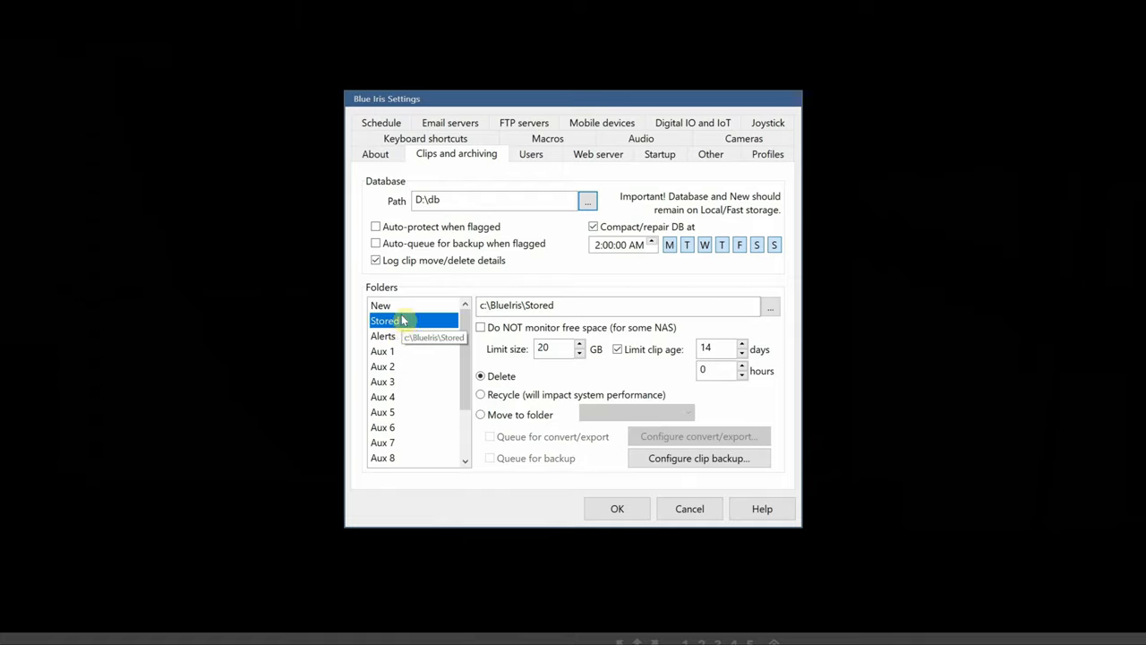
{"action": "left_click", "coordinate": [380, 304]}
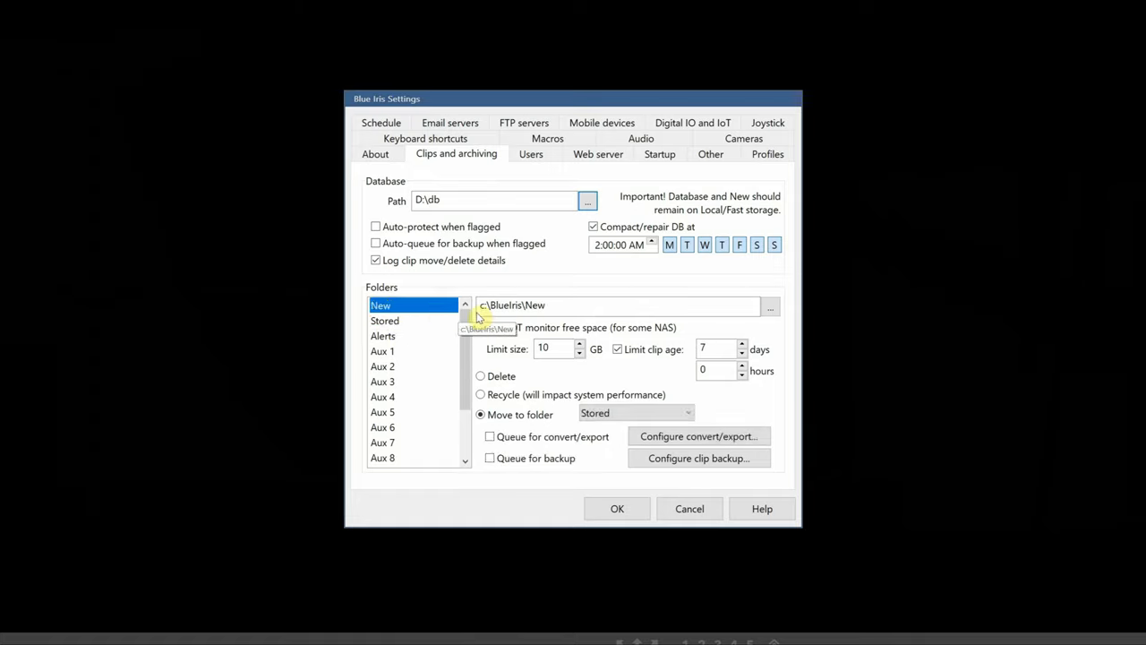
{"action": "left_click", "coordinate": [770, 305]}
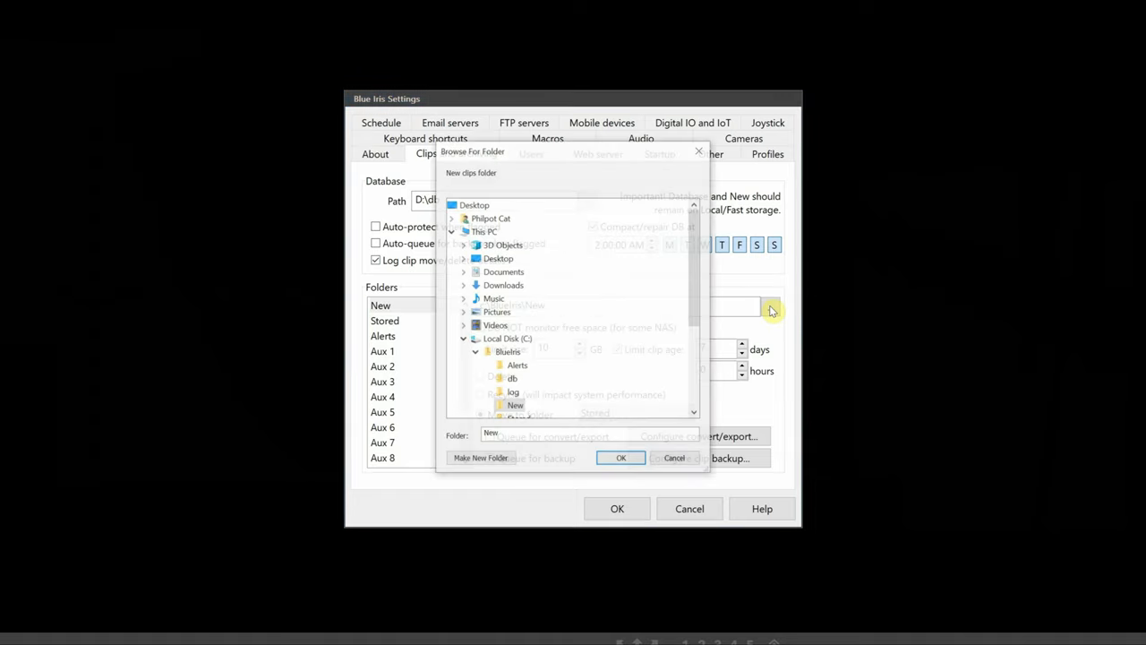
{"action": "left_click", "coordinate": [509, 338]}
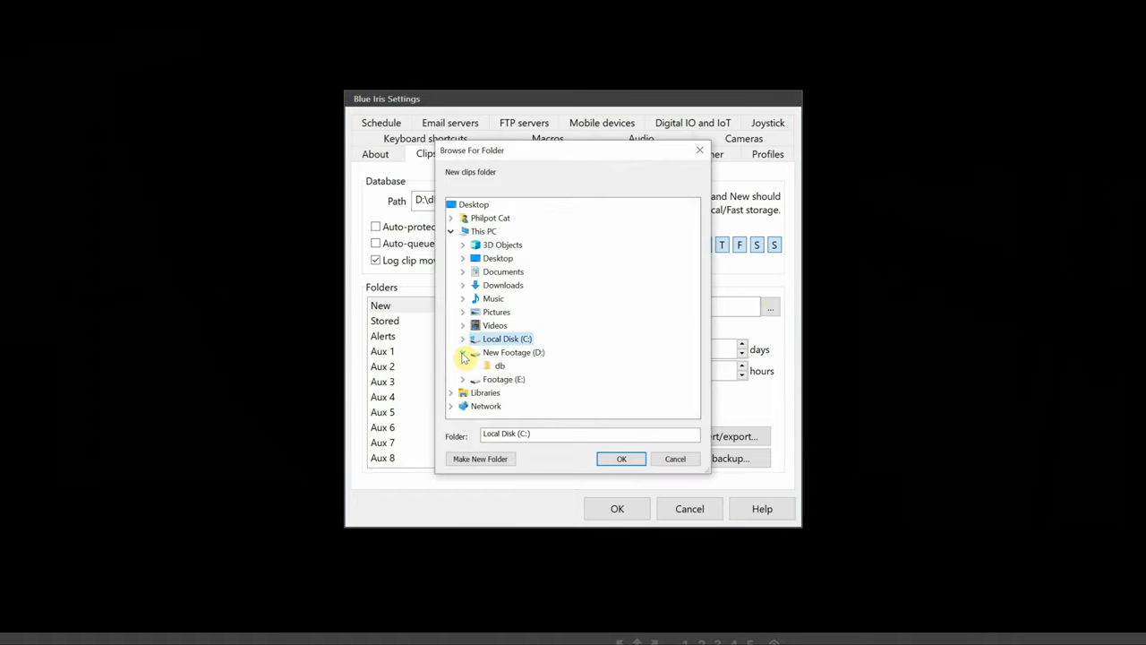
{"action": "left_click", "coordinate": [514, 351]}
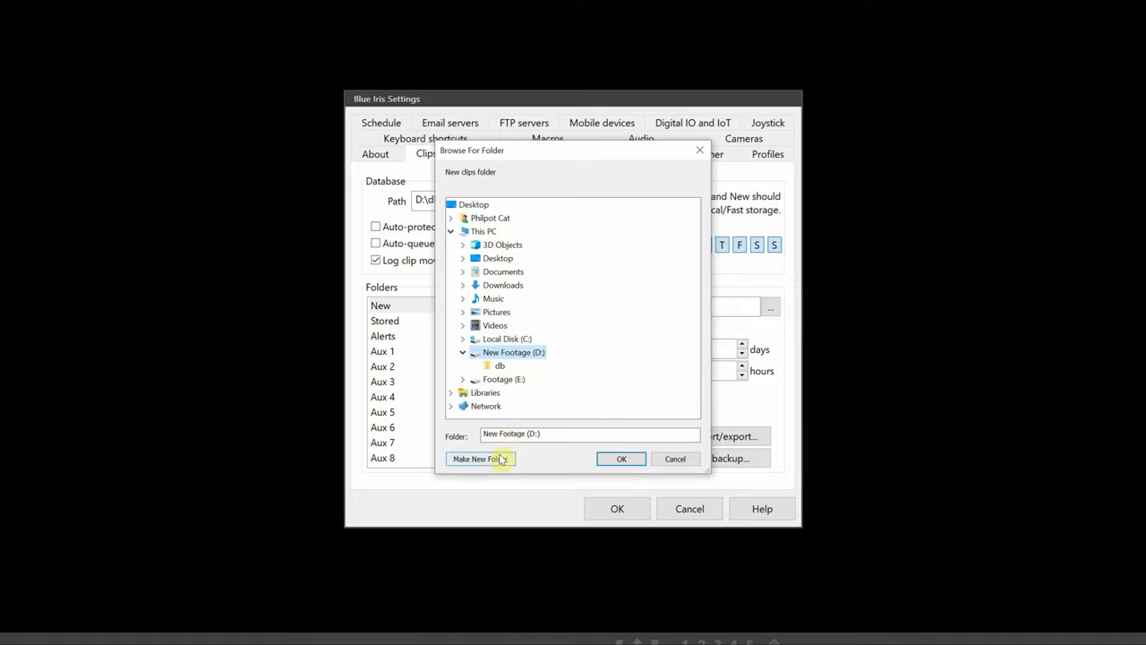
{"action": "left_click", "coordinate": [480, 459]}
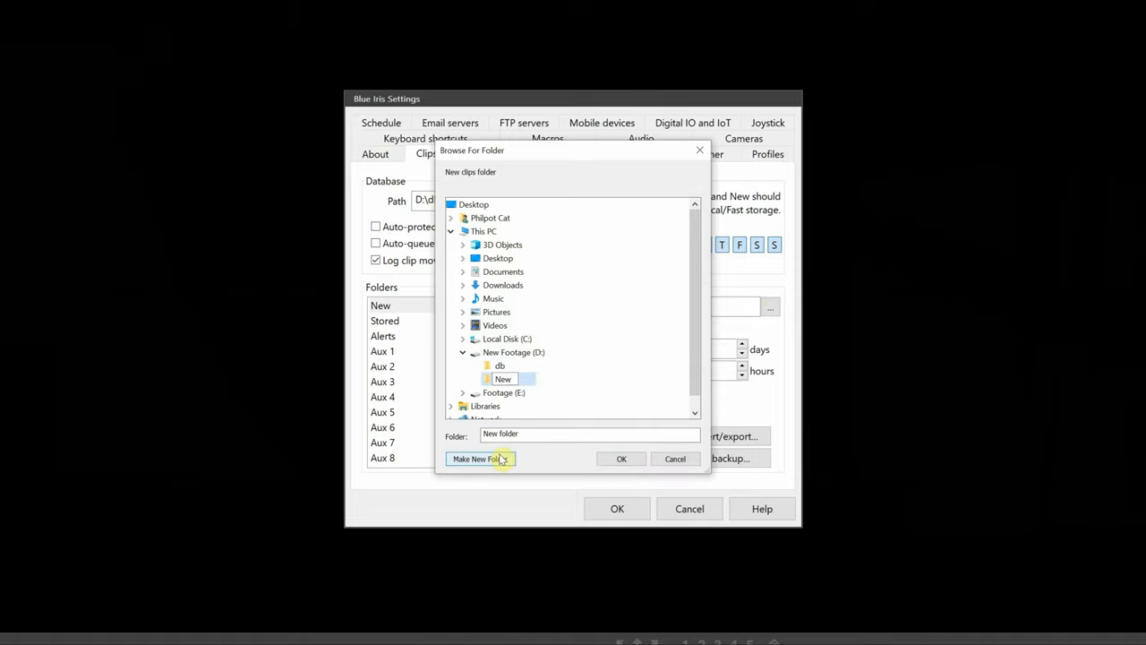
{"action": "left_click", "coordinate": [621, 458]}
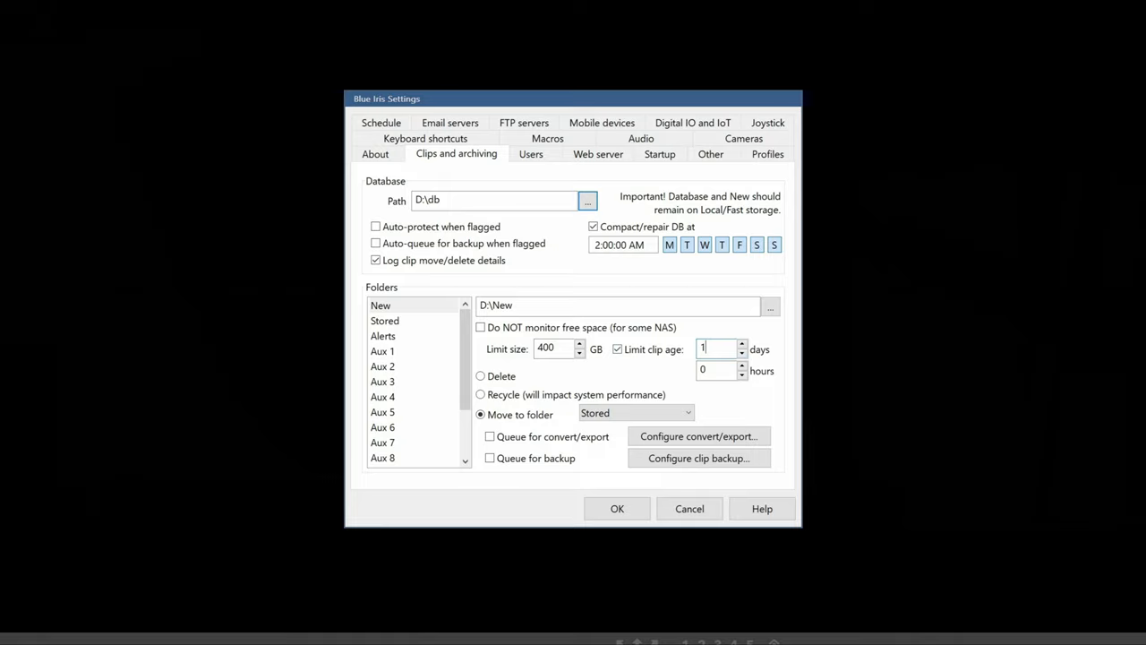
{"action": "mouse_move", "coordinate": [656, 387]}
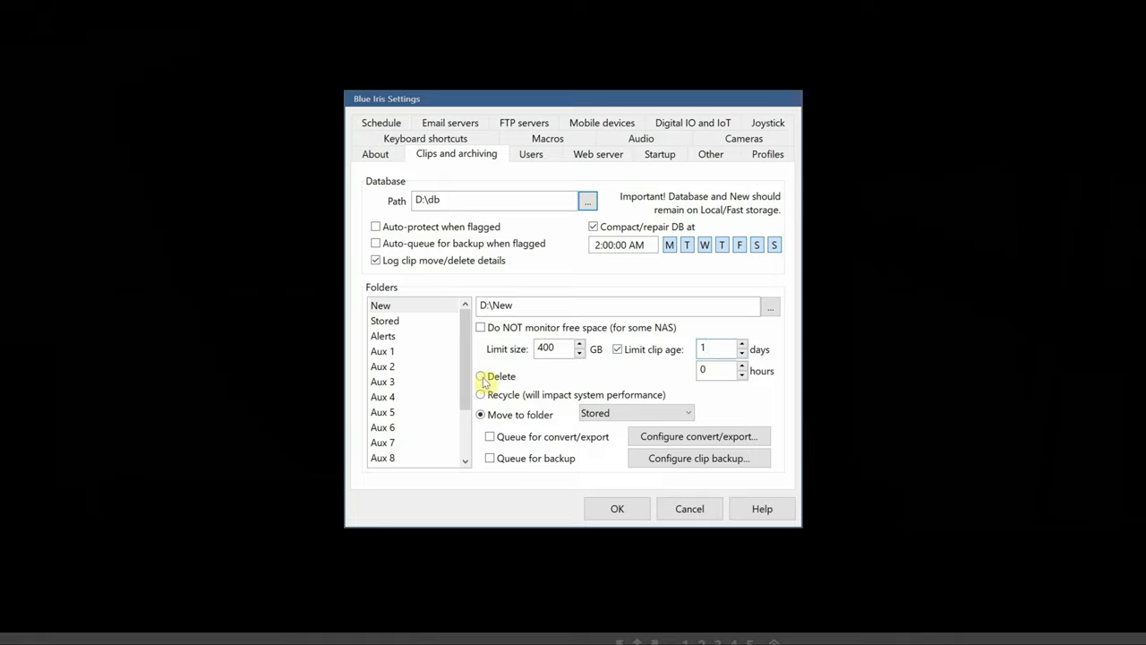
{"action": "left_click", "coordinate": [479, 376]}
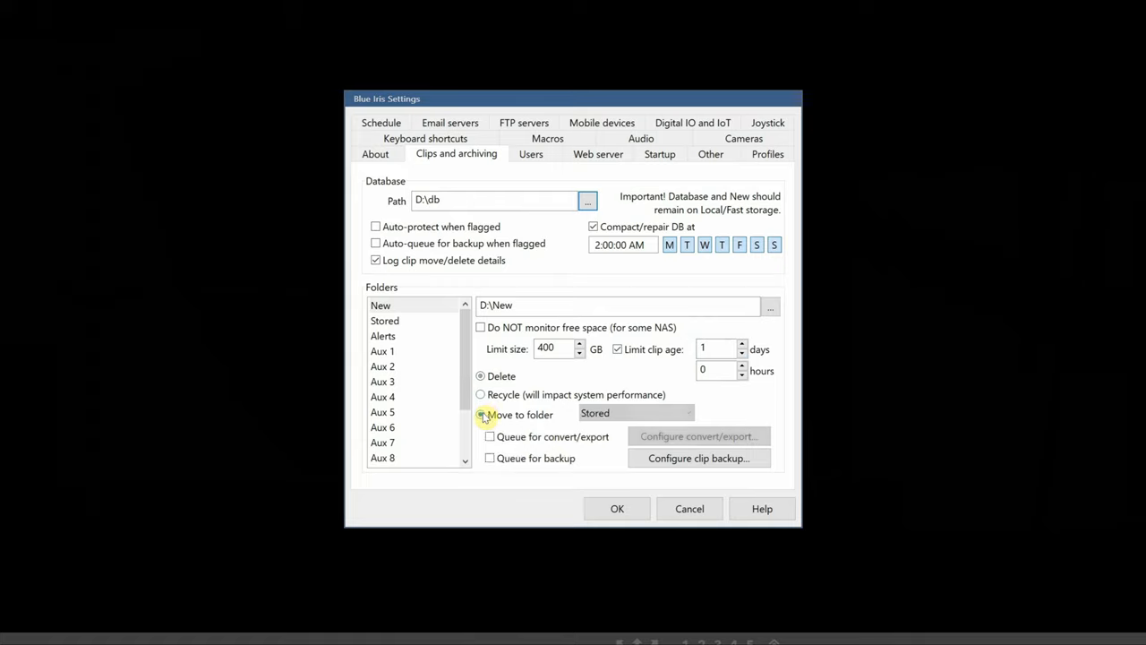
{"action": "left_click", "coordinate": [480, 413]}
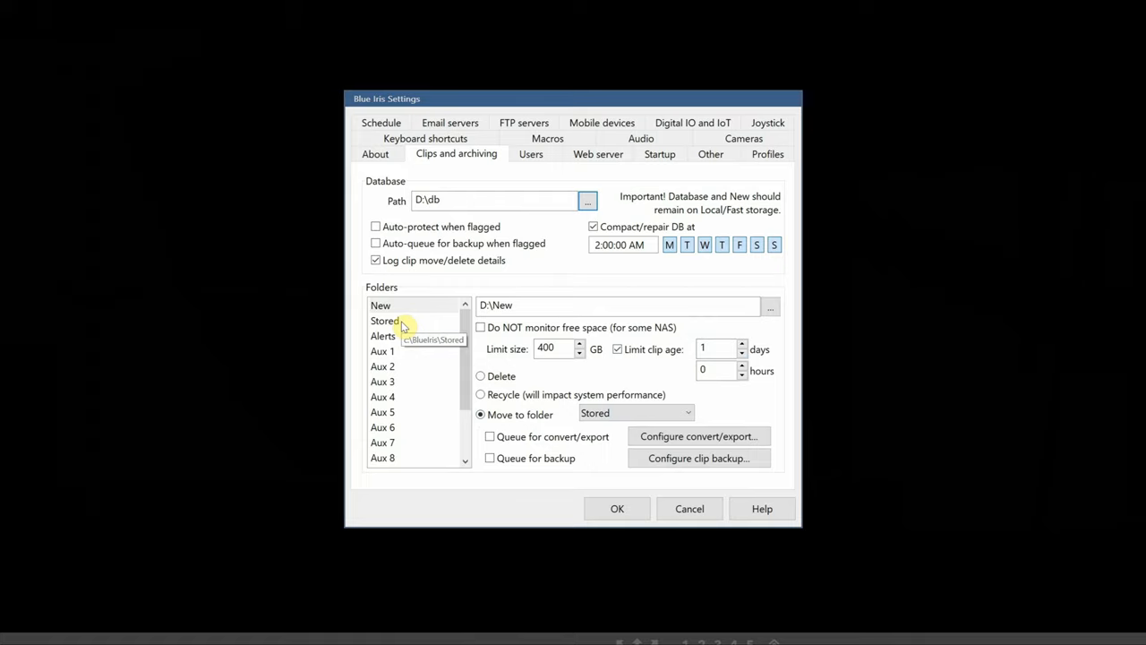
Point Stored clips to a new E:\Stored folder with no age limit, deleting oldest clips
{"action": "left_click", "coordinate": [386, 320]}
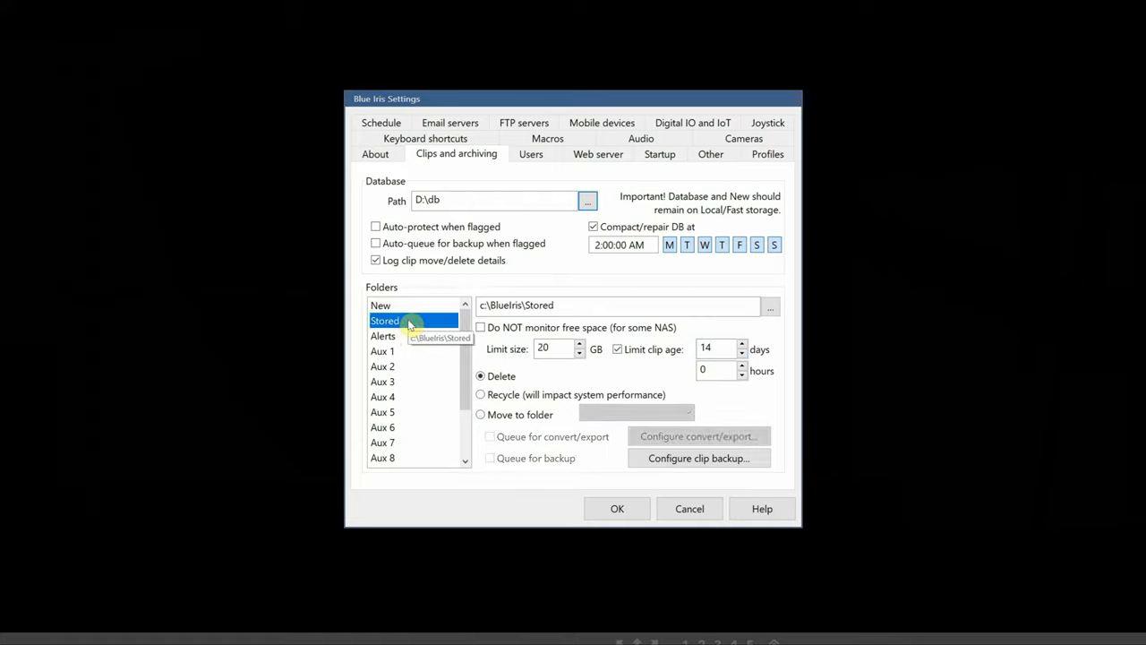
{"action": "mouse_move", "coordinate": [766, 314]}
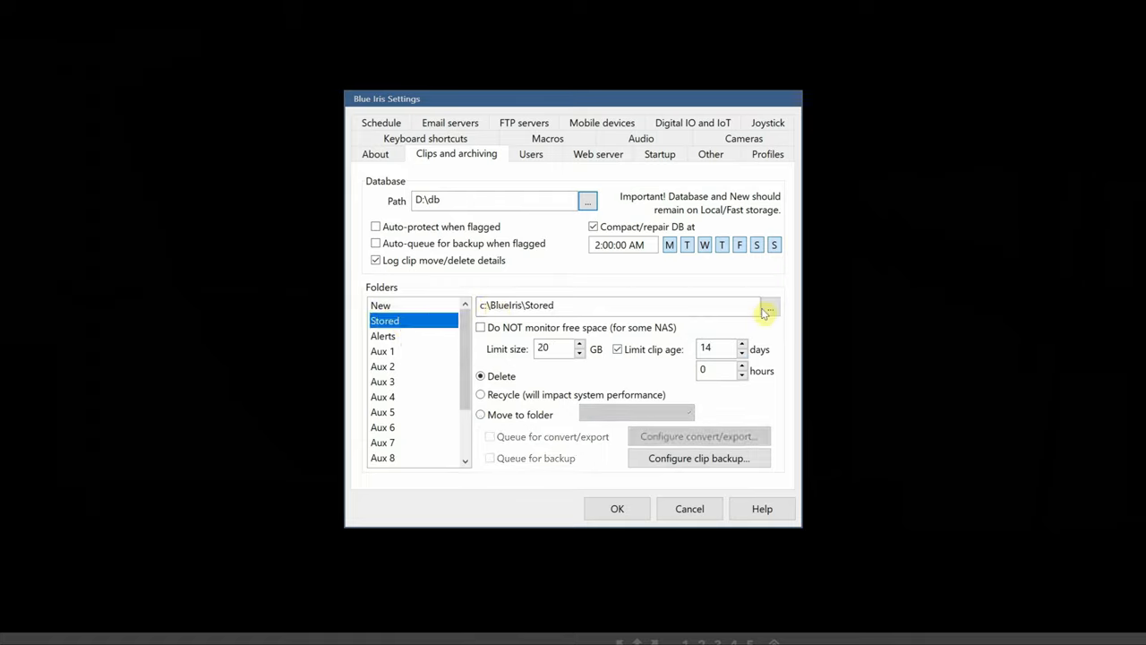
{"action": "left_click", "coordinate": [769, 308]}
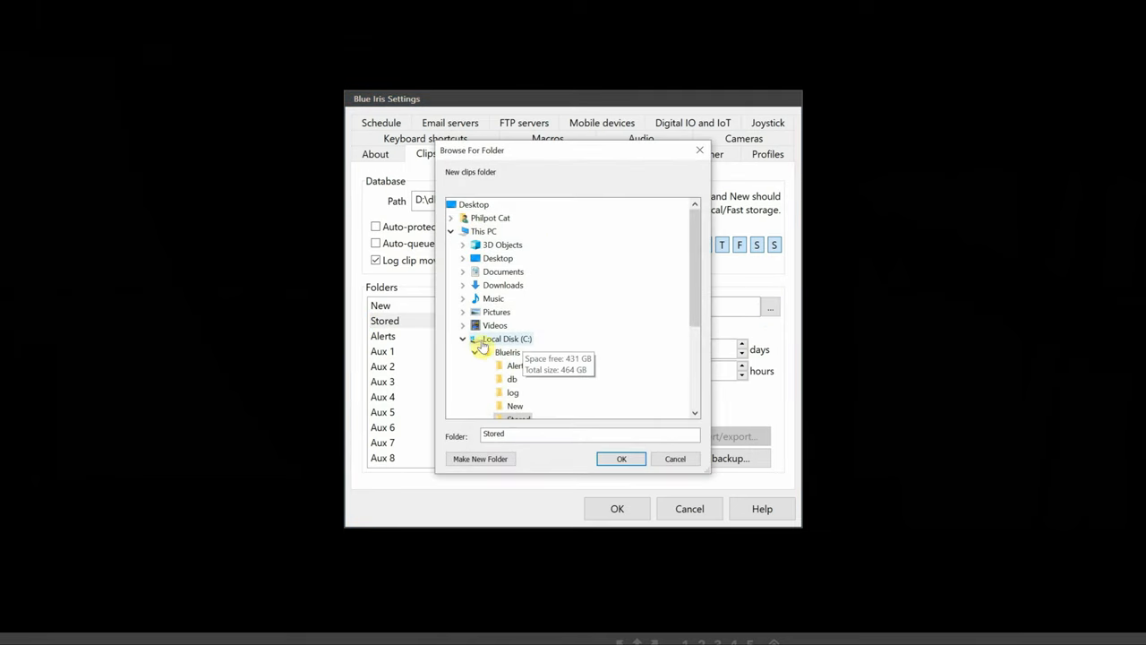
{"action": "left_click", "coordinate": [480, 459]}
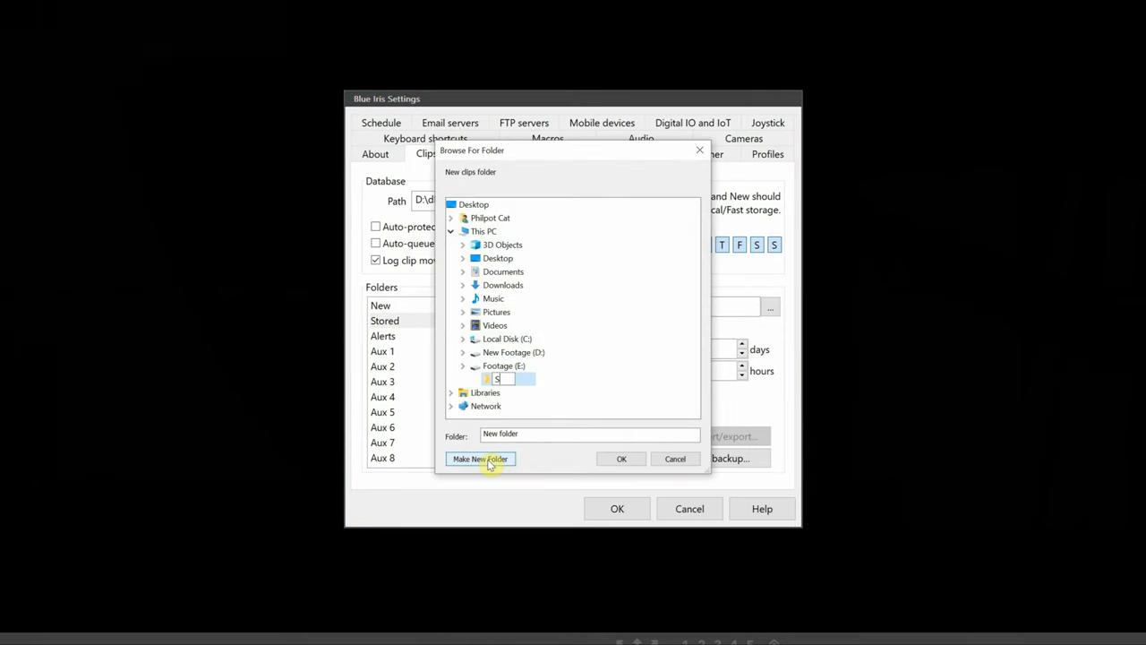
{"action": "left_click", "coordinate": [621, 459]}
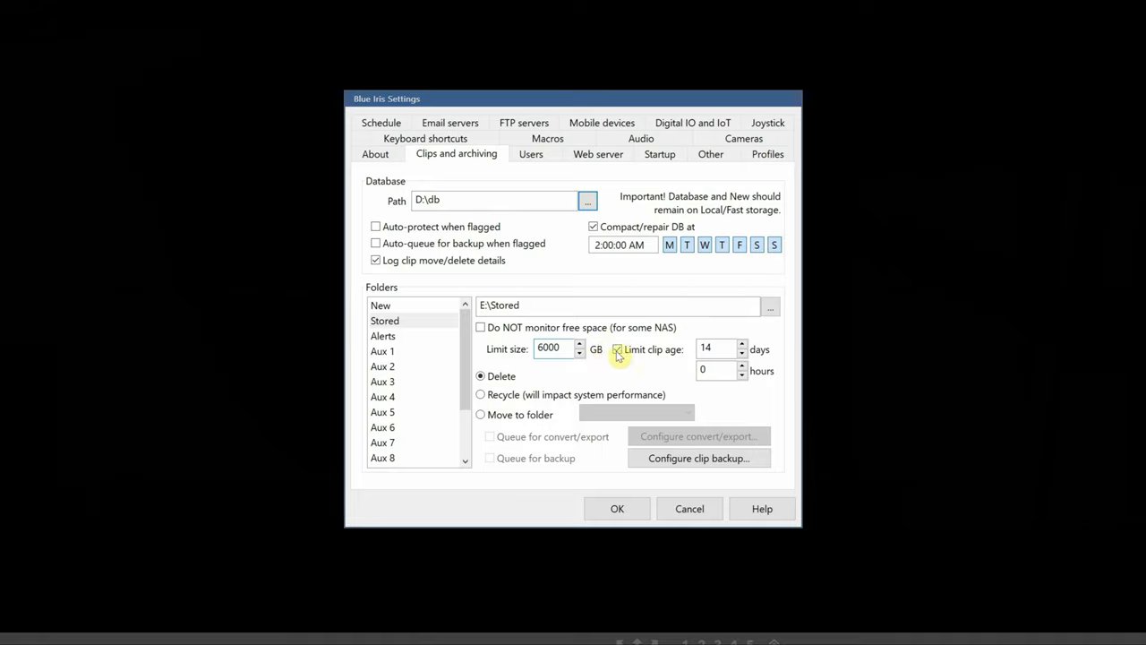
{"action": "left_click", "coordinate": [616, 349]}
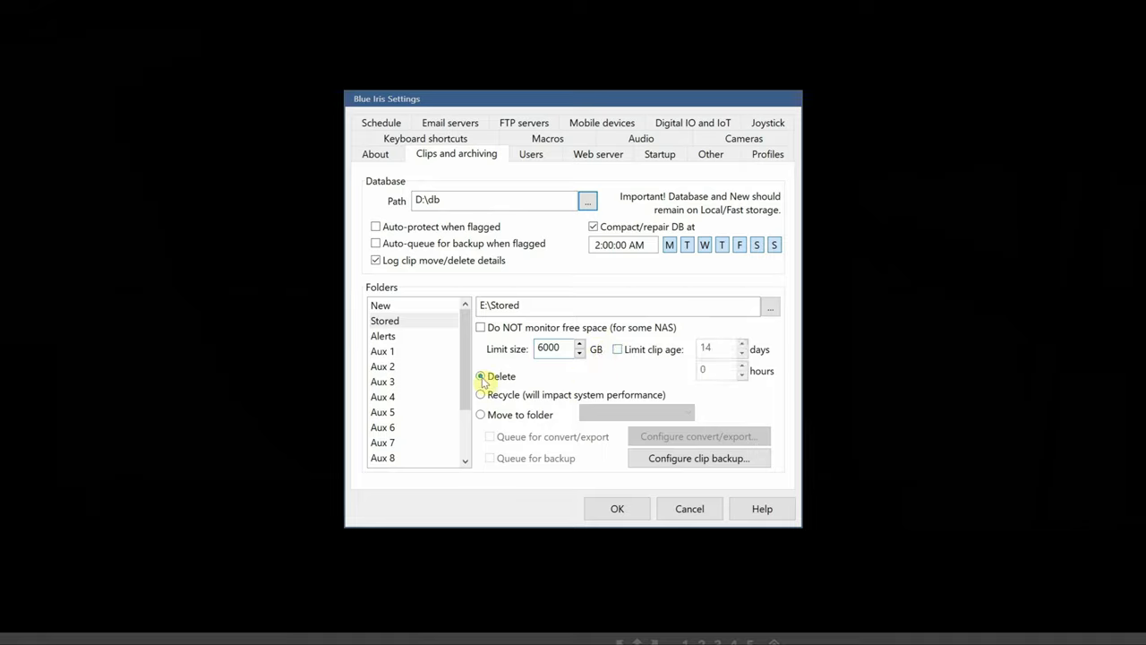
{"action": "left_click", "coordinate": [480, 377]}
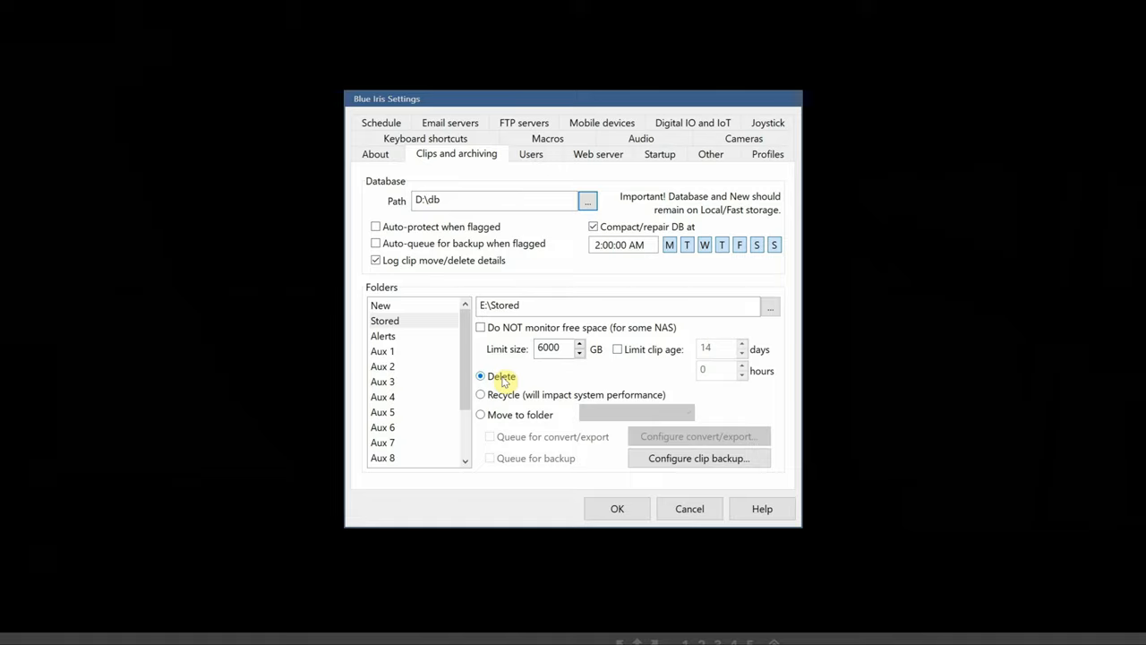
{"action": "mouse_move", "coordinate": [412, 340]}
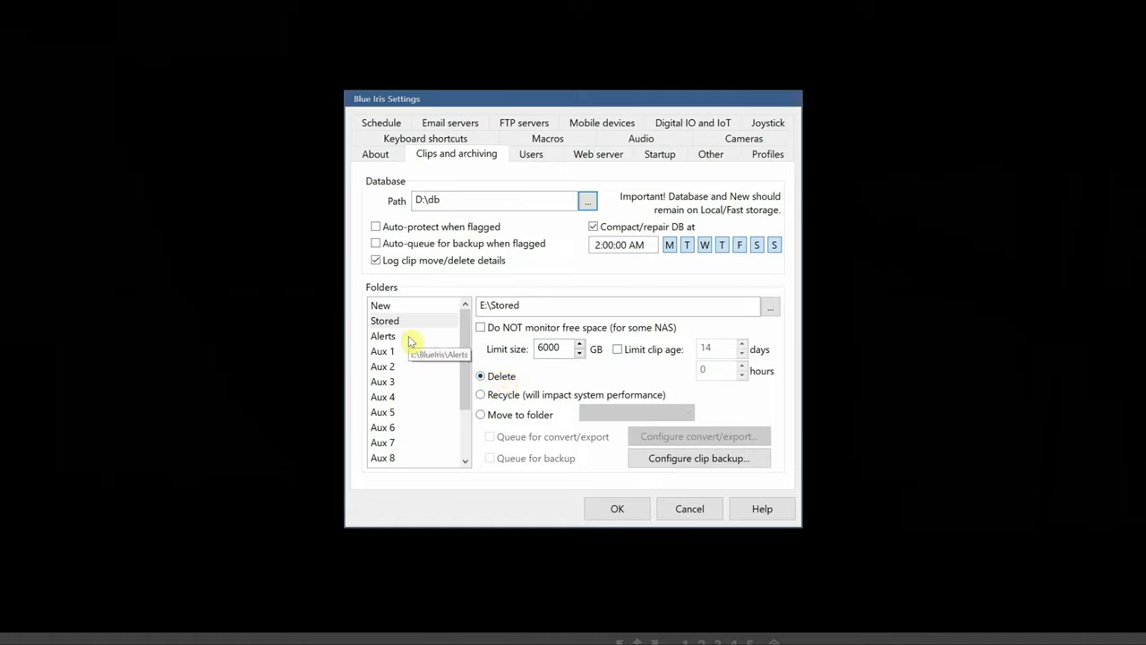
Point Alerts to D:\Alerts with a 1-day limit moving to Stored, and save the settings
{"action": "left_click", "coordinate": [384, 337]}
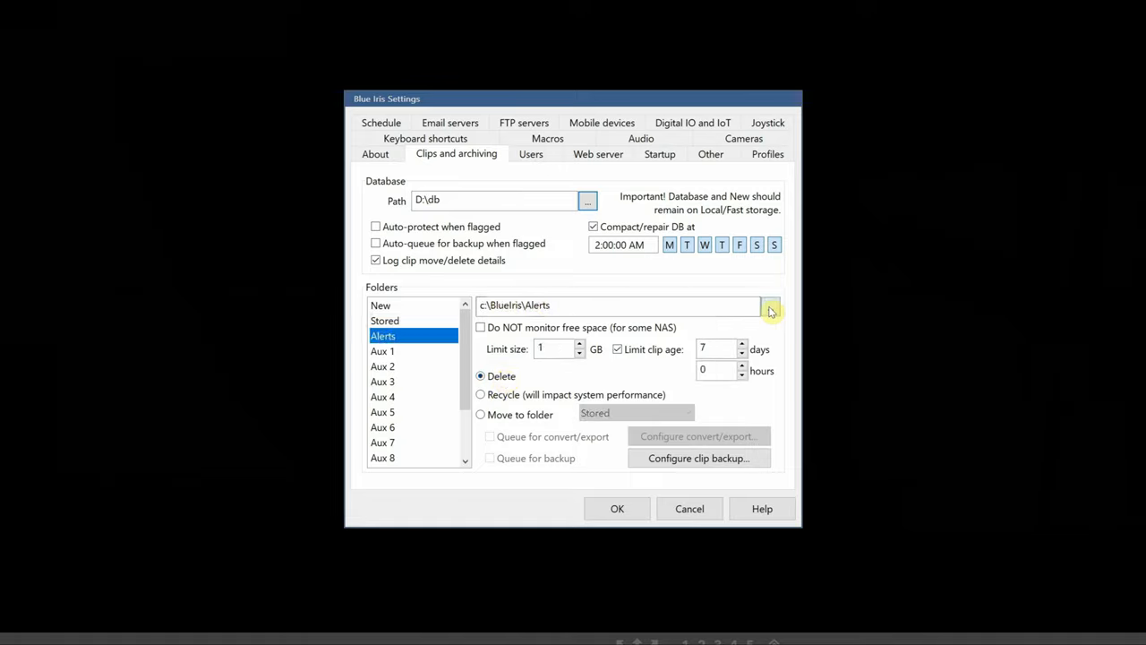
{"action": "left_click", "coordinate": [766, 304]}
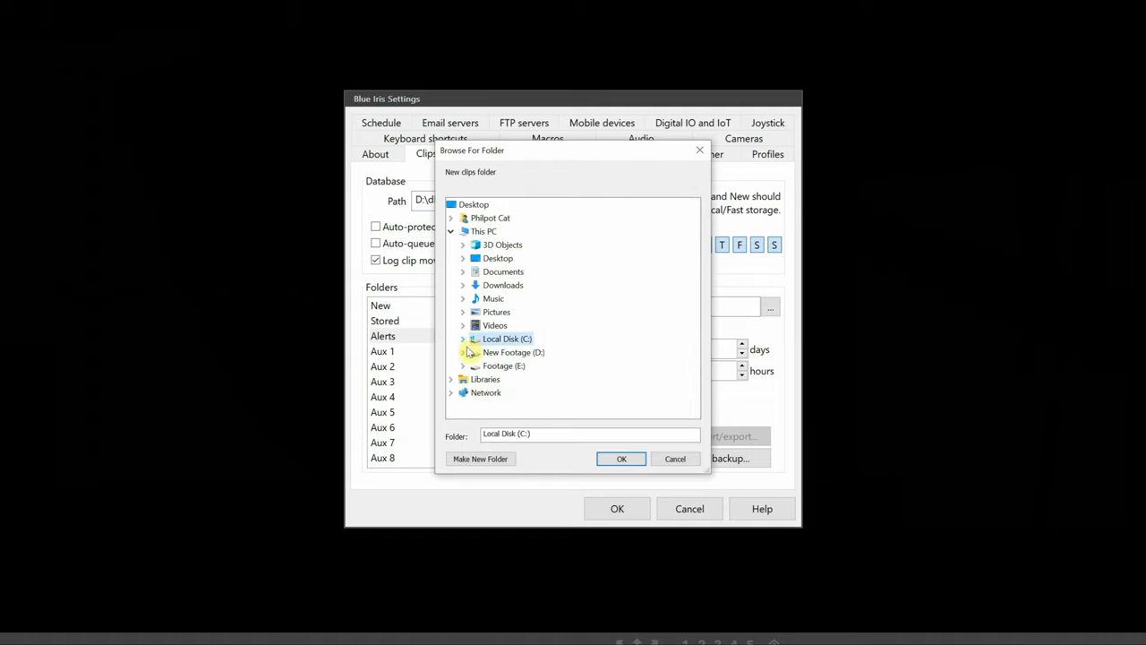
{"action": "left_click", "coordinate": [675, 459]}
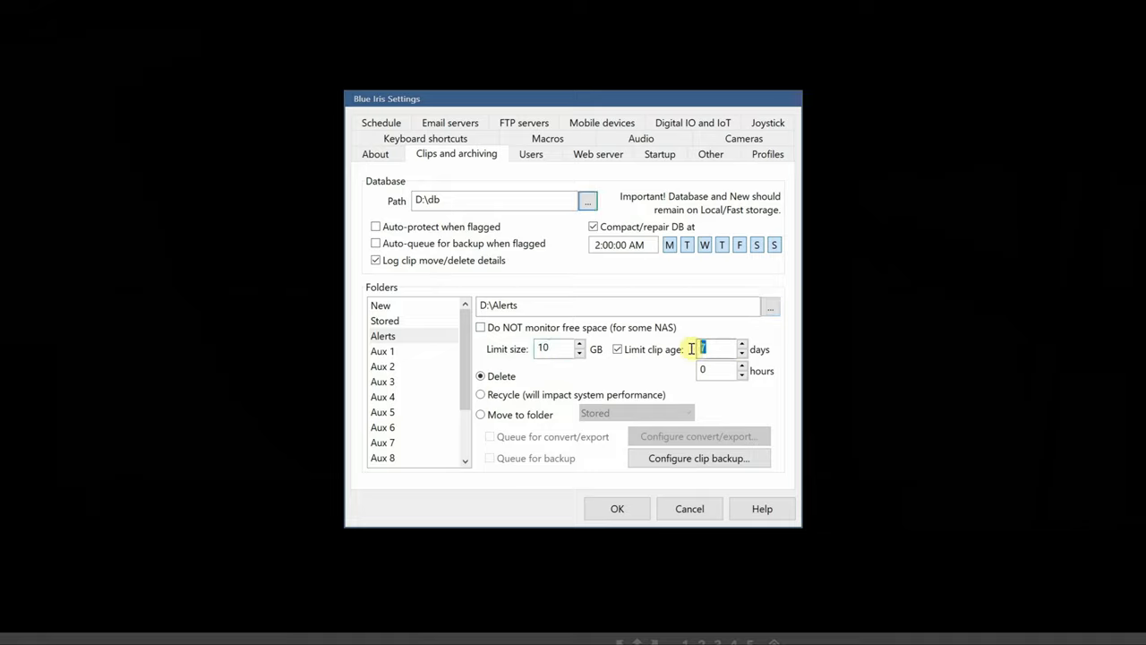
{"action": "left_click", "coordinate": [480, 414]}
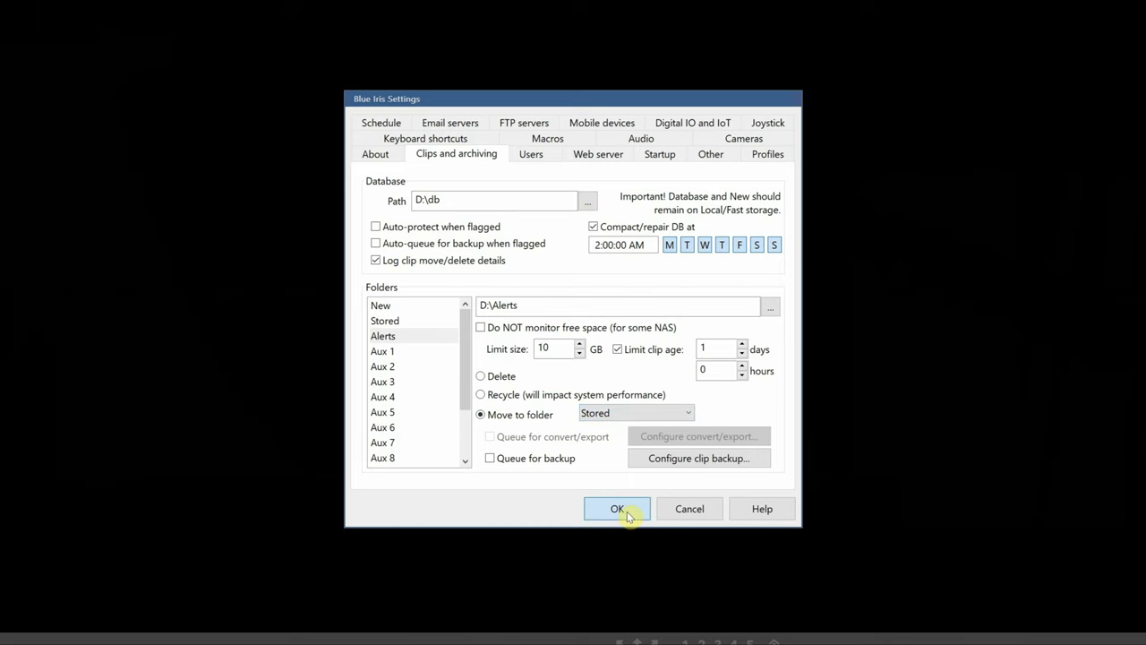
{"action": "left_click", "coordinate": [616, 508]}
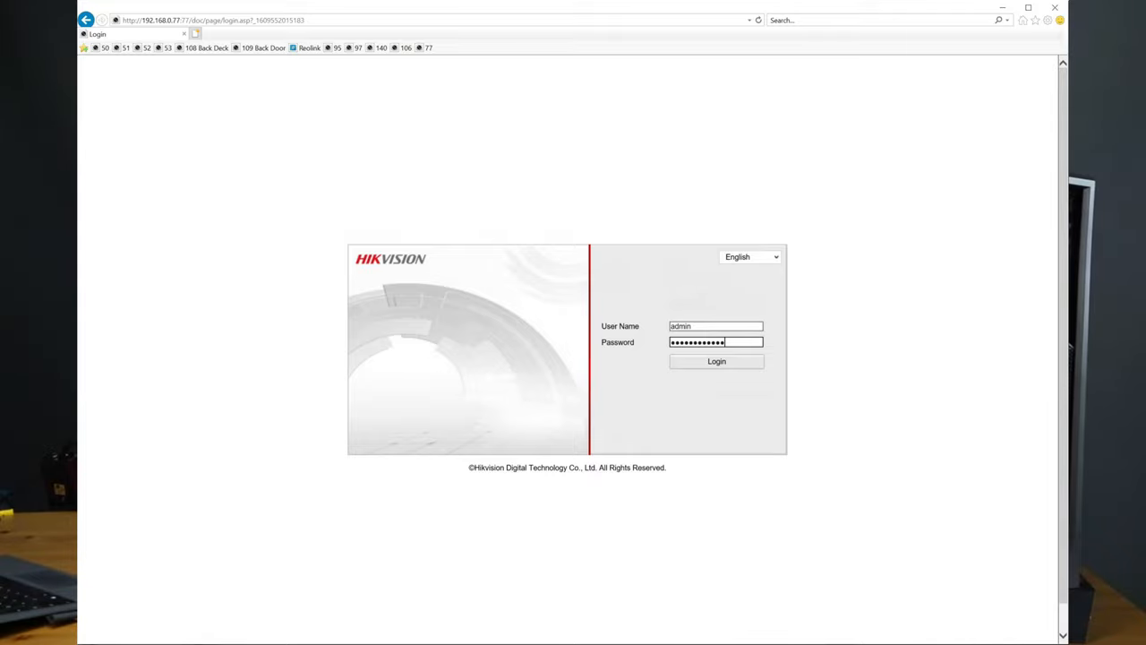
Log in to the Hikvision camera and view its TCP/IP settings (192.168.0.77)
{"action": "left_click", "coordinate": [717, 362]}
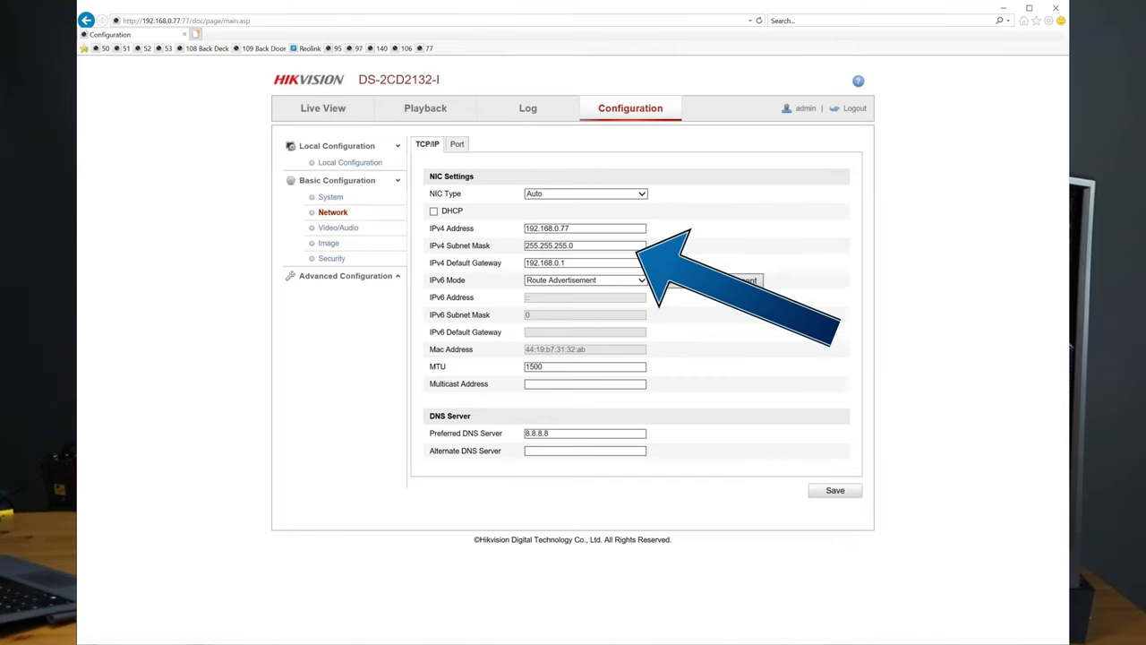
{"action": "left_click", "coordinate": [456, 144]}
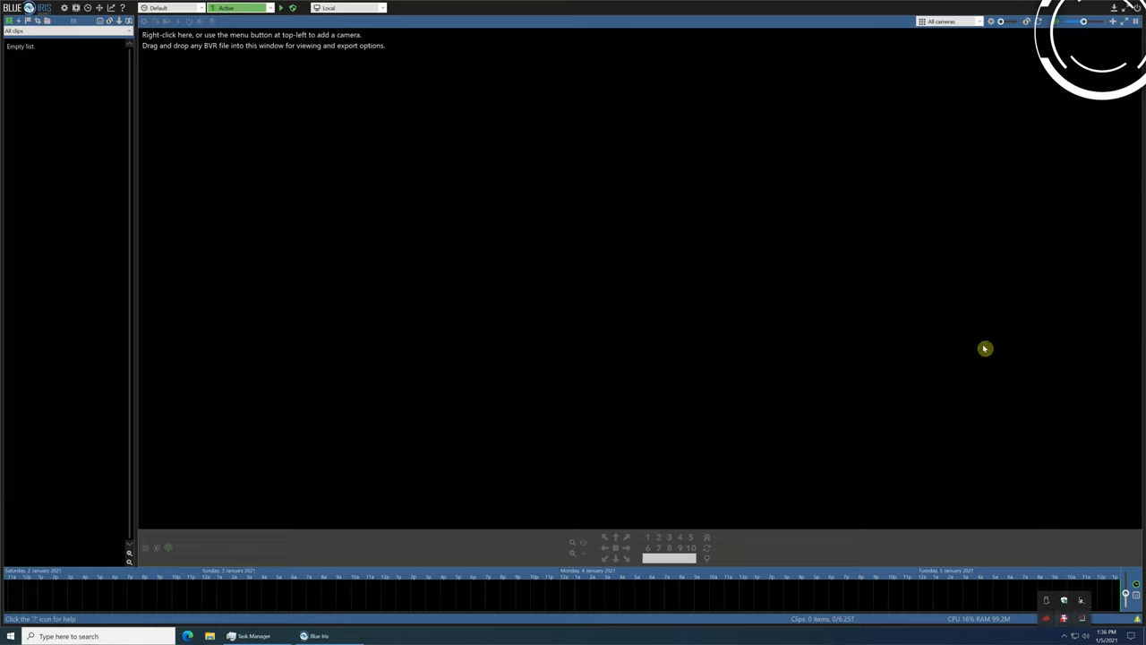
{"action": "mouse_move", "coordinate": [910, 57]}
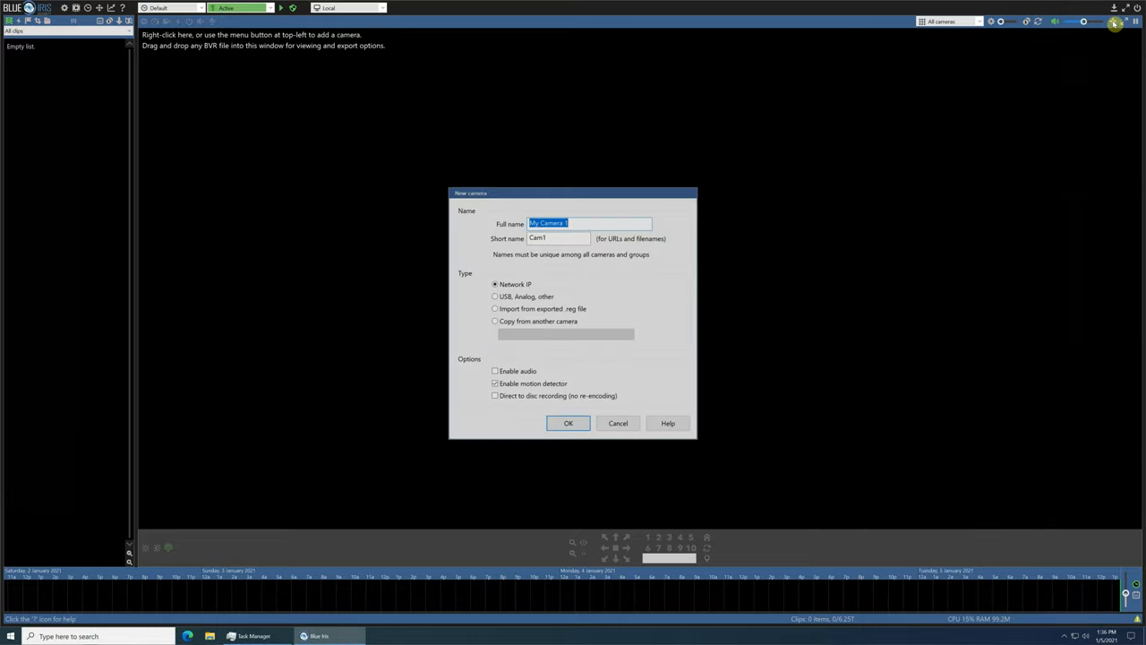
{"action": "mouse_move", "coordinate": [896, 133]}
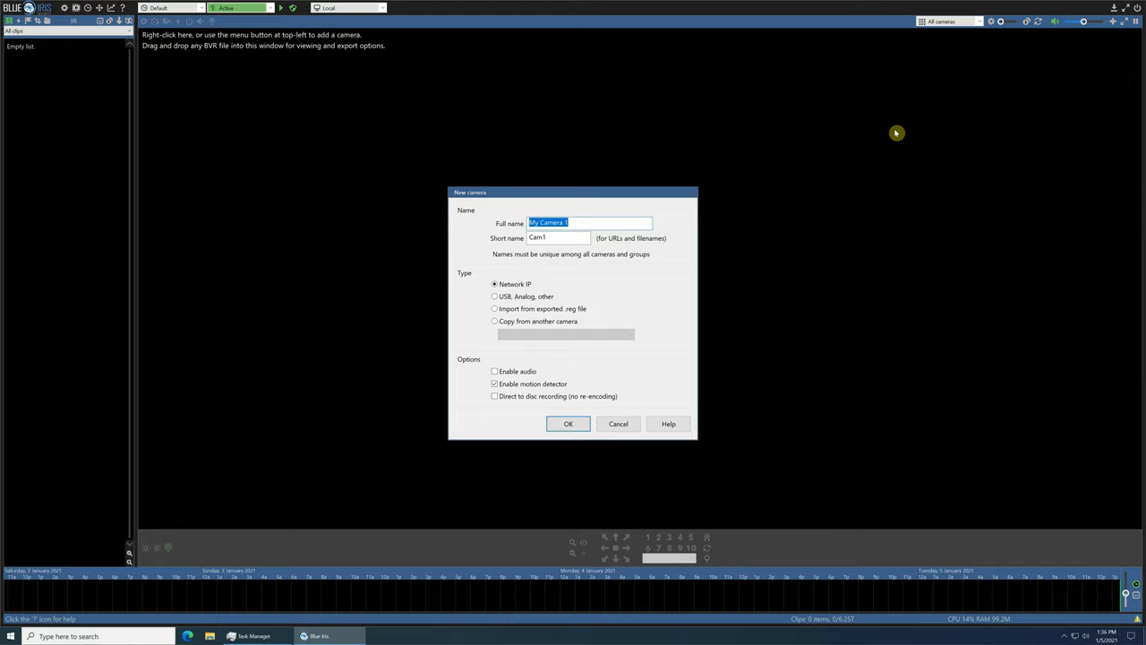
Name the camera 'Front House', disable its motion detector and enable direct-to-disc recording
{"action": "type", "text": "Front"}
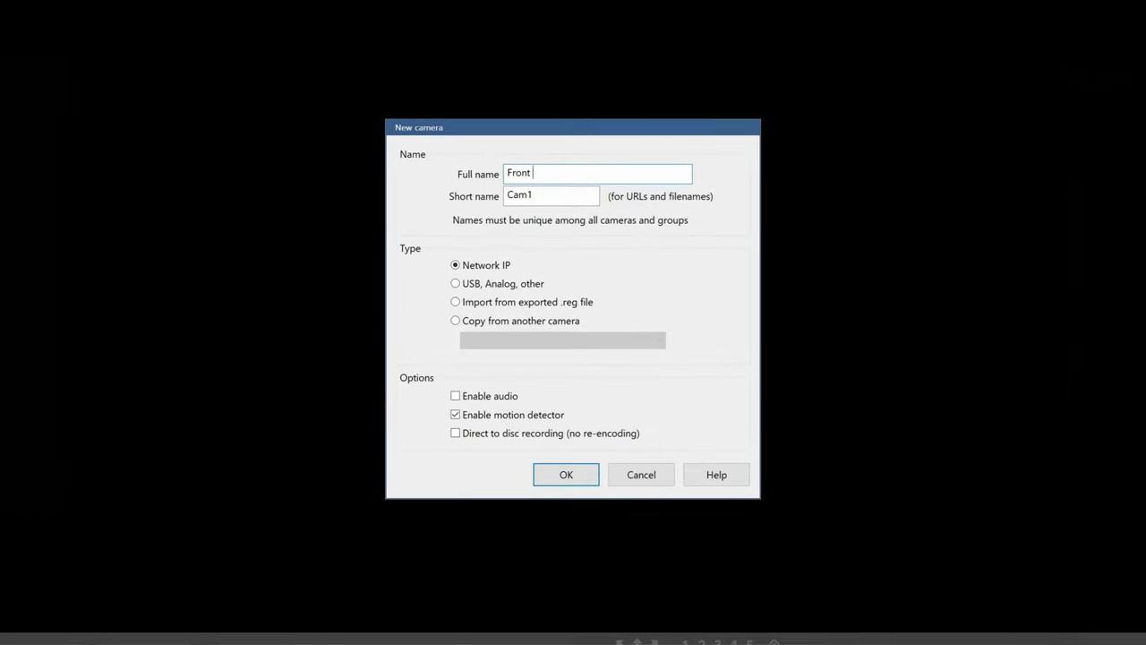
{"action": "type", "text": "House"}
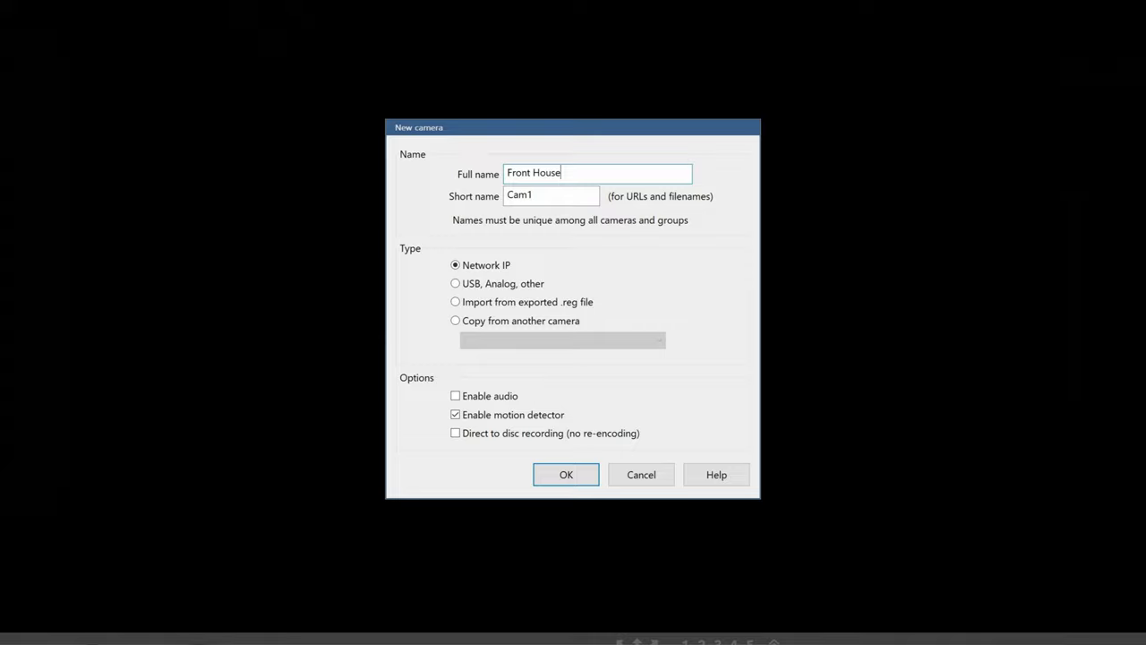
{"action": "left_click", "coordinate": [455, 415]}
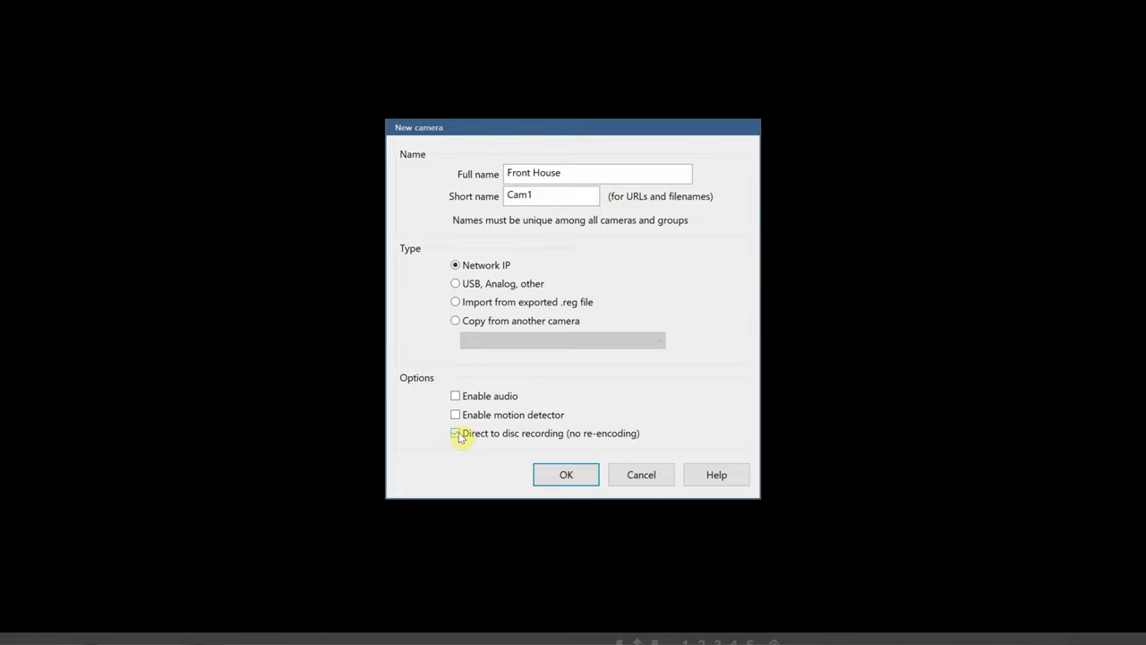
{"action": "left_click", "coordinate": [455, 432]}
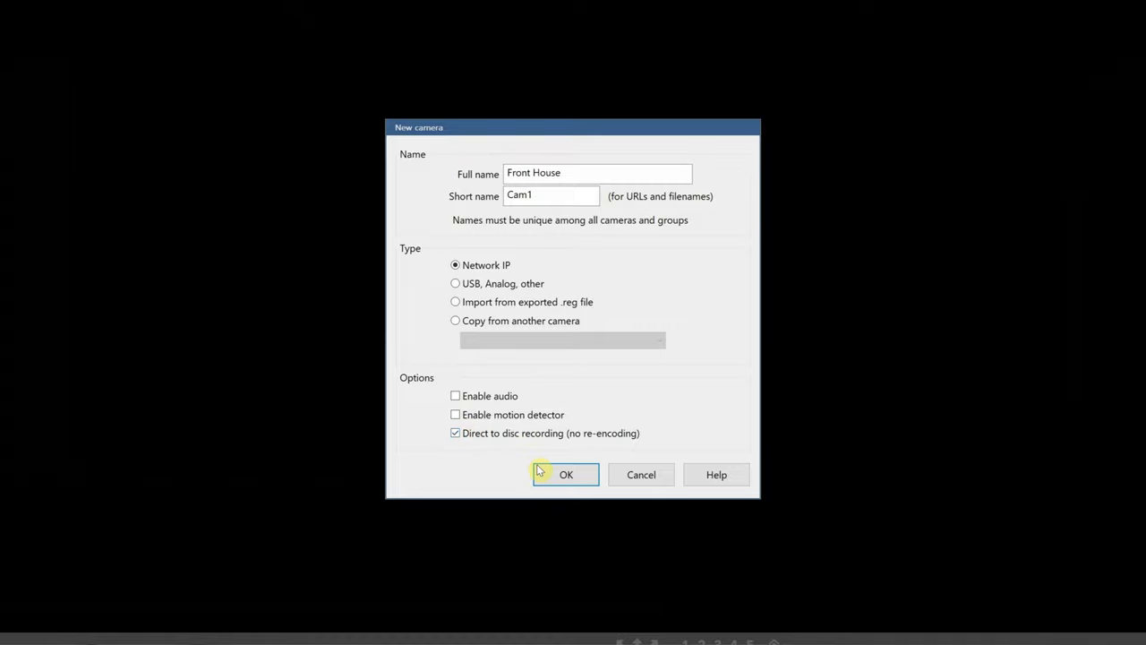
{"action": "mouse_move", "coordinate": [546, 472]}
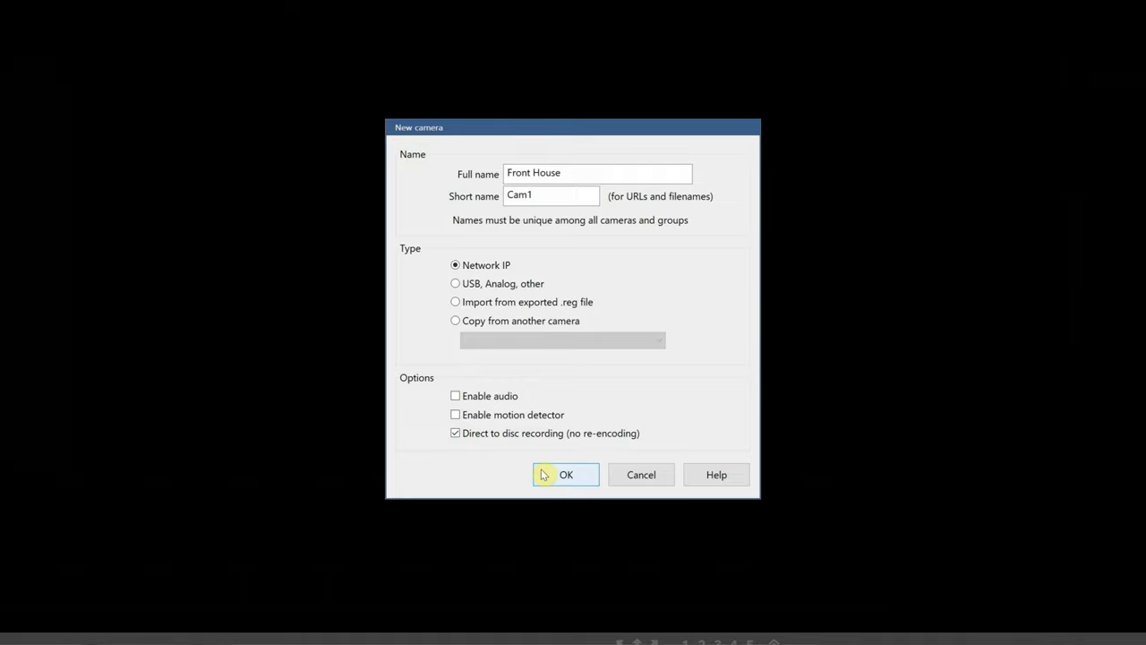
{"action": "left_click", "coordinate": [566, 474]}
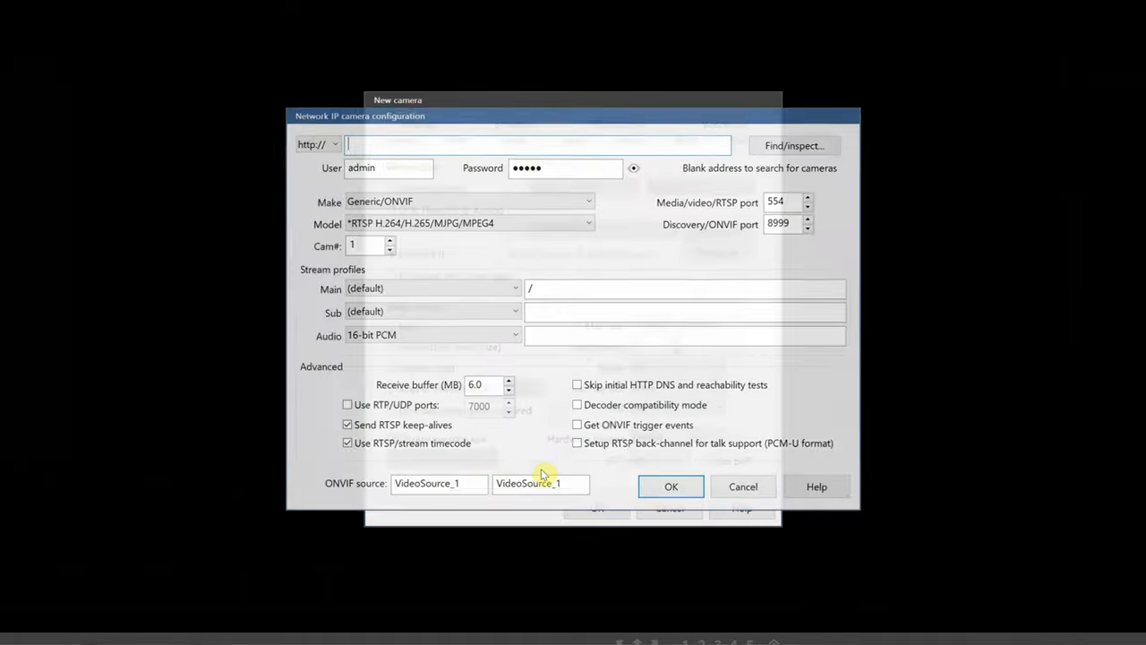
Point the camera at 192.168.x as a Hikvision RTSP source on port 777 and reach its frame-rate choices
{"action": "type", "text": "192.168.0.77"}
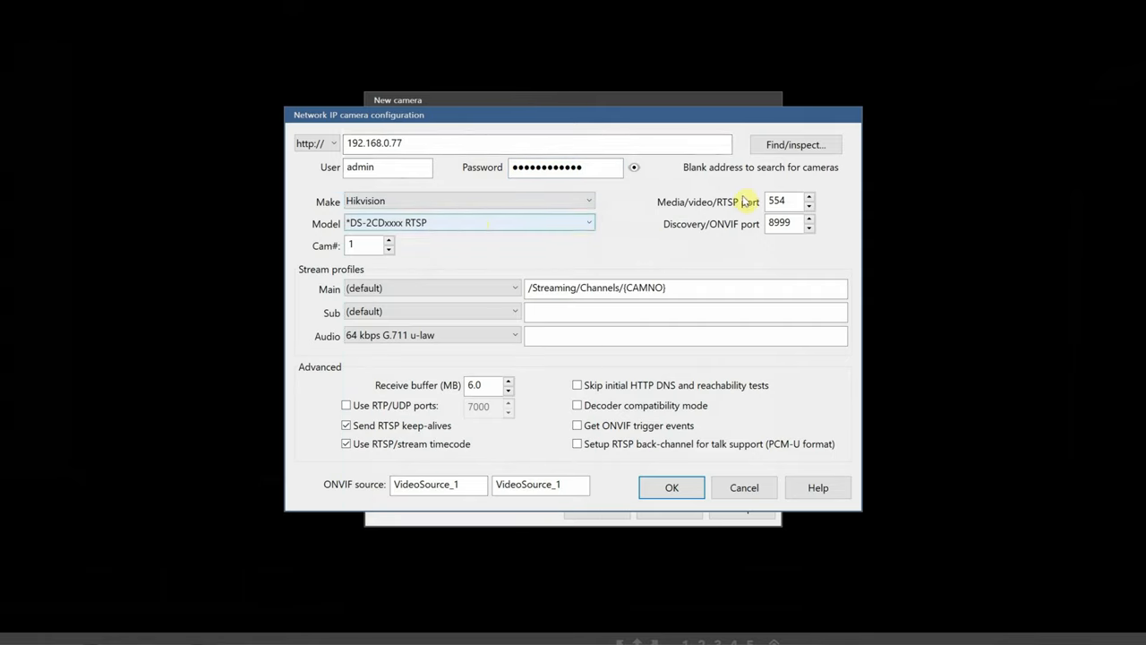
{"action": "triple_click", "coordinate": [782, 201]}
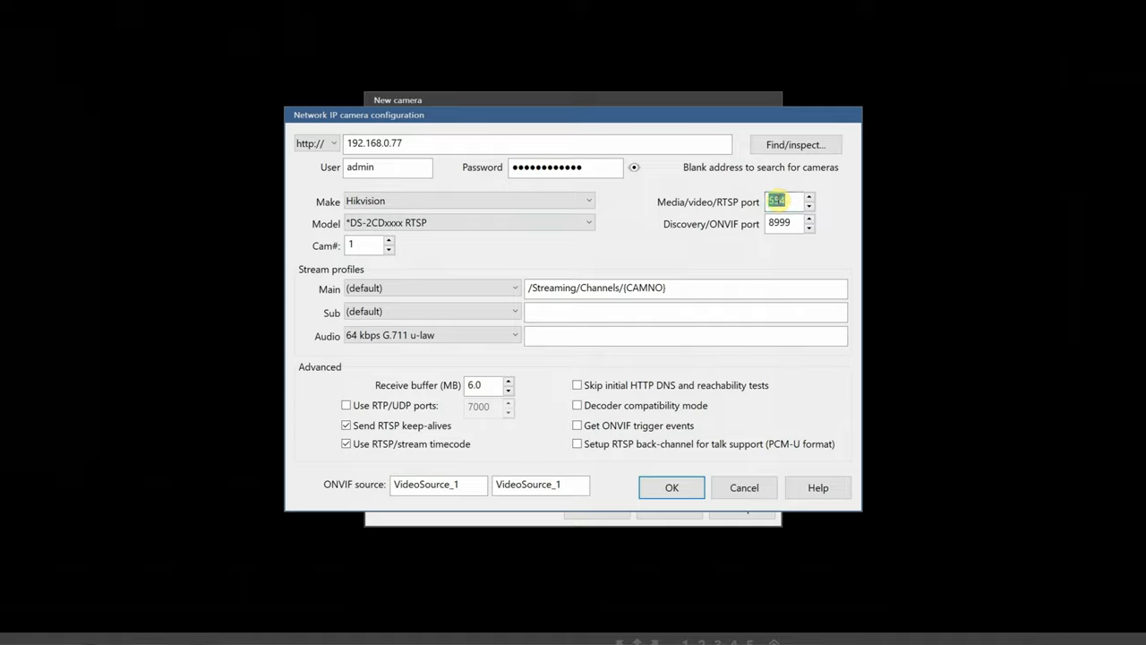
{"action": "type", "text": "777"}
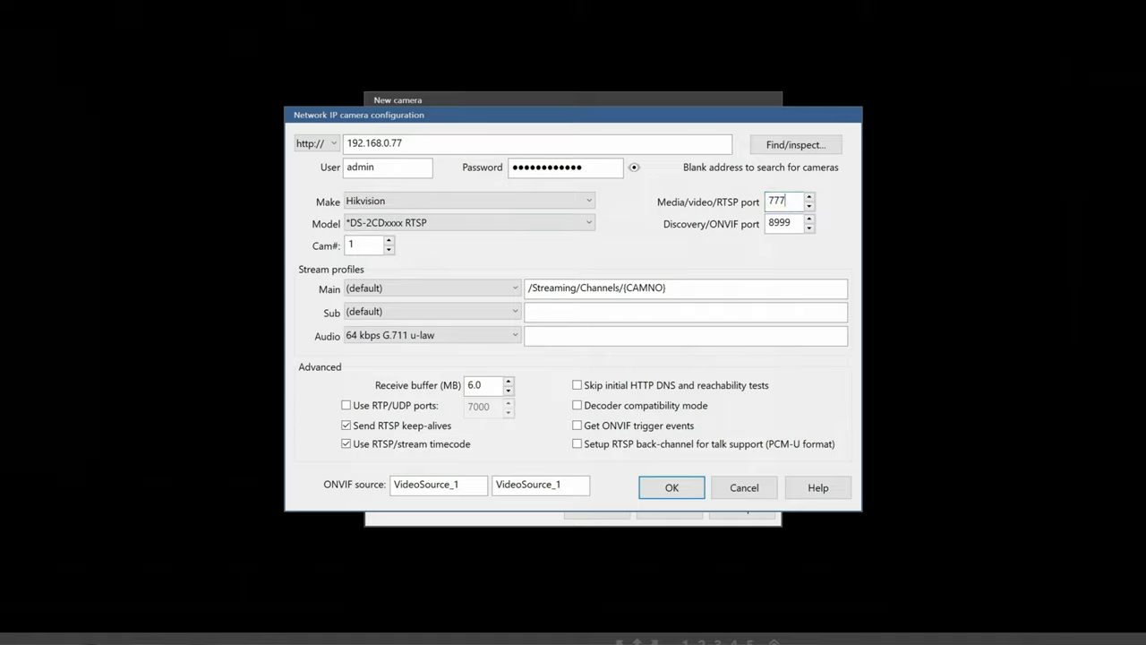
{"action": "left_click", "coordinate": [672, 487]}
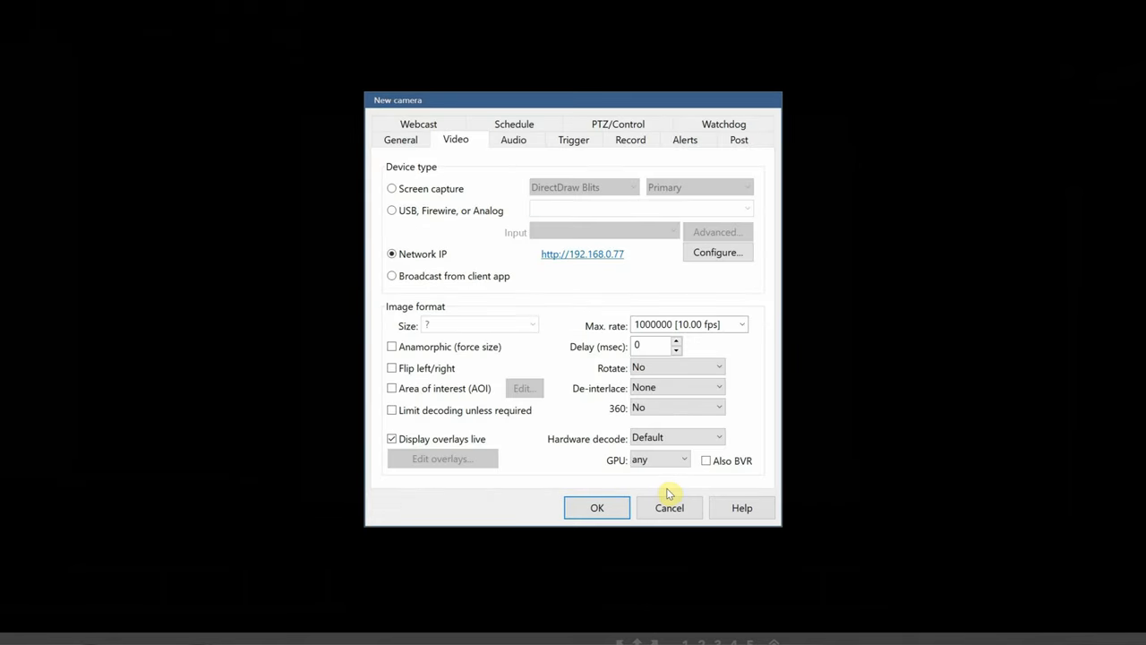
{"action": "left_click", "coordinate": [742, 324]}
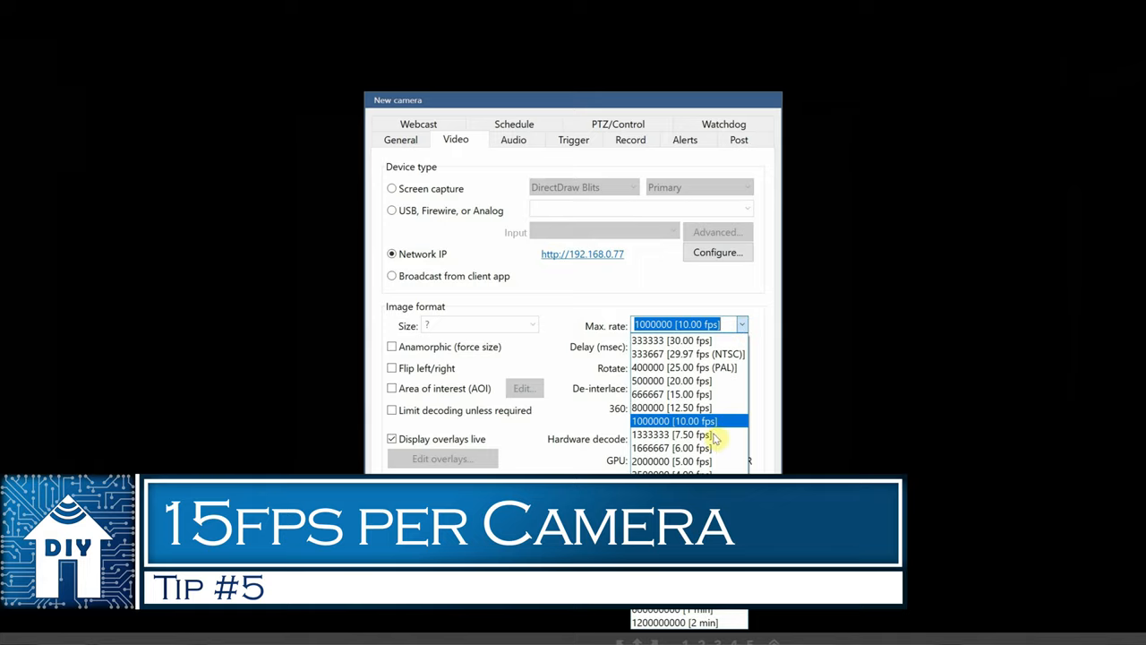
Set the Front House camera's maximum frame rate to 15 fps
{"action": "left_click", "coordinate": [684, 394]}
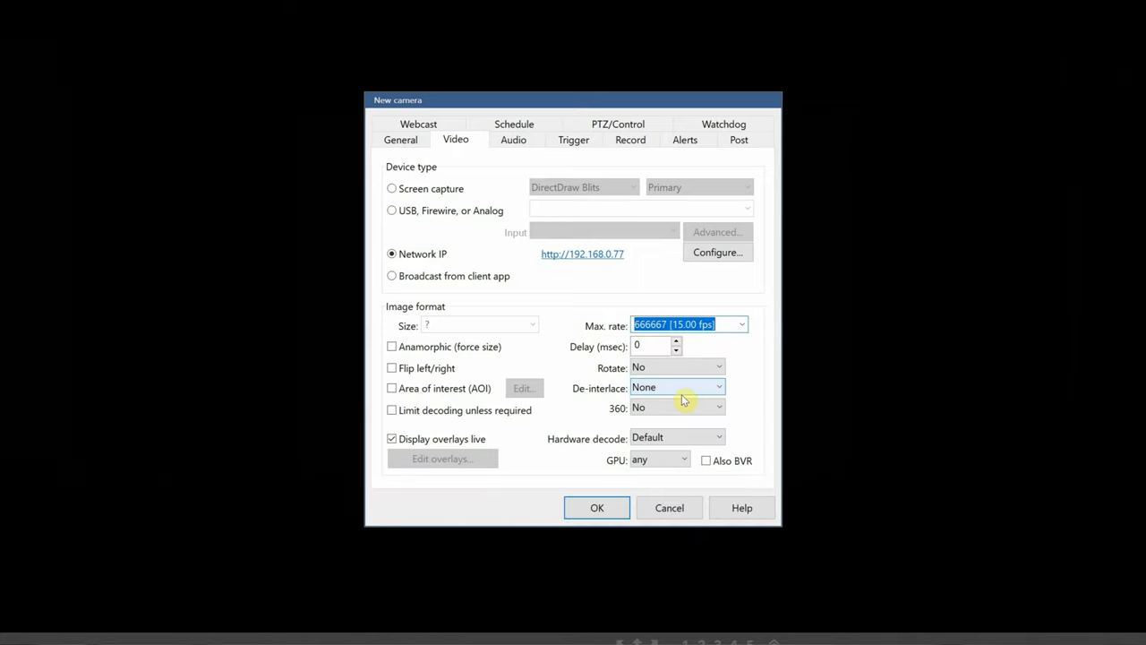
{"action": "mouse_move", "coordinate": [674, 395]}
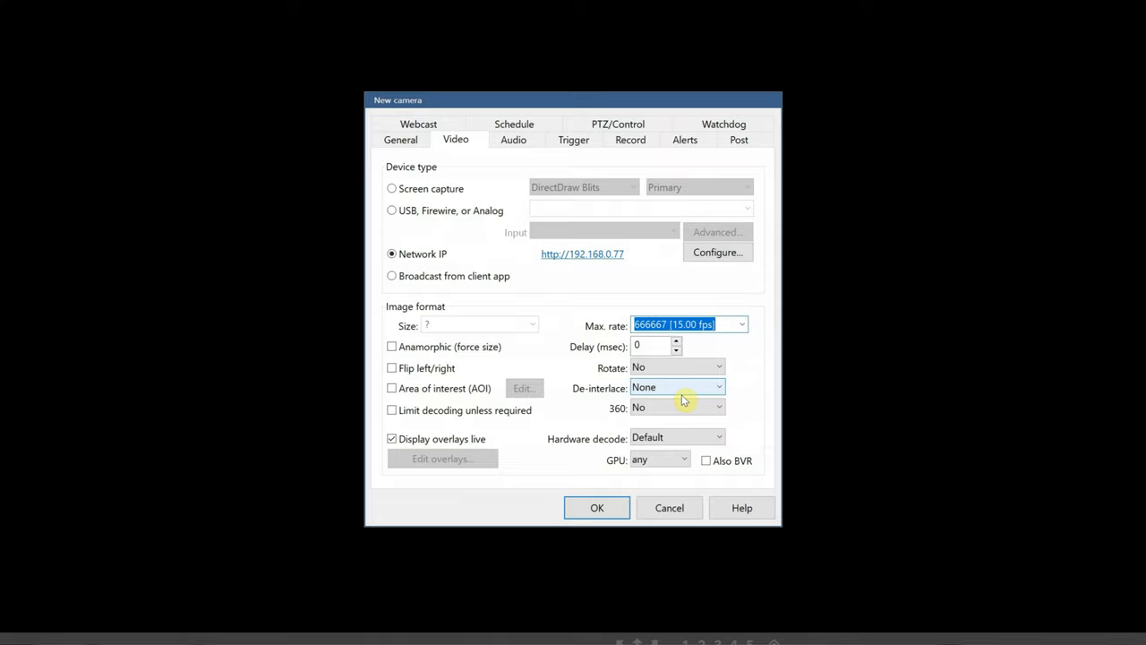
{"action": "mouse_move", "coordinate": [605, 391]}
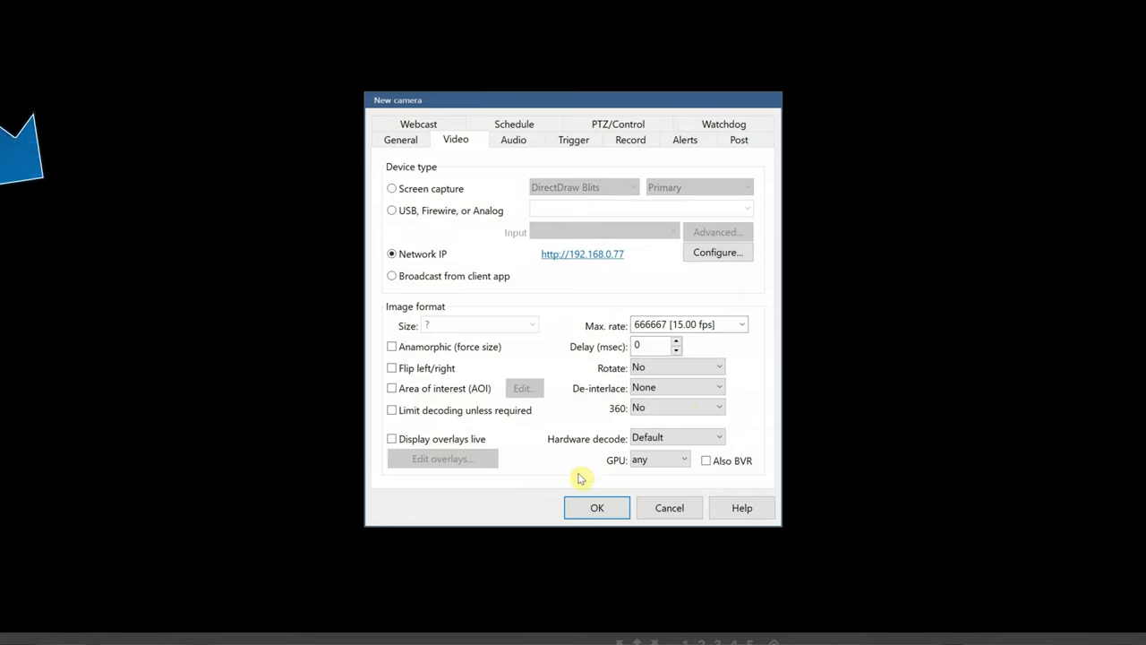
{"action": "mouse_move", "coordinate": [631, 140]}
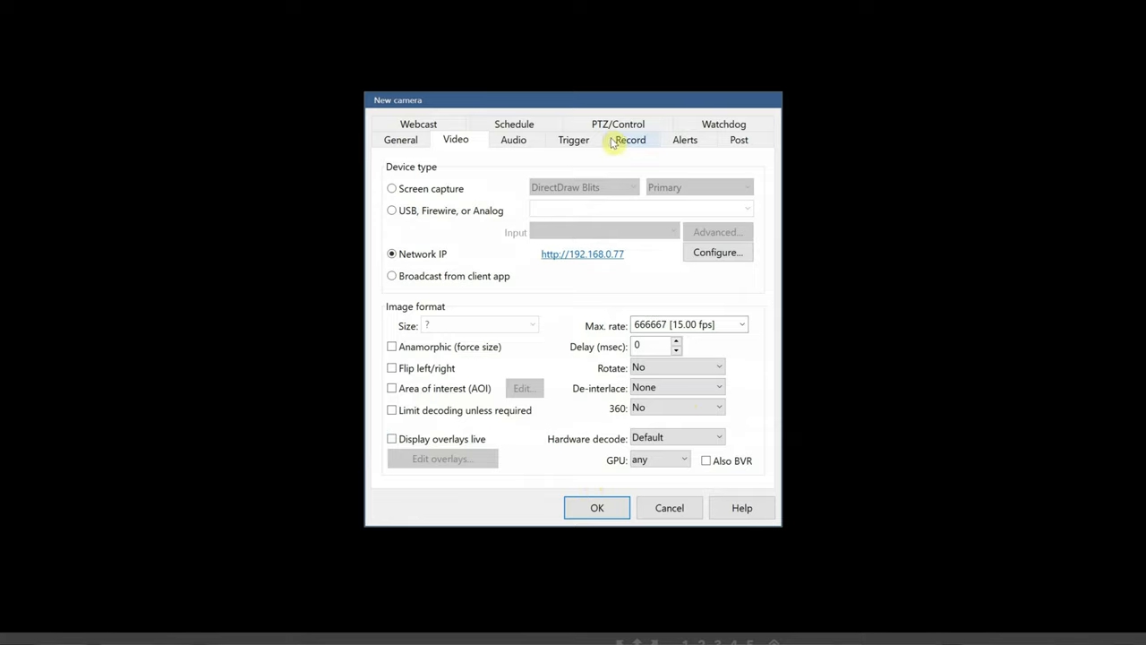
Record the camera continuously with no pre-trigger buffer, cutting video into 2-hour files
{"action": "left_click", "coordinate": [630, 140]}
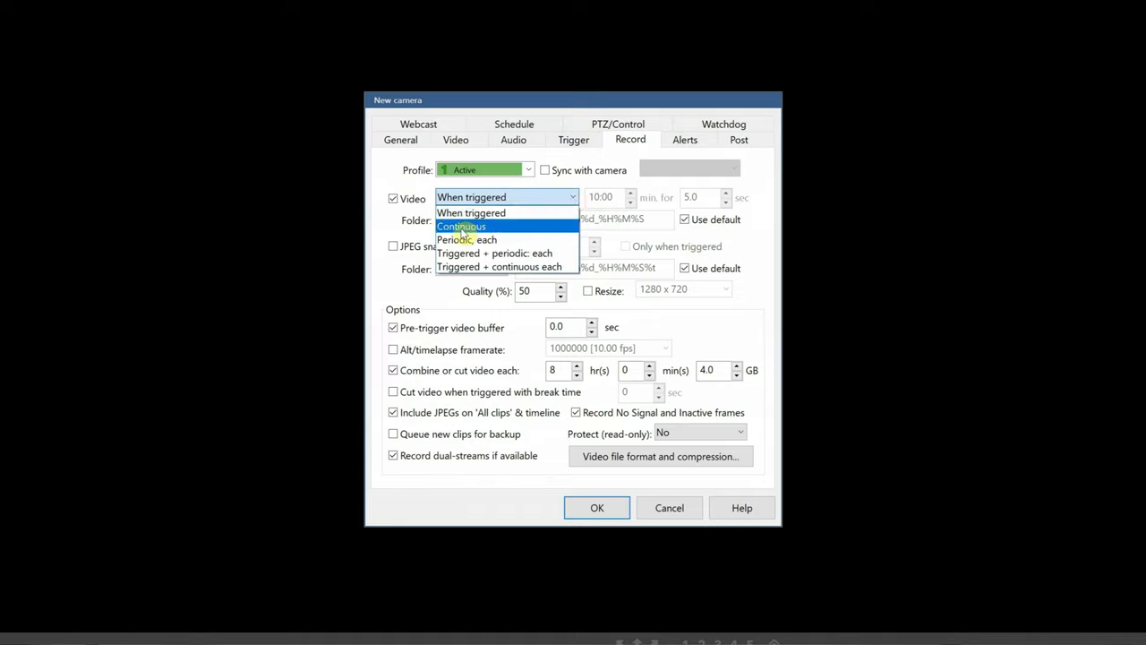
{"action": "left_click", "coordinate": [462, 225]}
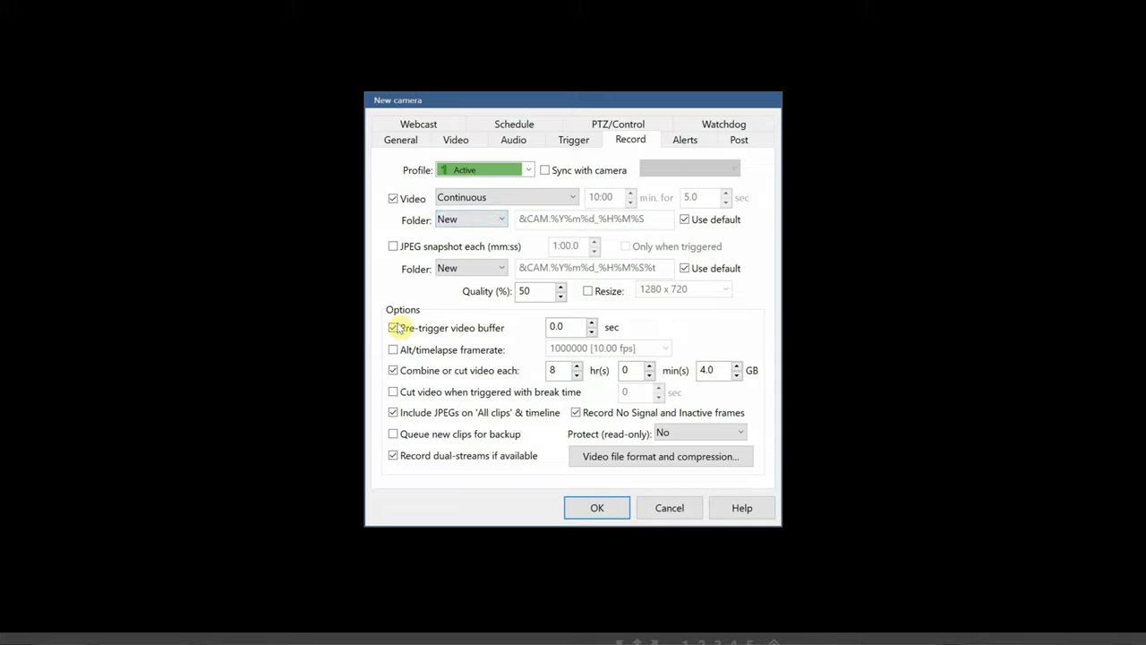
{"action": "left_click", "coordinate": [394, 328]}
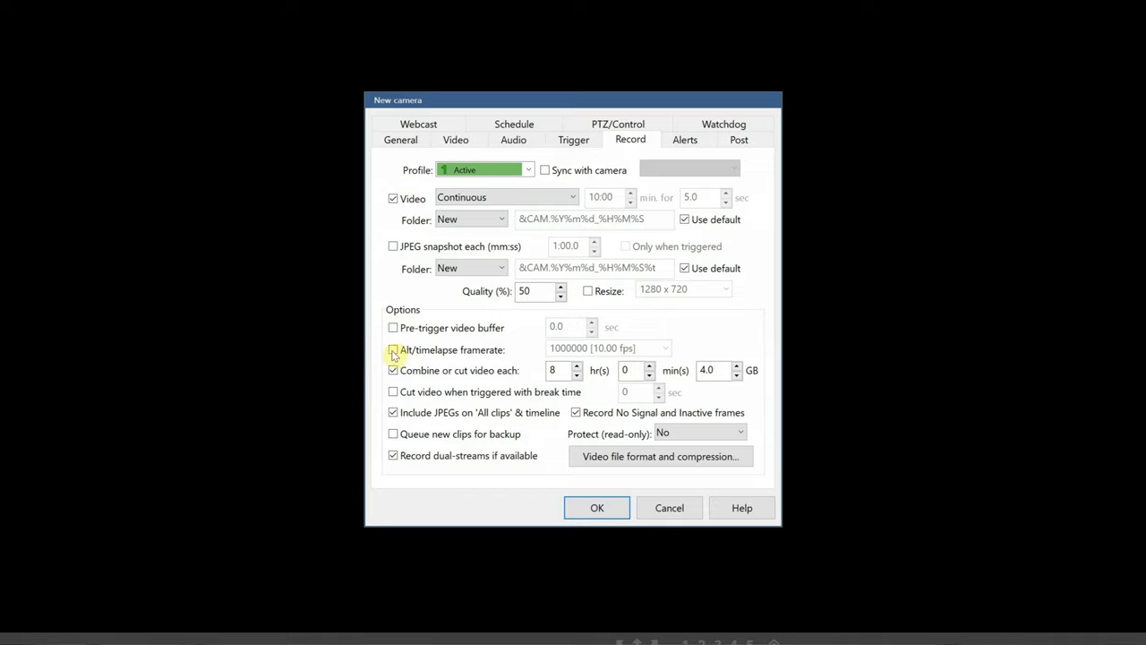
{"action": "left_click", "coordinate": [394, 349]}
{"action": "type", "text": "2"}
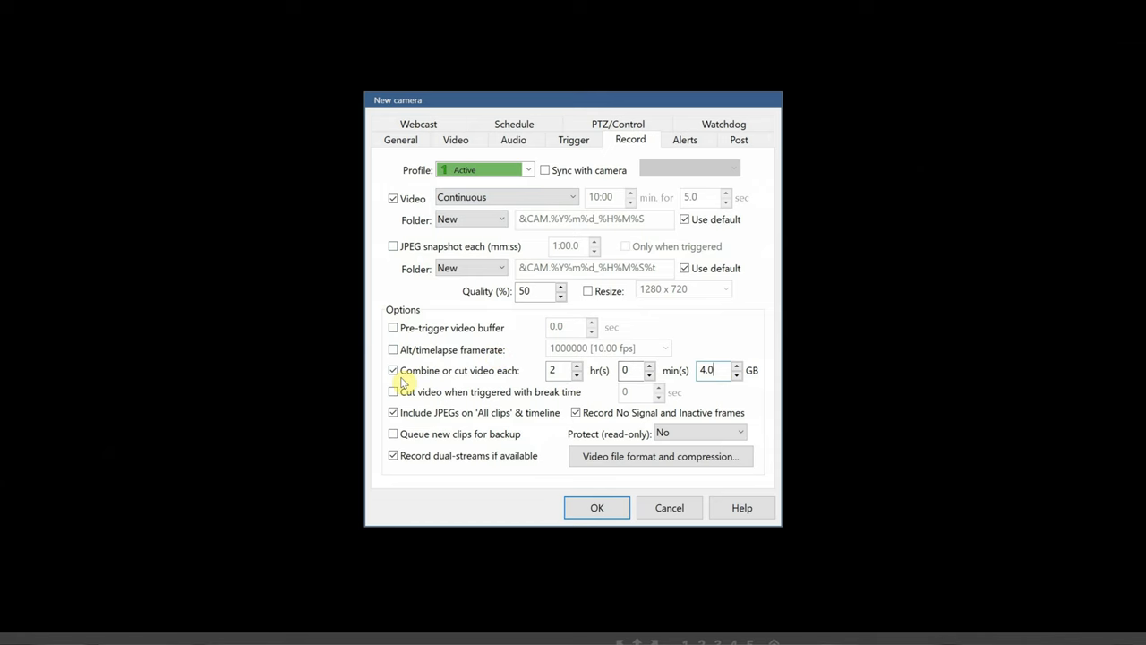
{"action": "left_click", "coordinate": [596, 509]}
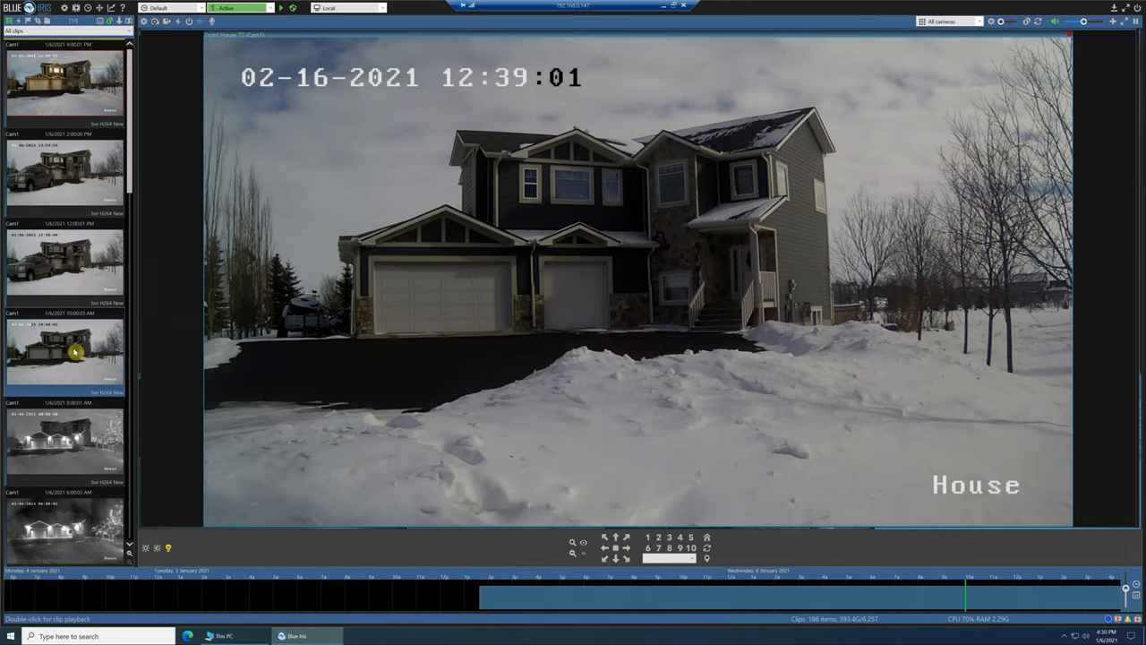
Return to the camera's recording settings where dual-stream recording is turned off
{"action": "double_click", "coordinate": [68, 350]}
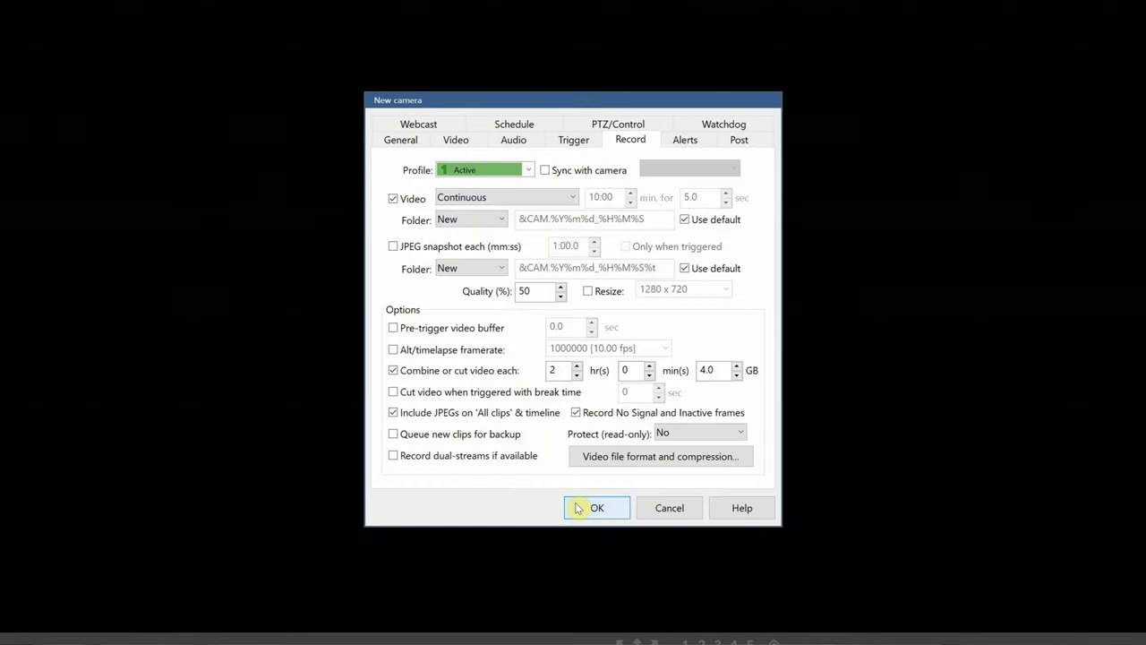
Save the Front House camera so its live view appears in the console
{"action": "left_click", "coordinate": [596, 509]}
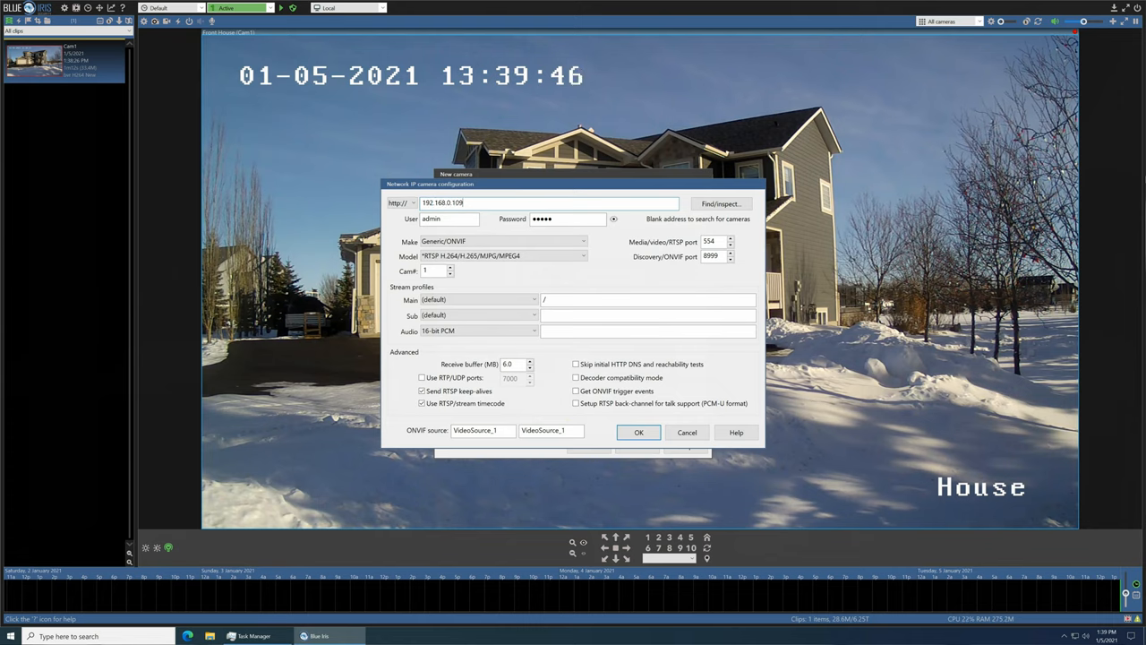
Create a second camera 'House' copied from Front House and confirm its connection settings
{"action": "left_click", "coordinate": [638, 432]}
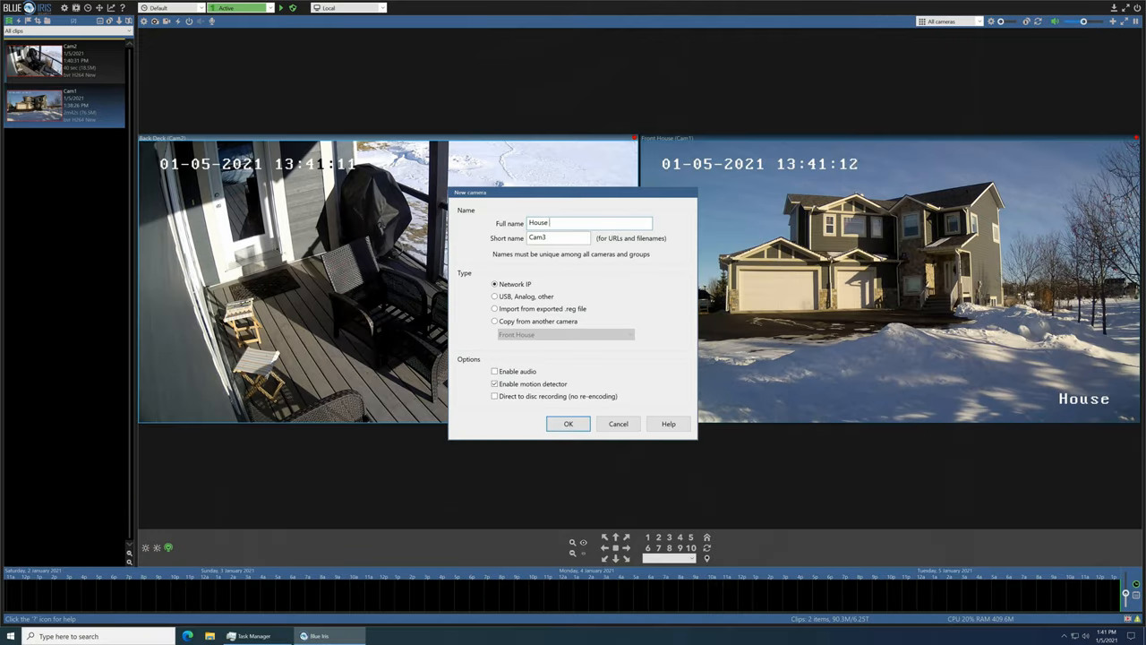
{"action": "left_click", "coordinate": [568, 423]}
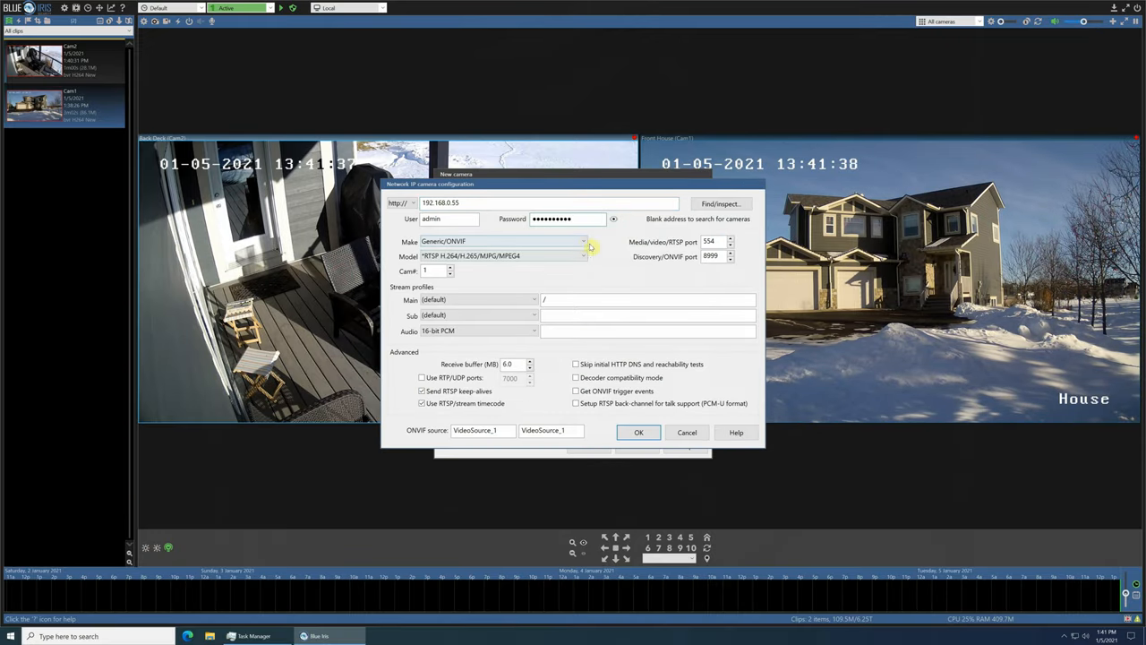
{"action": "left_click", "coordinate": [584, 240]}
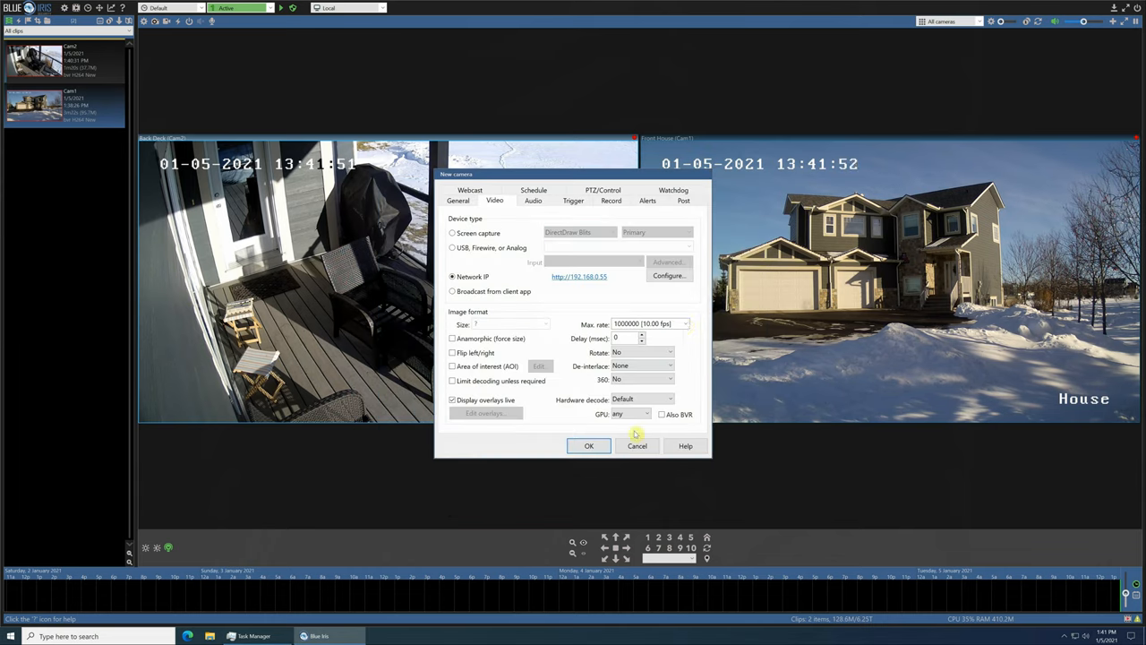
Configure the new camera as a Wyze V2 OpenIPC RTSP source at 192.168.0.190
{"action": "left_click", "coordinate": [587, 446]}
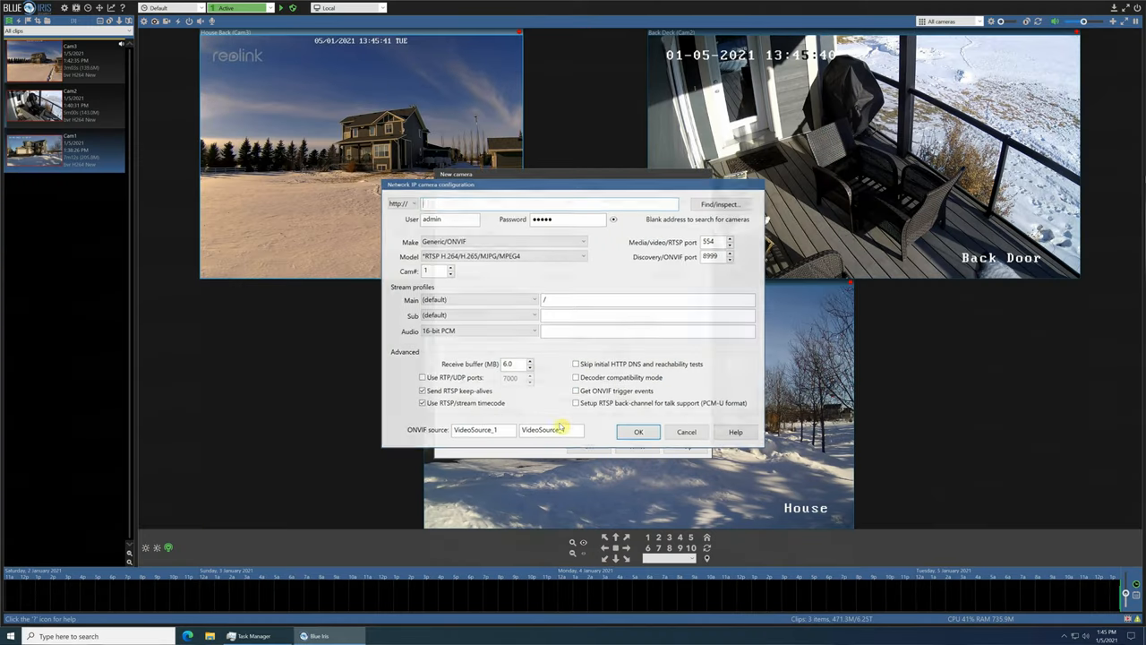
{"action": "type", "text": "192.168.0.190"}
{"action": "left_click", "coordinate": [649, 299]}
{"action": "type", "text": "liv"}
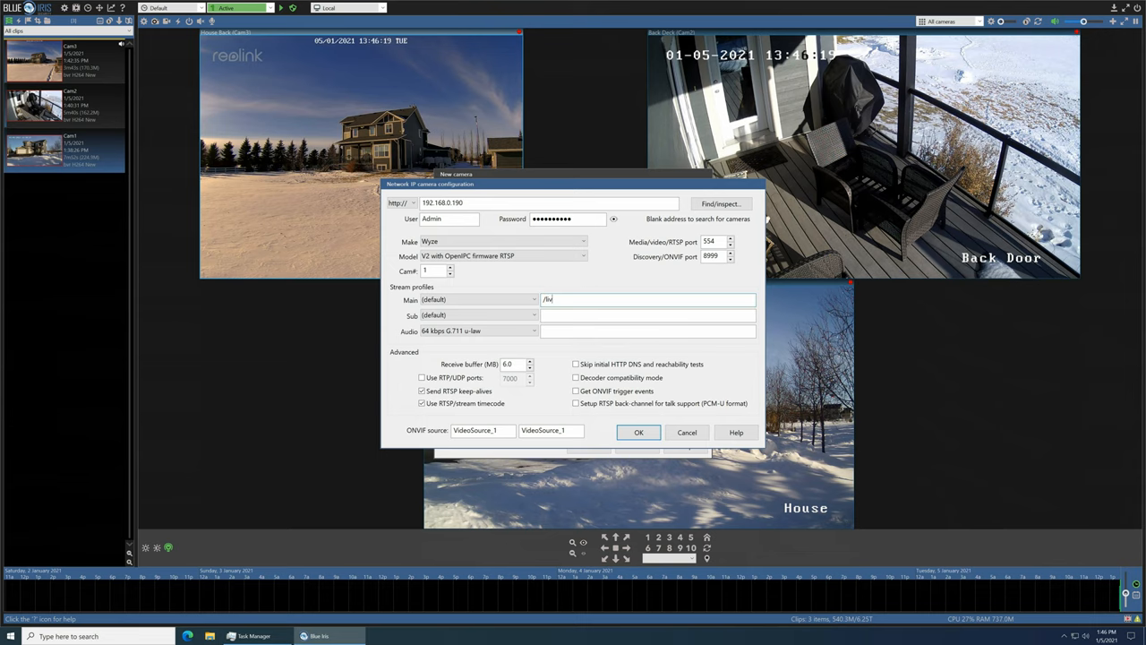
{"action": "left_click", "coordinate": [637, 431]}
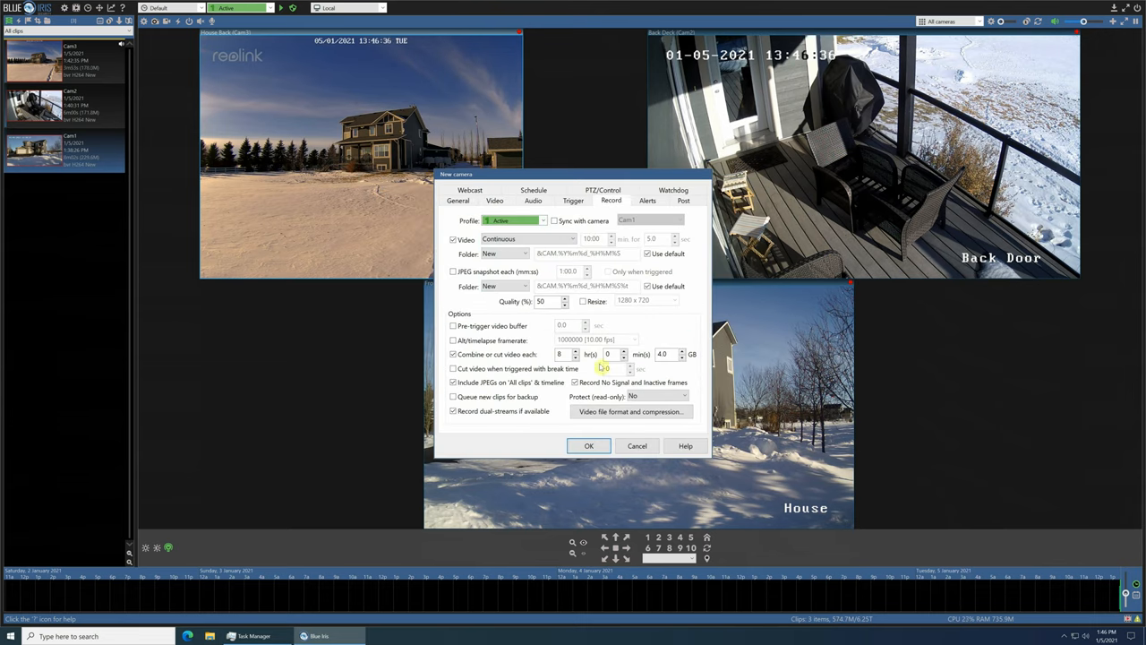
{"action": "left_click", "coordinate": [587, 446]}
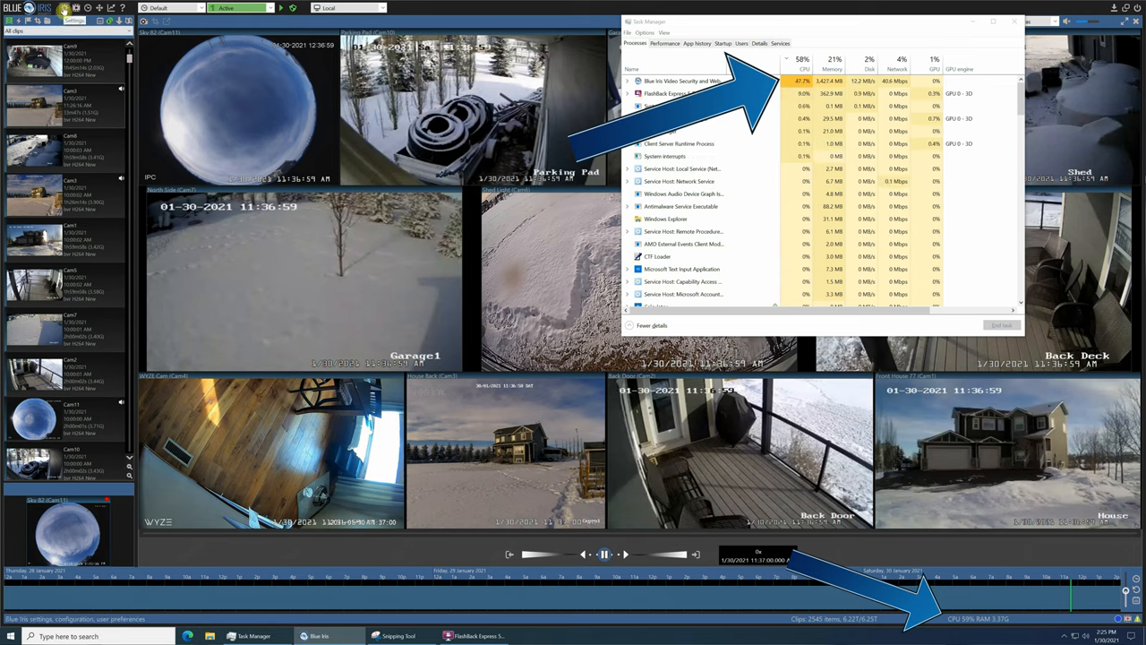
Bring up the camera's video properties beside the Hikvision 15 fps configuration page
{"action": "left_click", "coordinate": [54, 19]}
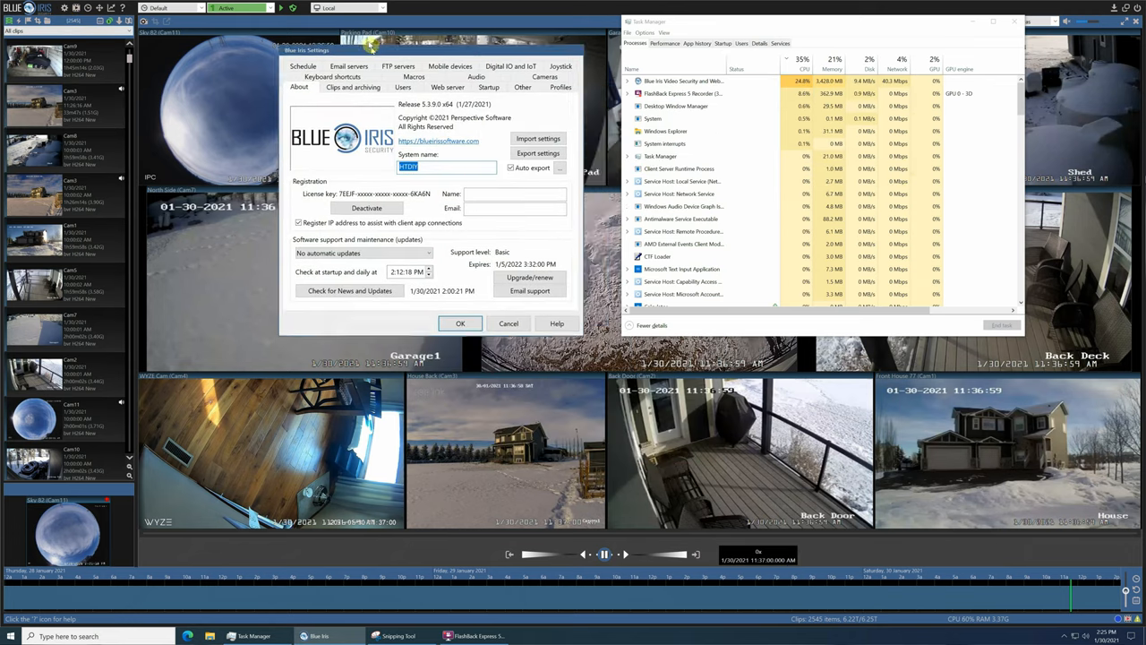
{"action": "left_click", "coordinate": [548, 76]}
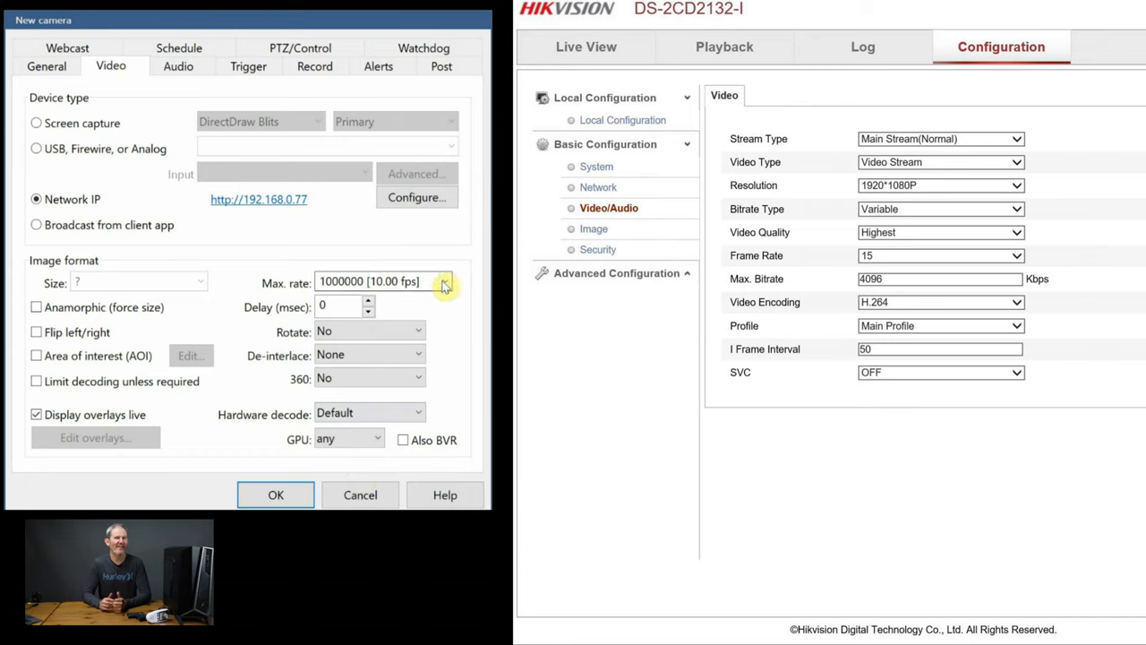
Match the camera's maximum rate to 15 fps (666667) and return to the camera grid
{"action": "left_click", "coordinate": [444, 281]}
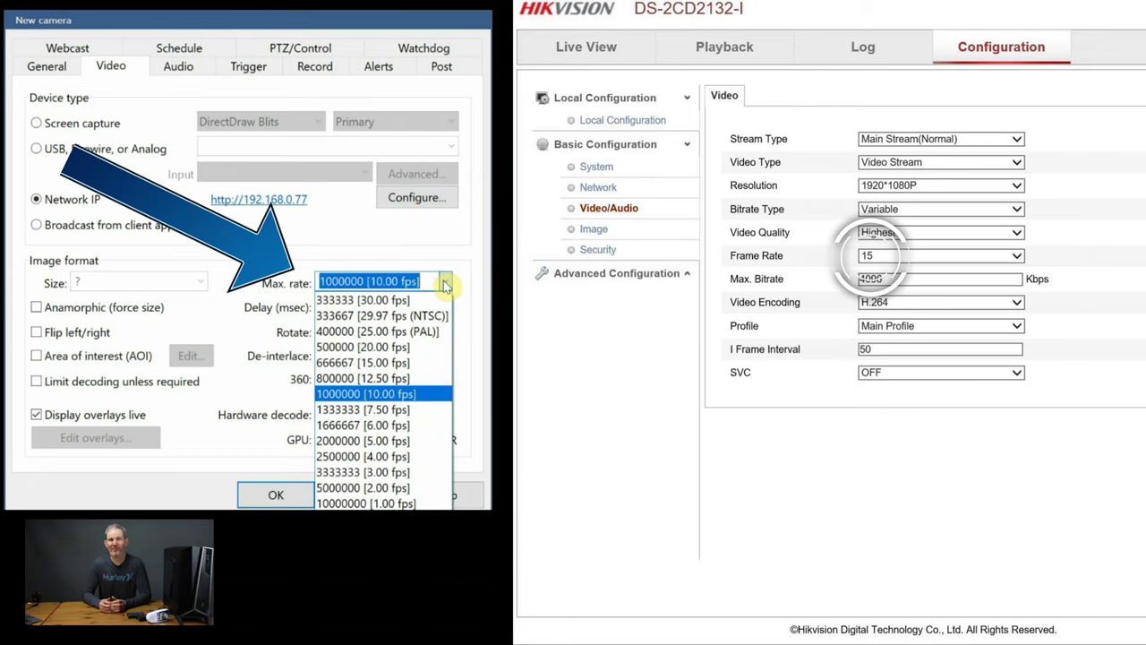
{"action": "mouse_move", "coordinate": [413, 412]}
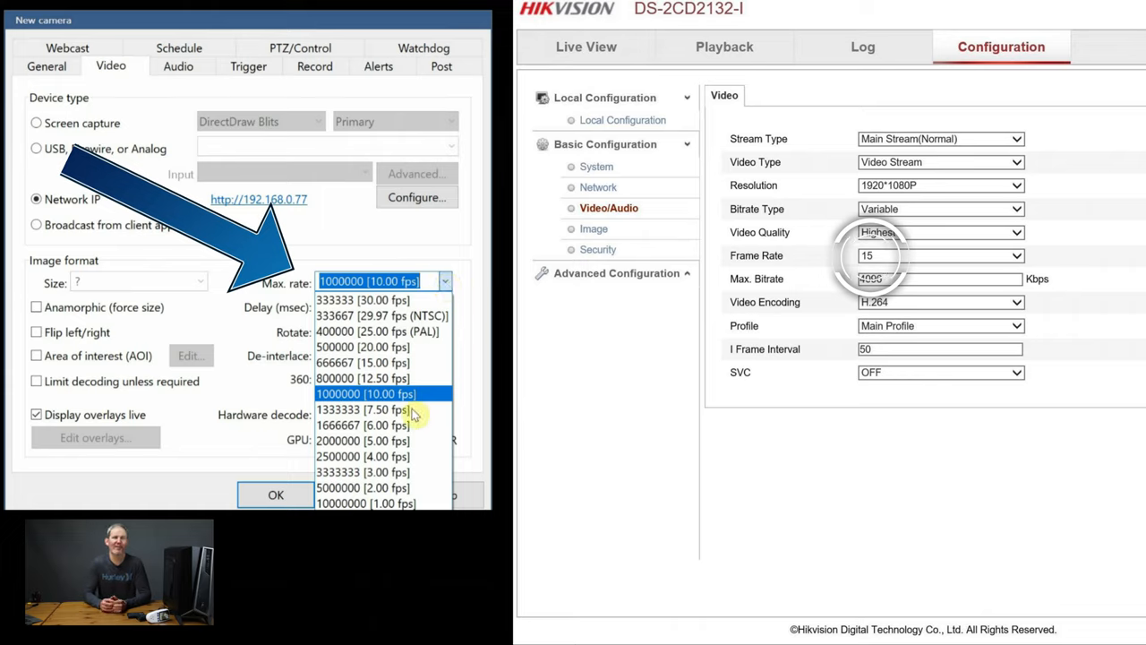
{"action": "mouse_move", "coordinate": [376, 362]}
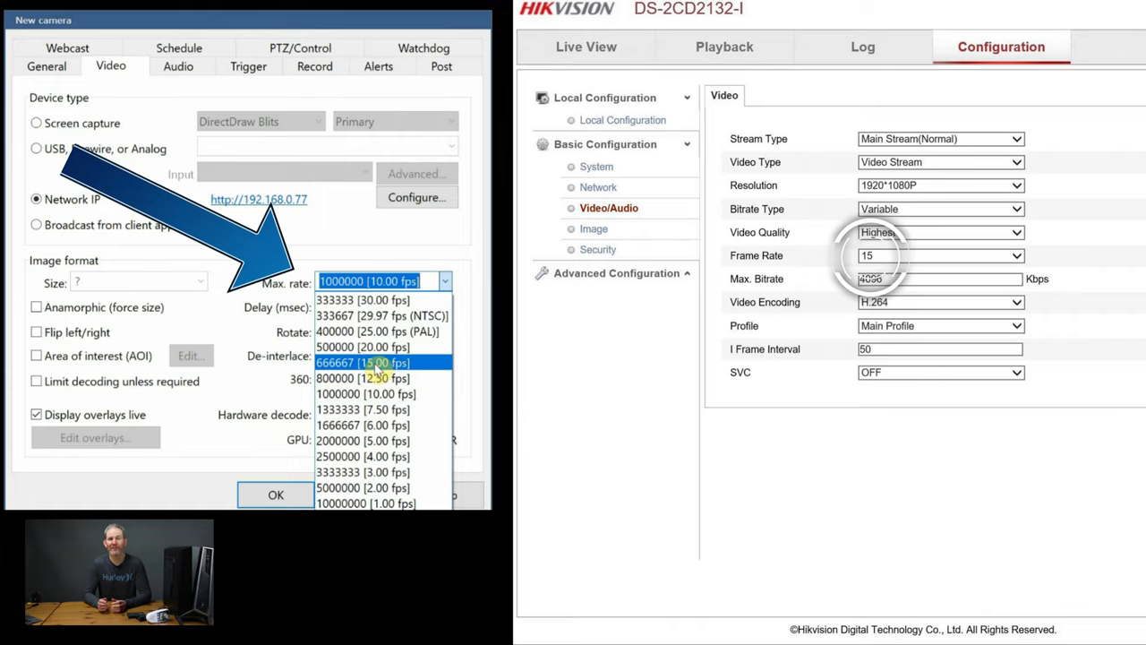
{"action": "left_click", "coordinate": [362, 362]}
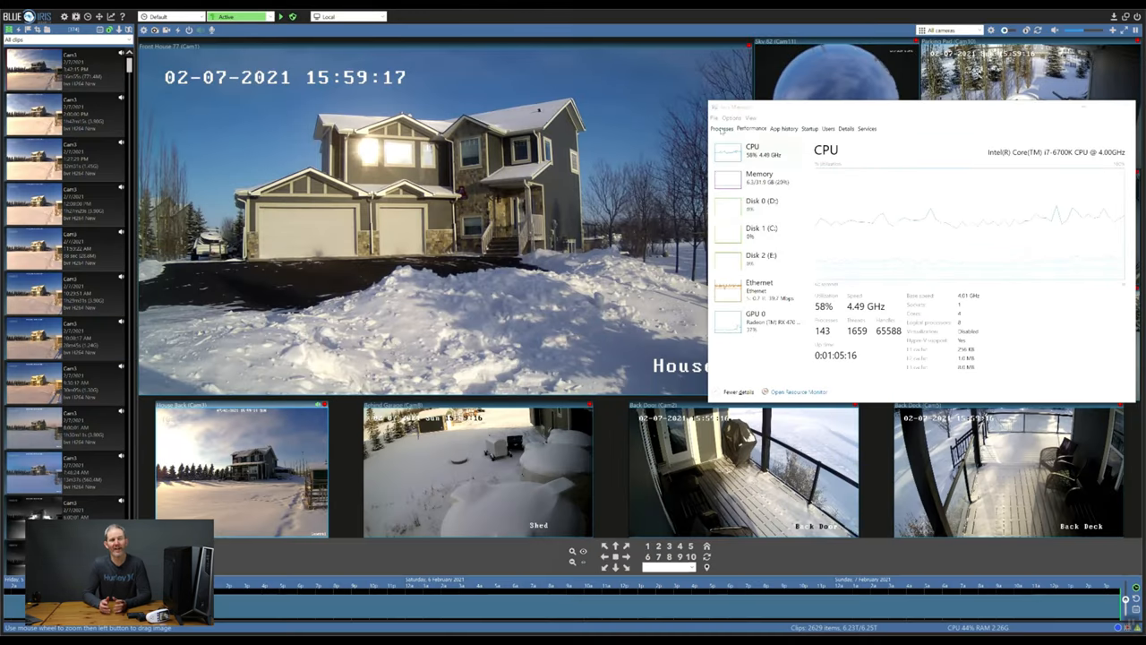
Go to the Cameras page of Blue Iris Settings where hardware-accelerated decode is set
{"action": "left_click", "coordinate": [722, 129]}
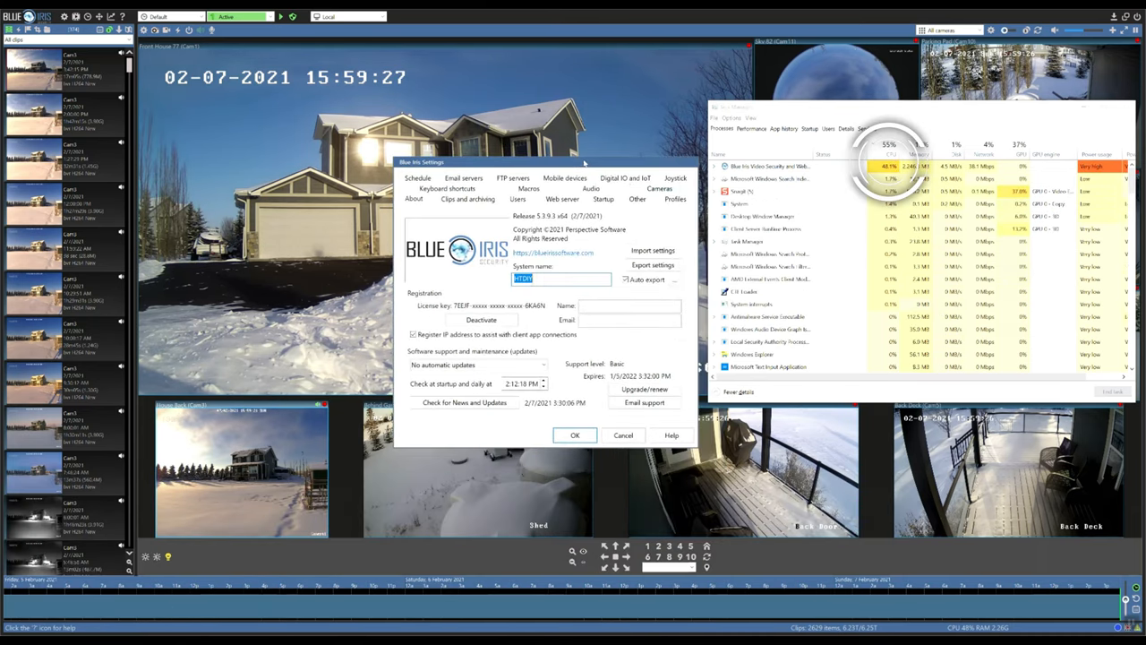
{"action": "left_click", "coordinate": [659, 190]}
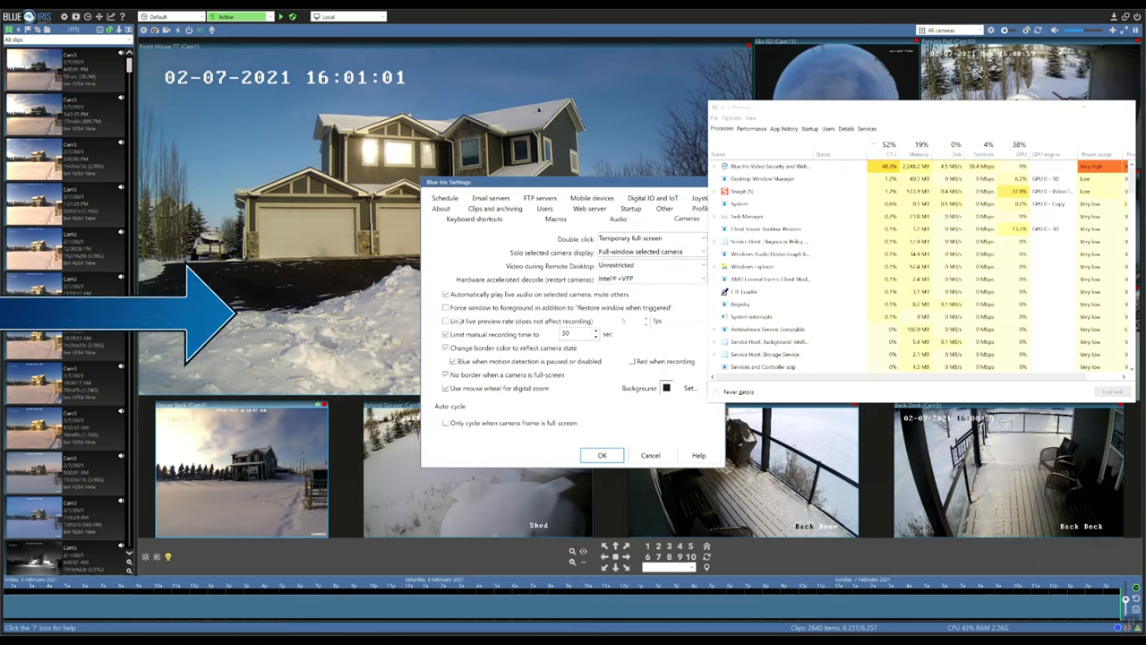
Save the Intel+VPP hardware decoding choice with OK, returning to the camera grid
{"action": "left_click", "coordinate": [601, 454]}
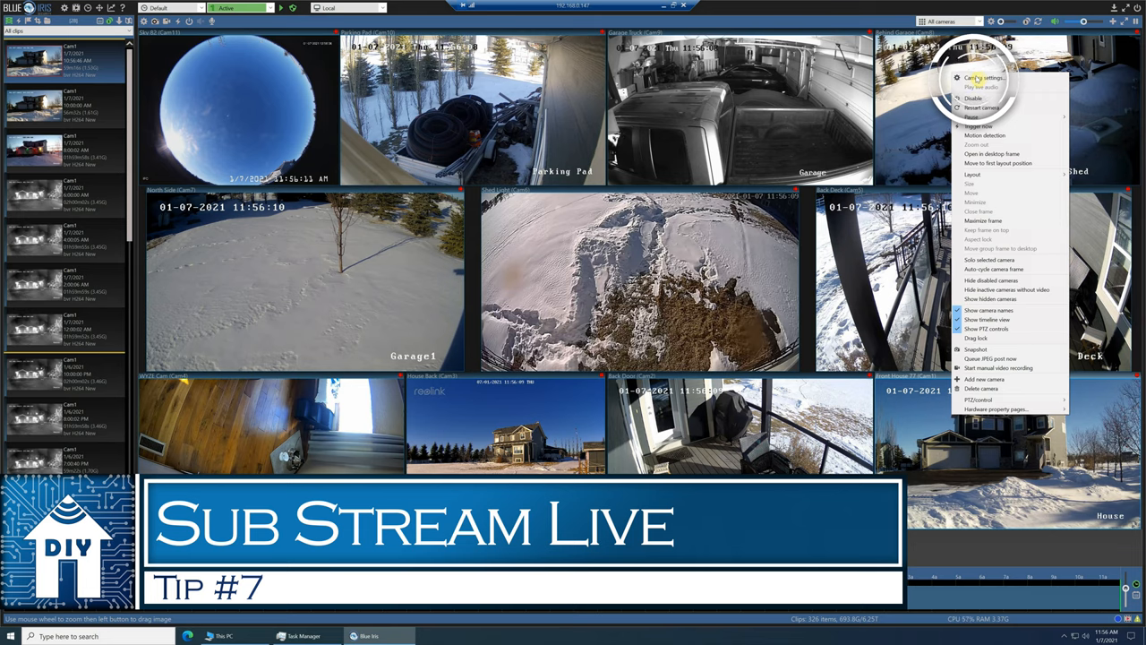
Go into the Hikvision camera's settings and its network stream configuration
{"action": "left_click", "coordinate": [978, 79]}
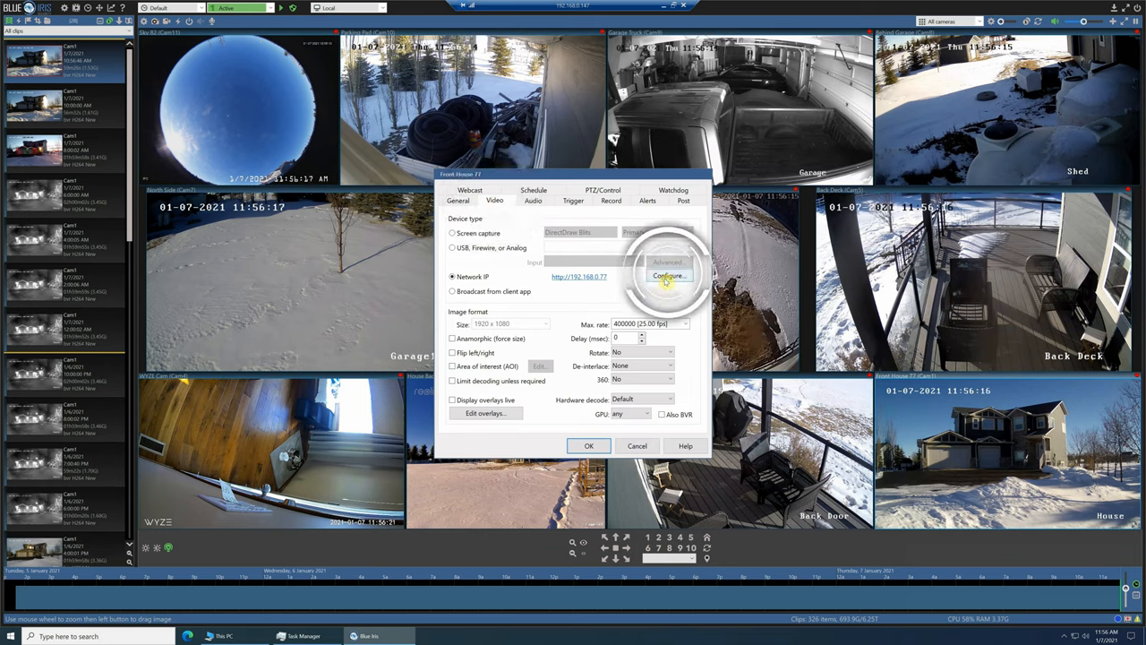
{"action": "left_click", "coordinate": [670, 276]}
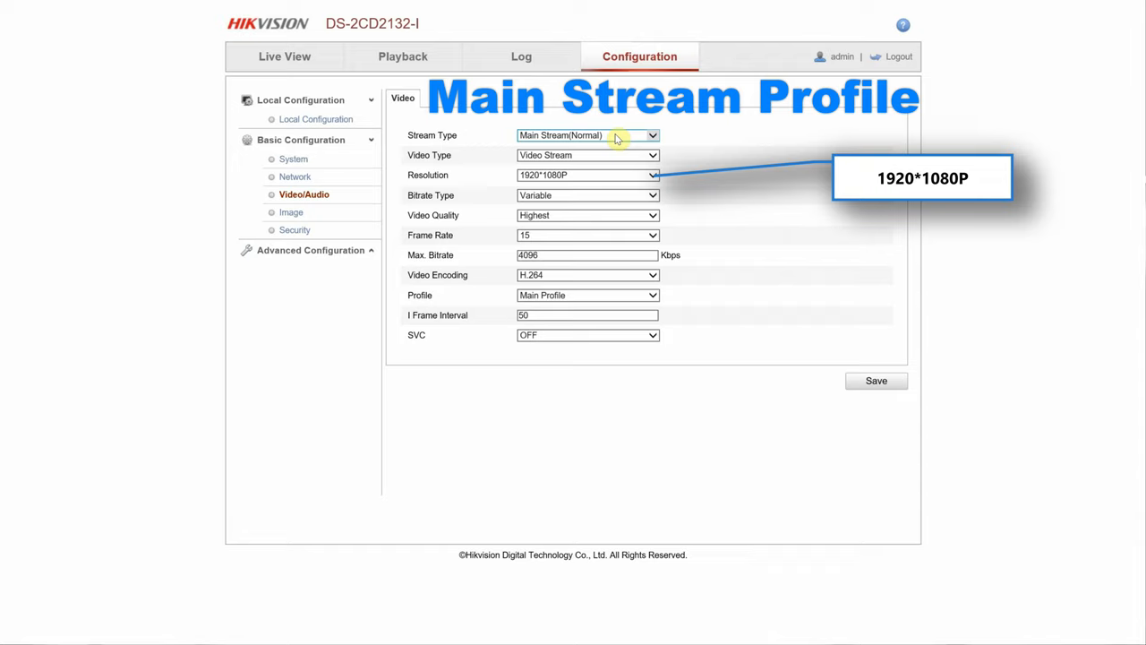
Switch the Hikvision Video/Audio page from Main Stream to Sub Stream (352*288, 25 fps, 512 Kbps)
{"action": "left_click", "coordinate": [587, 137]}
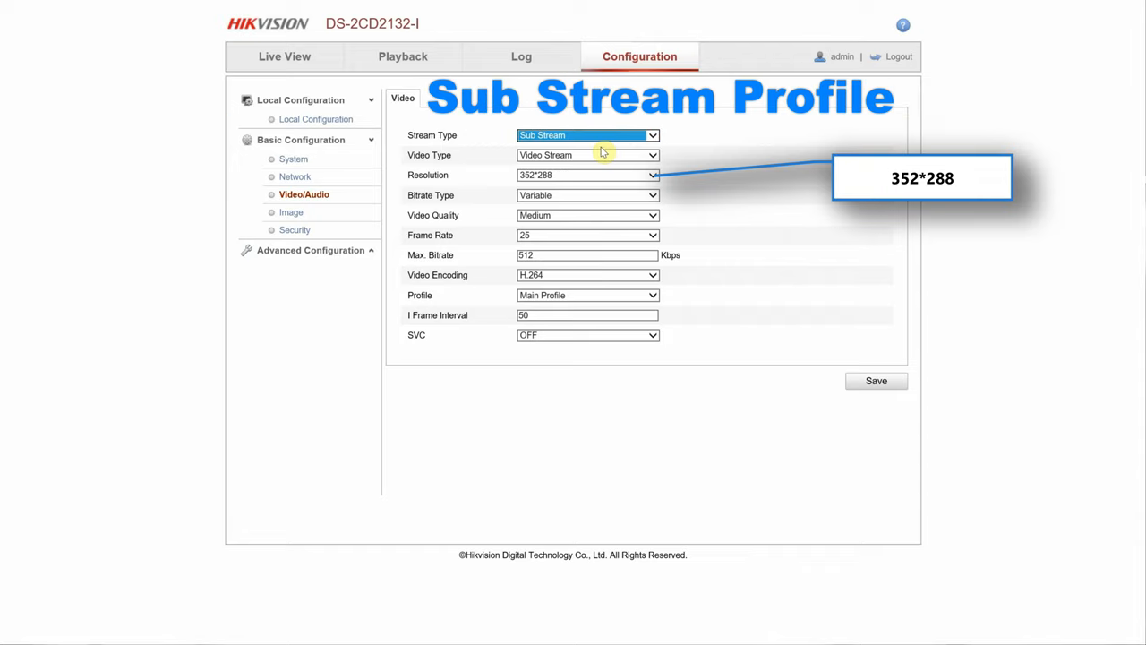
{"action": "mouse_move", "coordinate": [620, 310]}
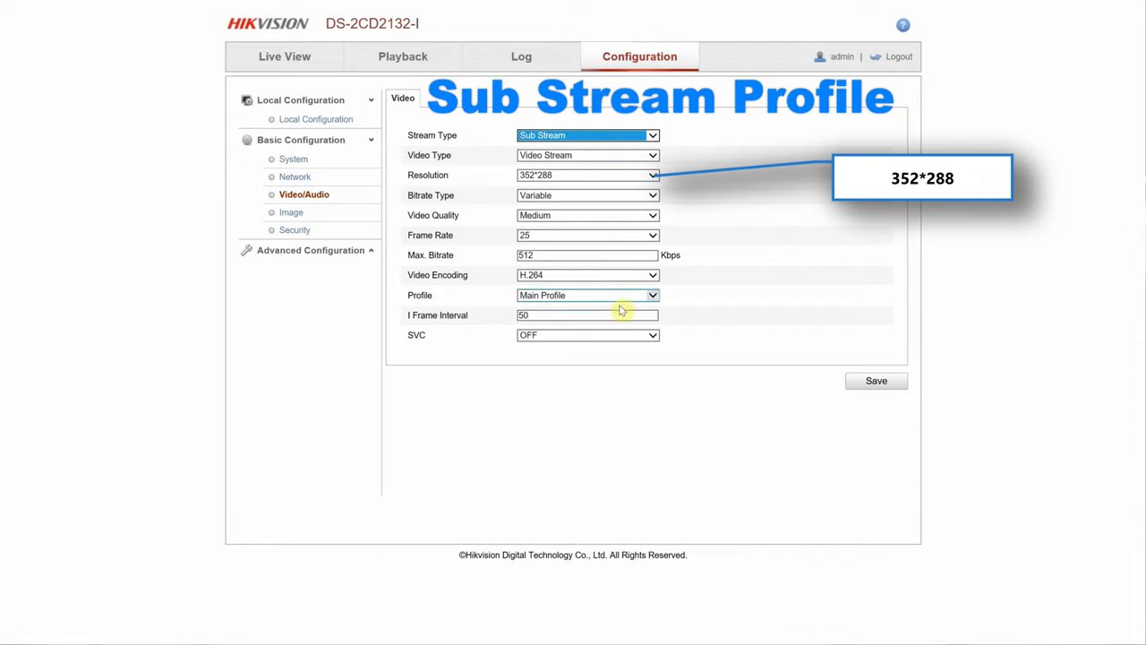
{"action": "mouse_move", "coordinate": [736, 321]}
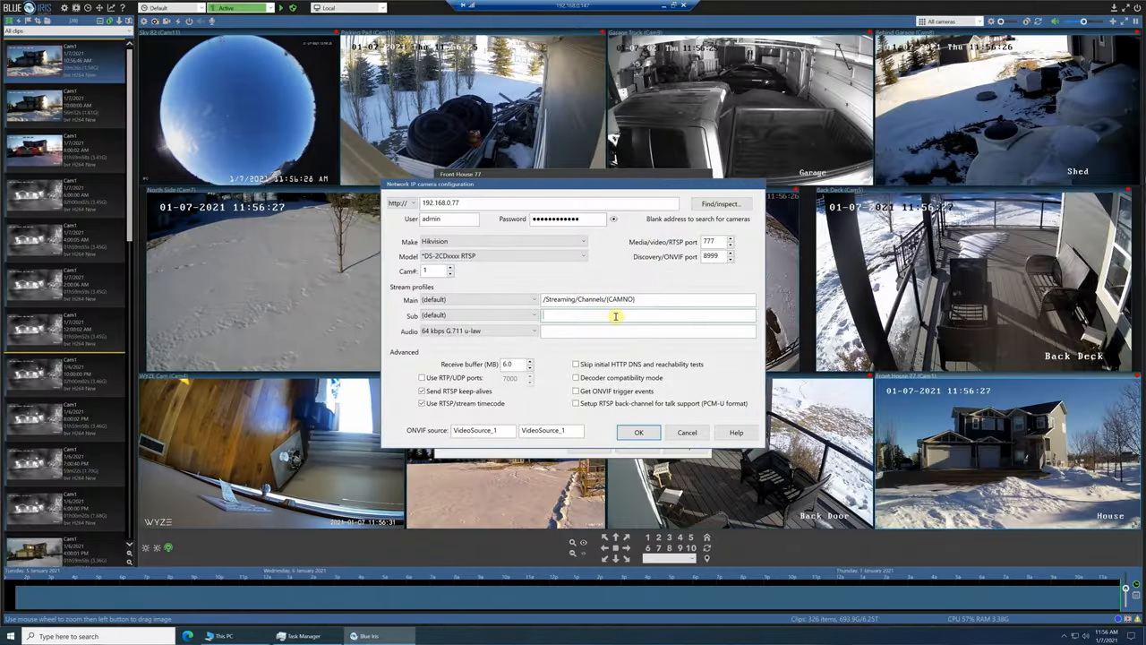
Add sub stream path /Streaming/Channels/2 to both Hikvision cameras and confirm their properties
{"action": "type", "text": "/Streaming/Channels/2"}
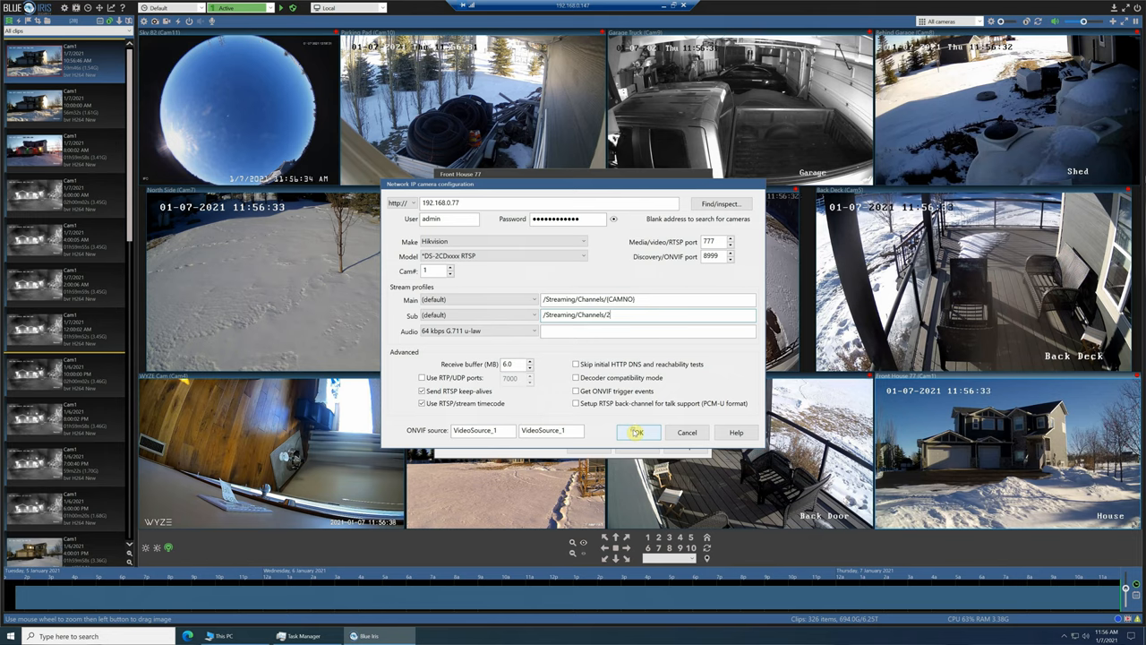
{"action": "left_click", "coordinate": [638, 432]}
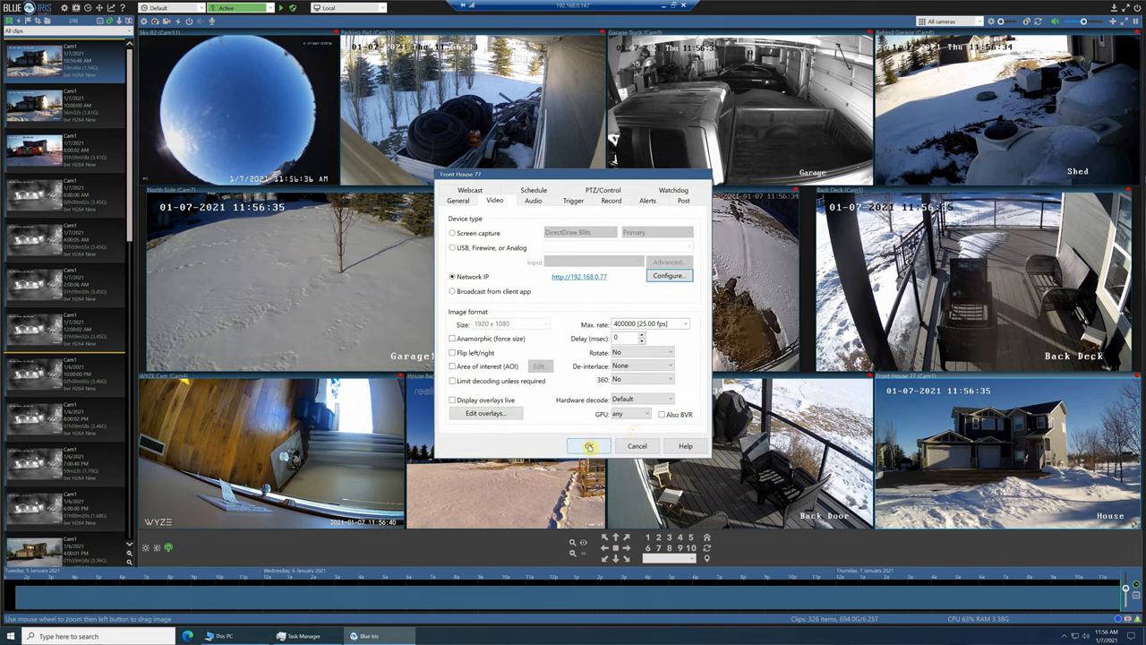
{"action": "left_click", "coordinate": [590, 446]}
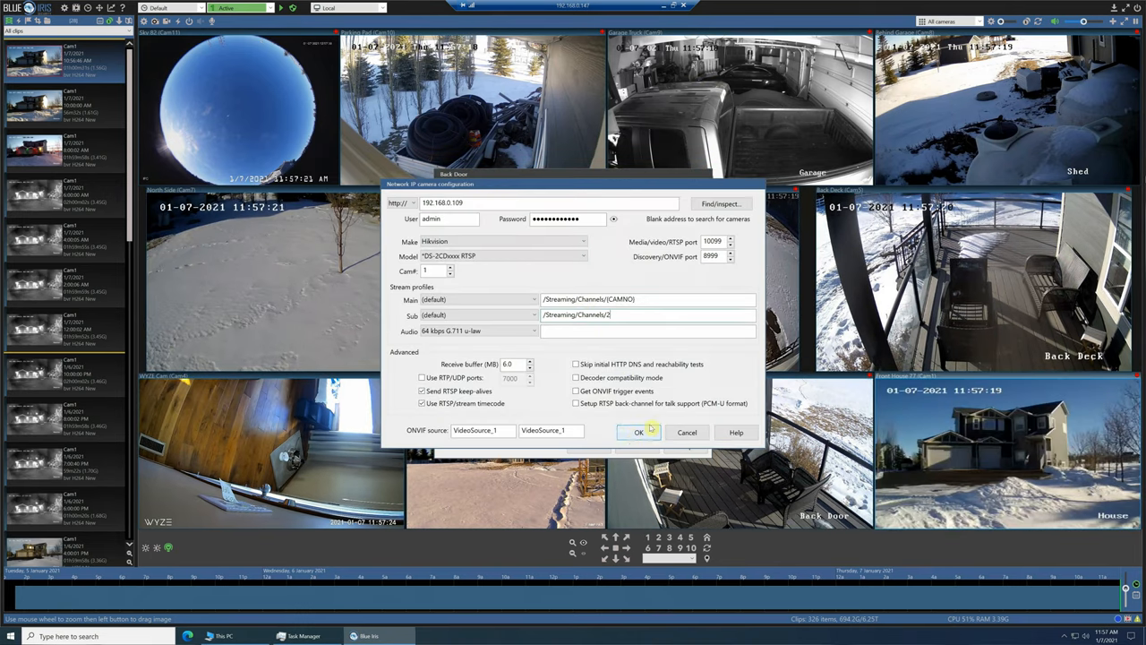
{"action": "left_click", "coordinate": [638, 432]}
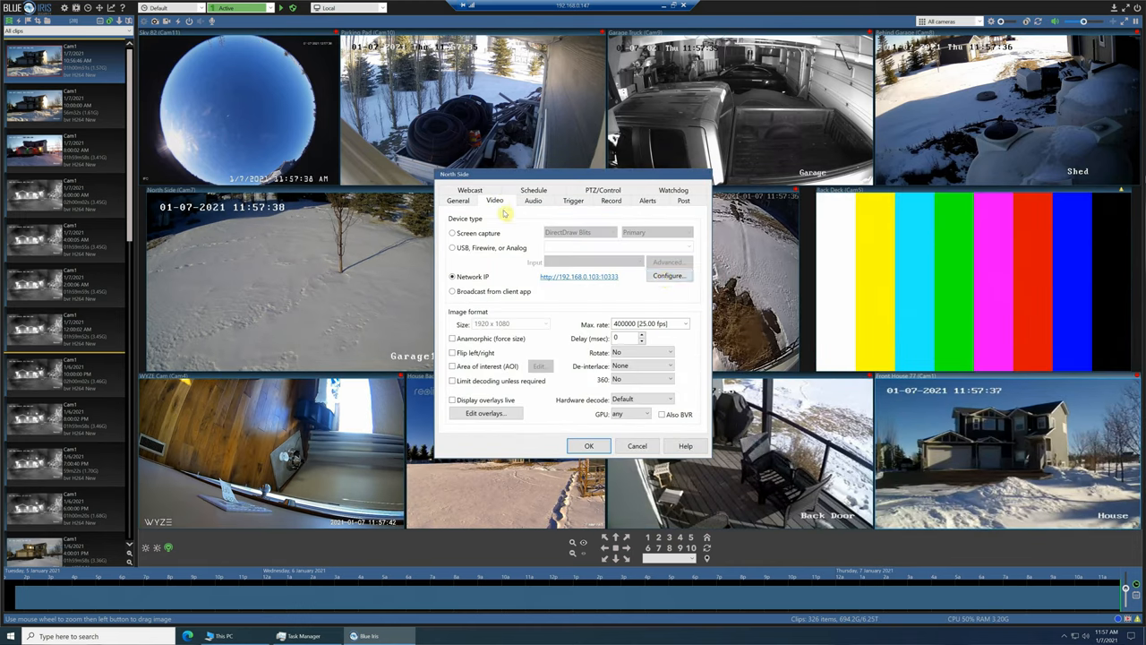
{"action": "left_click", "coordinate": [458, 200]}
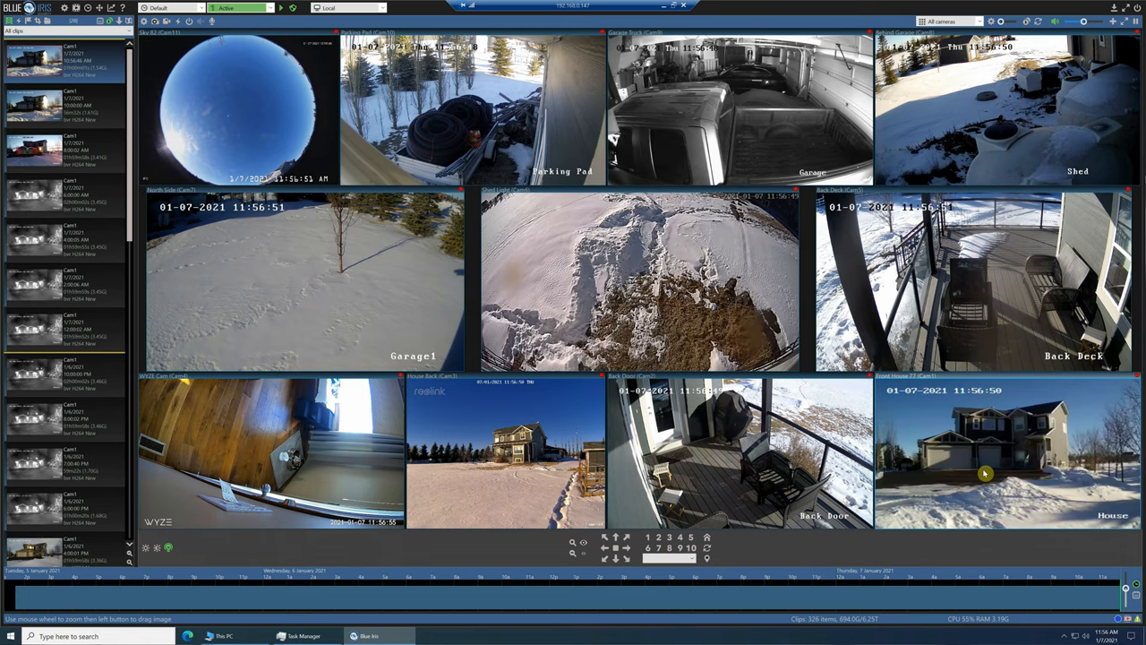
Bring up the fisheye camera tile's right-click shortcut menu
{"action": "left_click", "coordinate": [985, 473]}
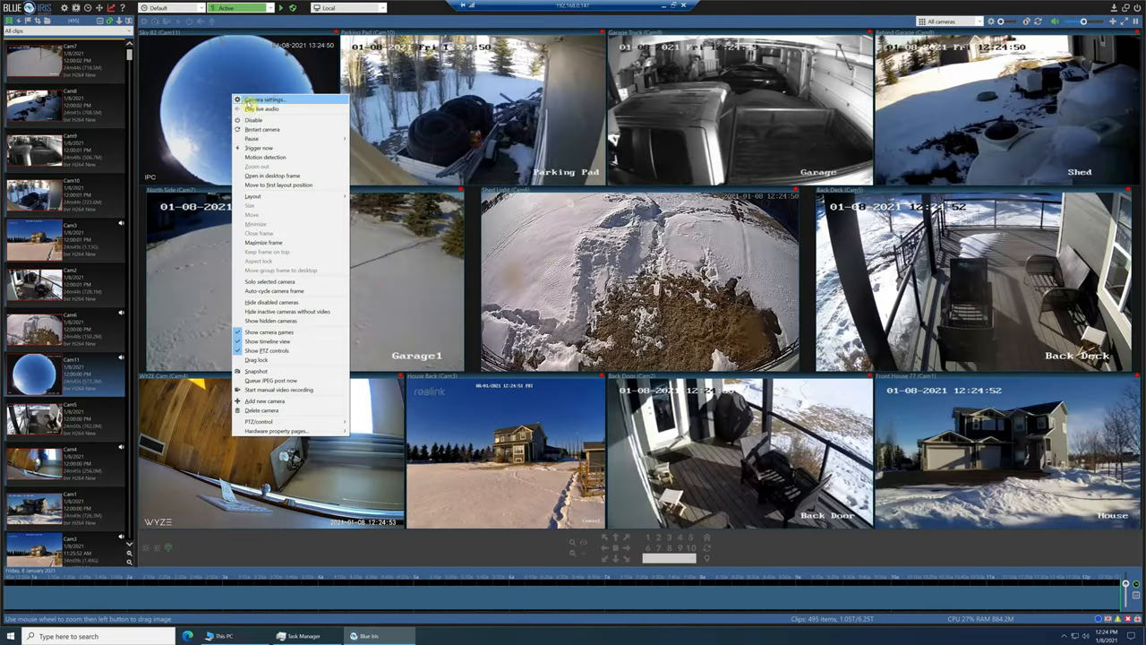
In the fisheye camera's Record settings, turn off Record dual-streams if available
{"action": "left_click", "coordinate": [263, 100]}
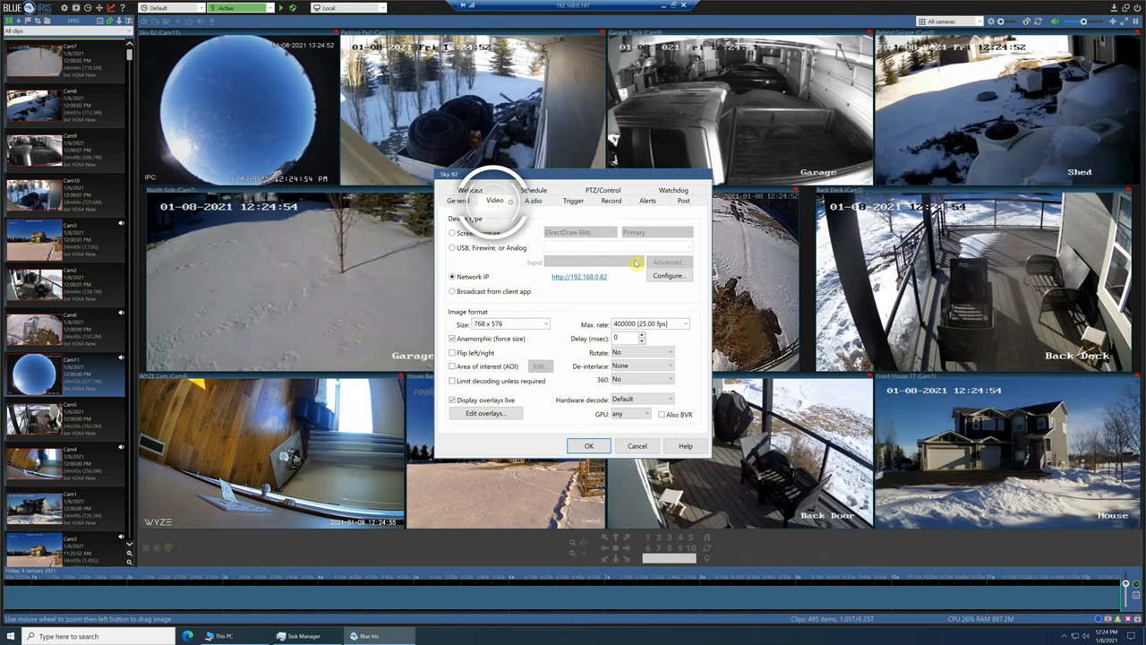
{"action": "left_click", "coordinate": [668, 276]}
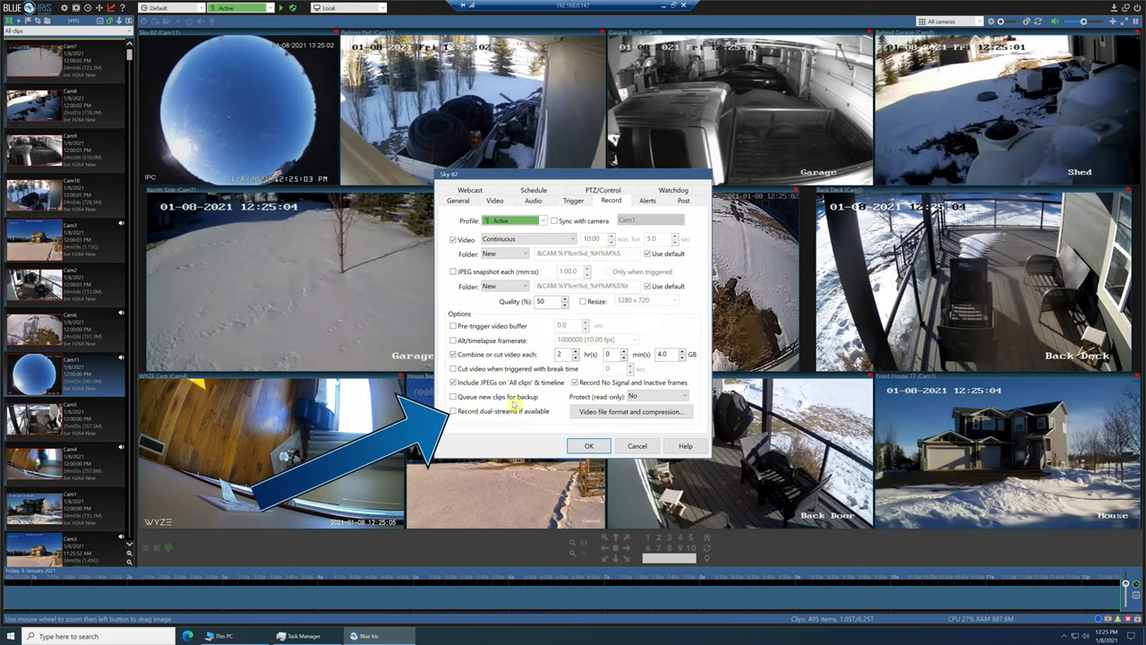
{"action": "left_click", "coordinate": [453, 410]}
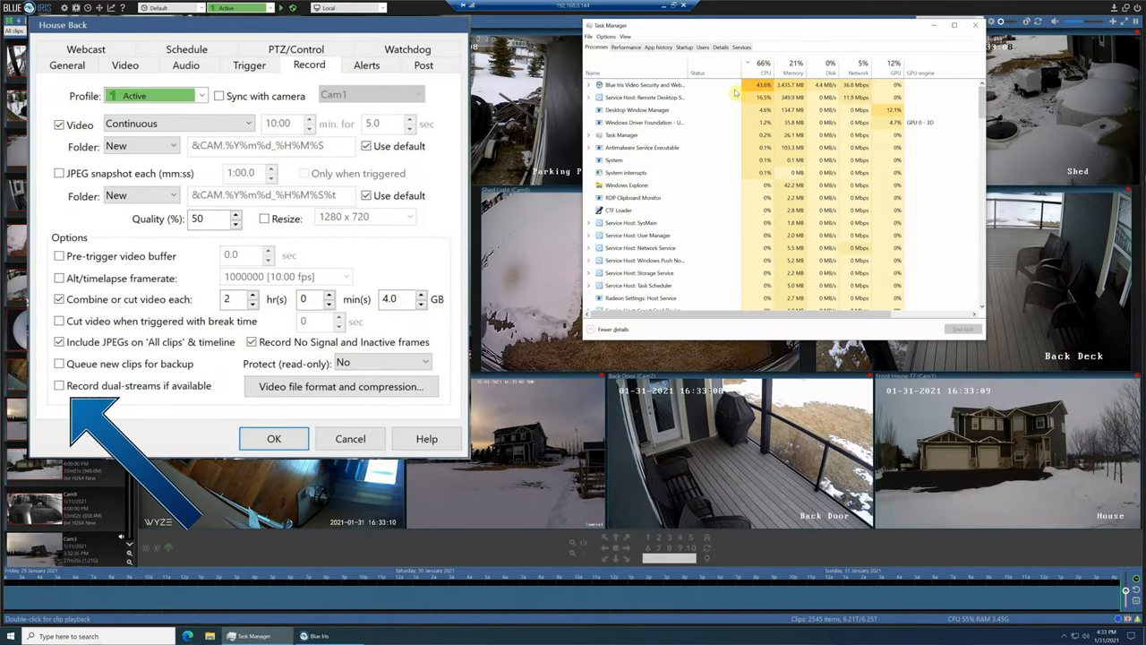
Scrub the timeline back to earlier recorded footage while Task Manager shows CPU at 100%
{"action": "left_click", "coordinate": [627, 47]}
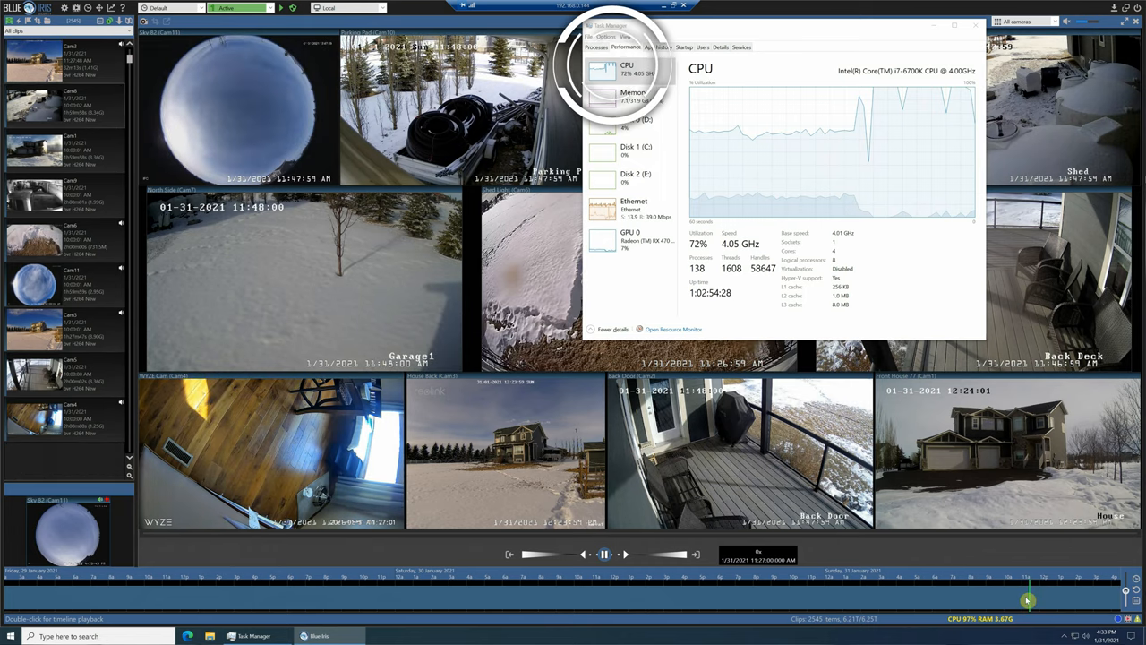
{"action": "left_click_drag", "start_coordinate": [1027, 599], "coordinate": [671, 598]}
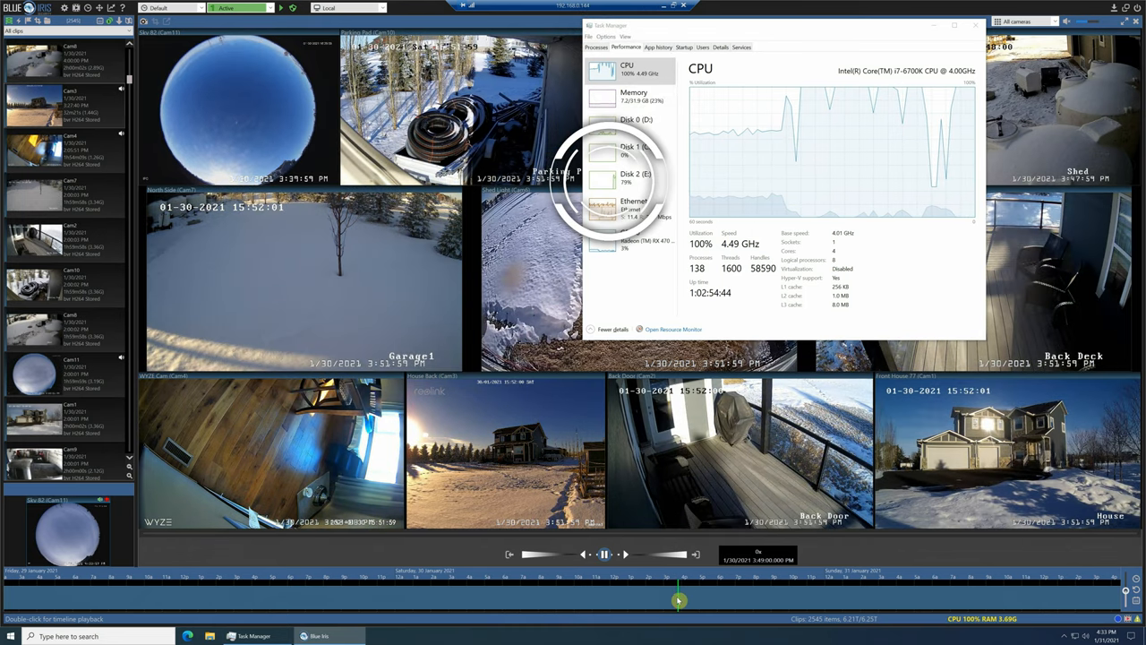
{"action": "left_click_drag", "start_coordinate": [679, 599], "coordinate": [666, 600]}
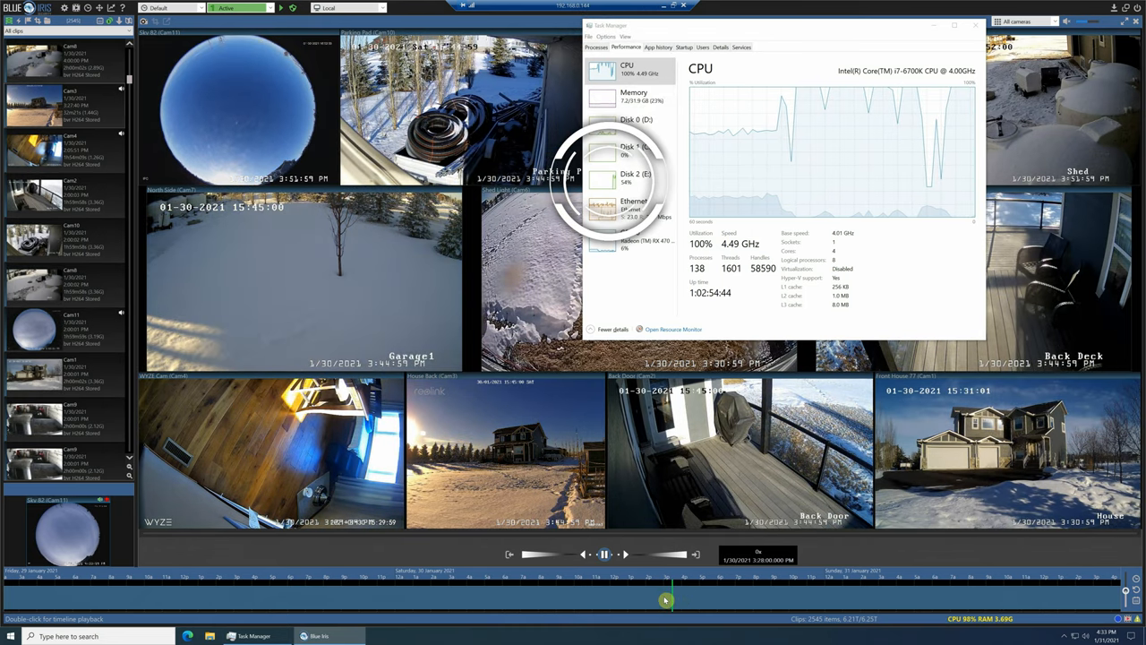
{"action": "left_click_drag", "start_coordinate": [666, 598], "coordinate": [652, 598]}
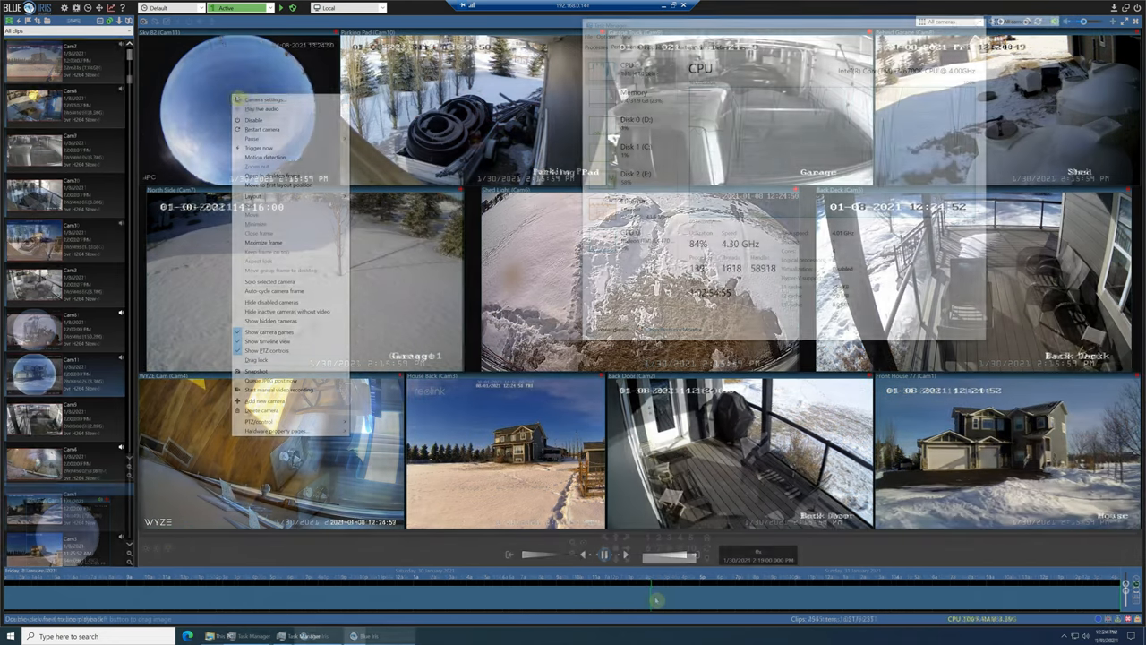
Close the camera properties, then view Disk 0 (D:) and Disk 2 (E:) activity in Task Manager
{"action": "left_click", "coordinate": [265, 100]}
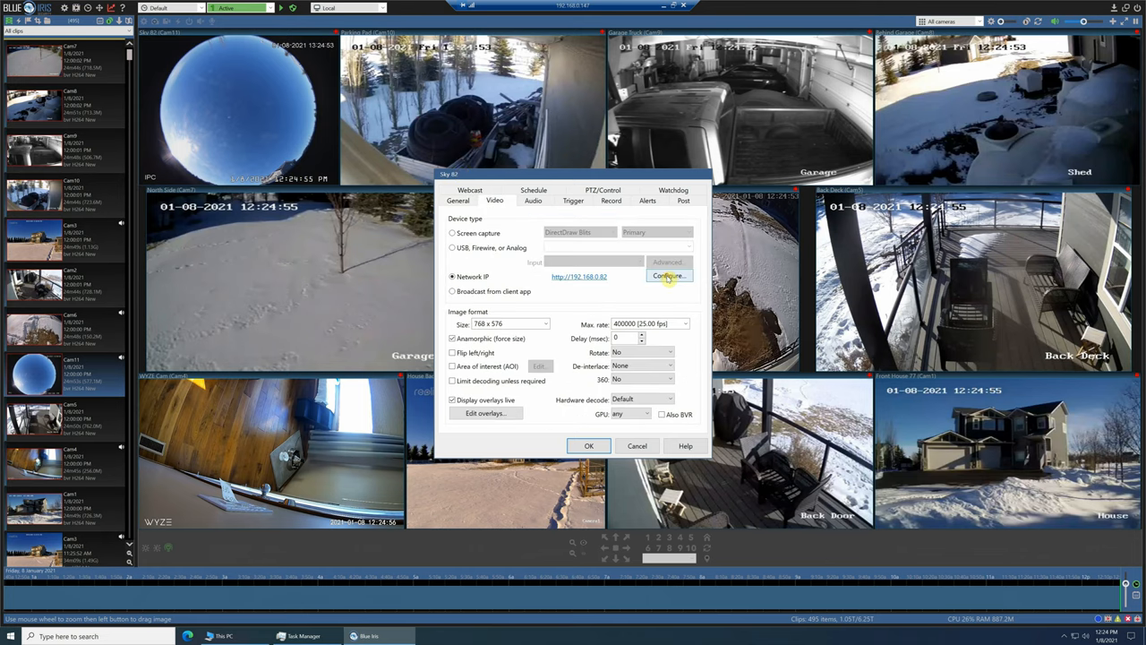
{"action": "left_click", "coordinate": [670, 275]}
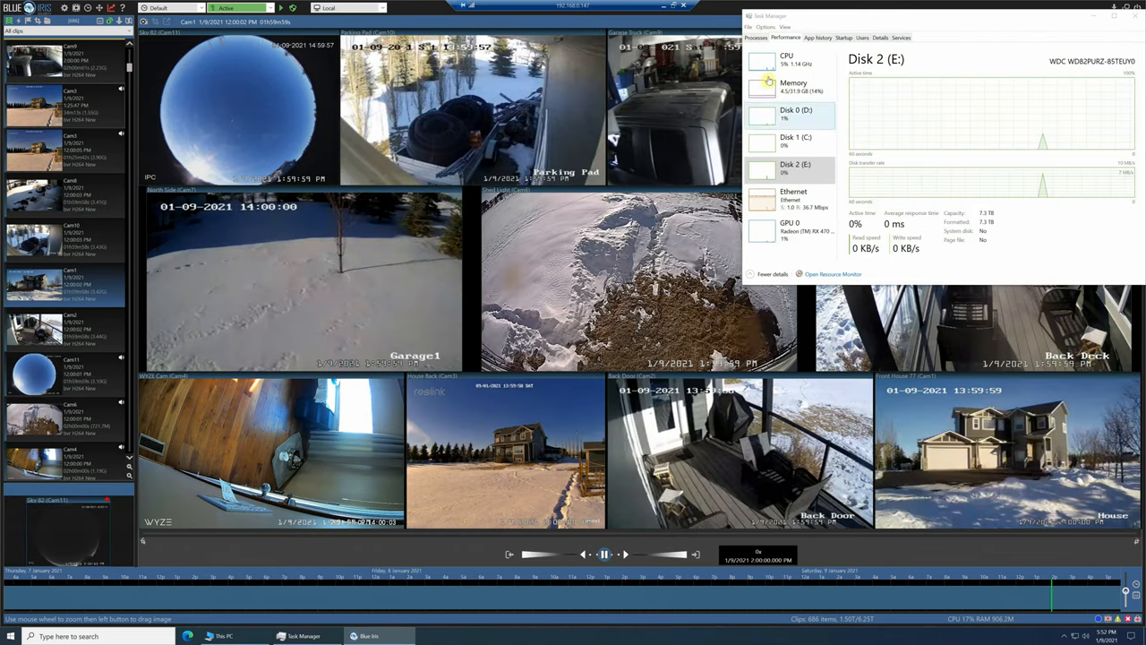
{"action": "left_click", "coordinate": [790, 115]}
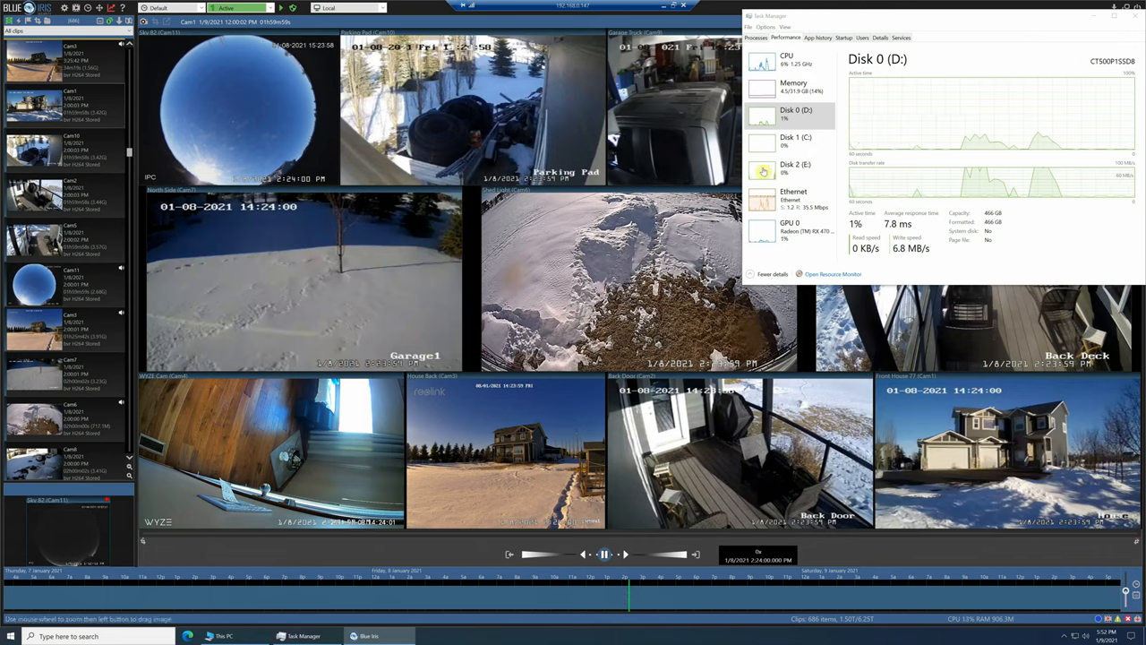
{"action": "left_click", "coordinate": [795, 168]}
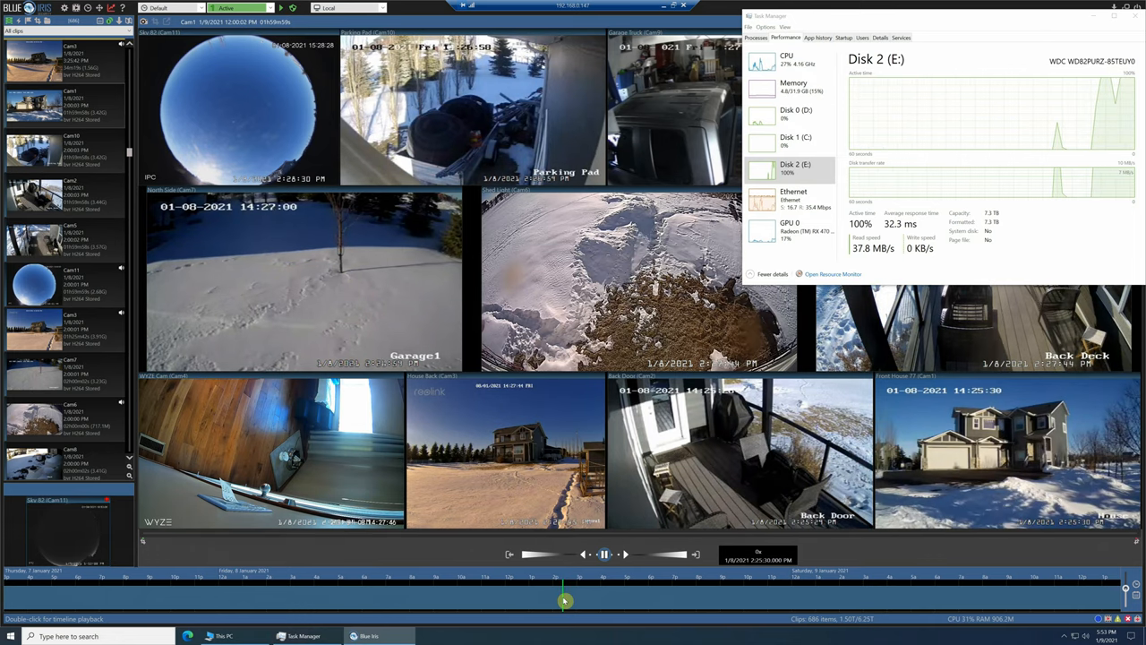
Rewind the footage and show Blue Iris's About page (5.3.9.8) with Task Manager on Processes
{"action": "left_click_drag", "start_coordinate": [564, 598], "coordinate": [555, 599]}
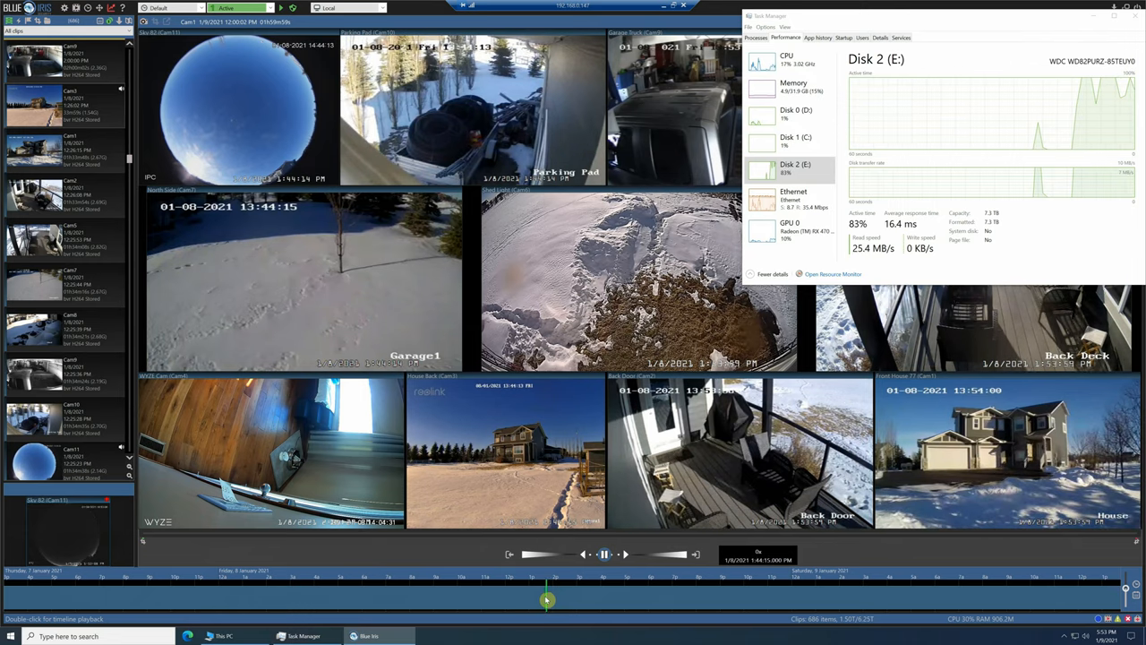
{"action": "left_click", "coordinate": [790, 226]}
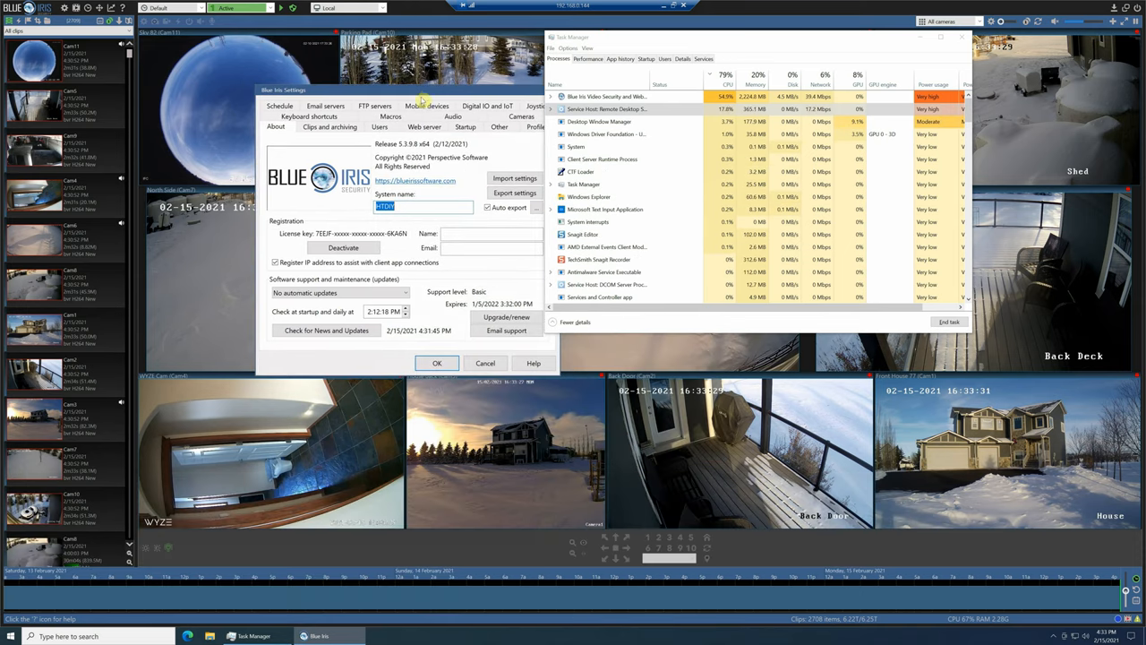
Set Hardware accelerated decode to Intel+VPP under Cameras, apply it, and reopen to verify
{"action": "left_click", "coordinate": [499, 125]}
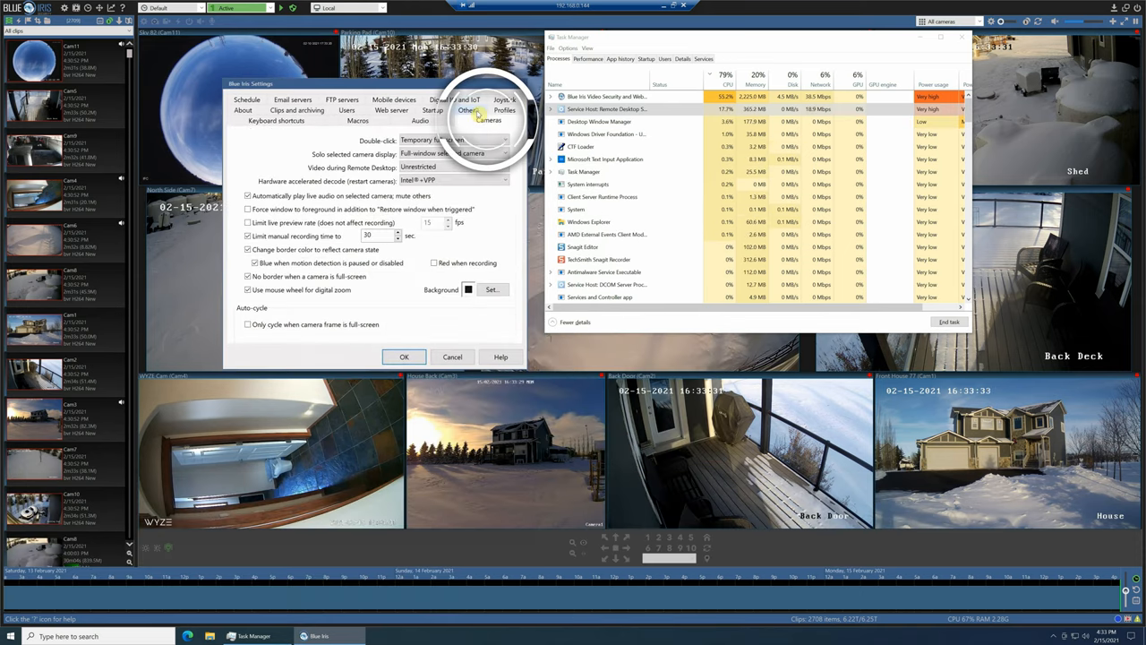
{"action": "left_click", "coordinate": [451, 168]}
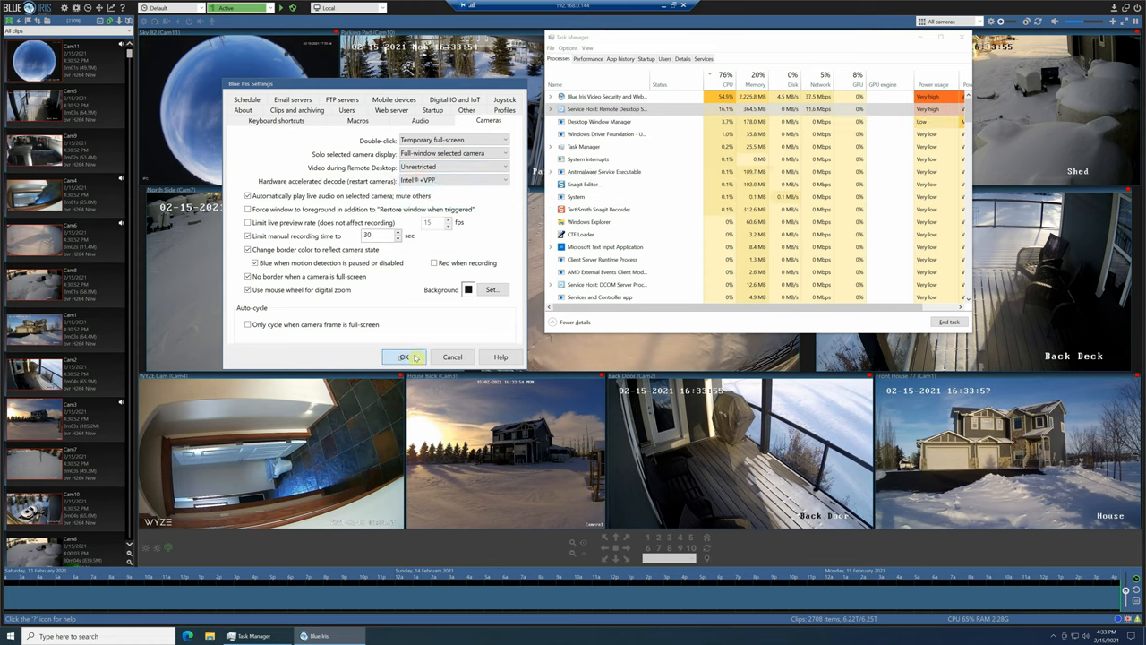
{"action": "left_click", "coordinate": [403, 357]}
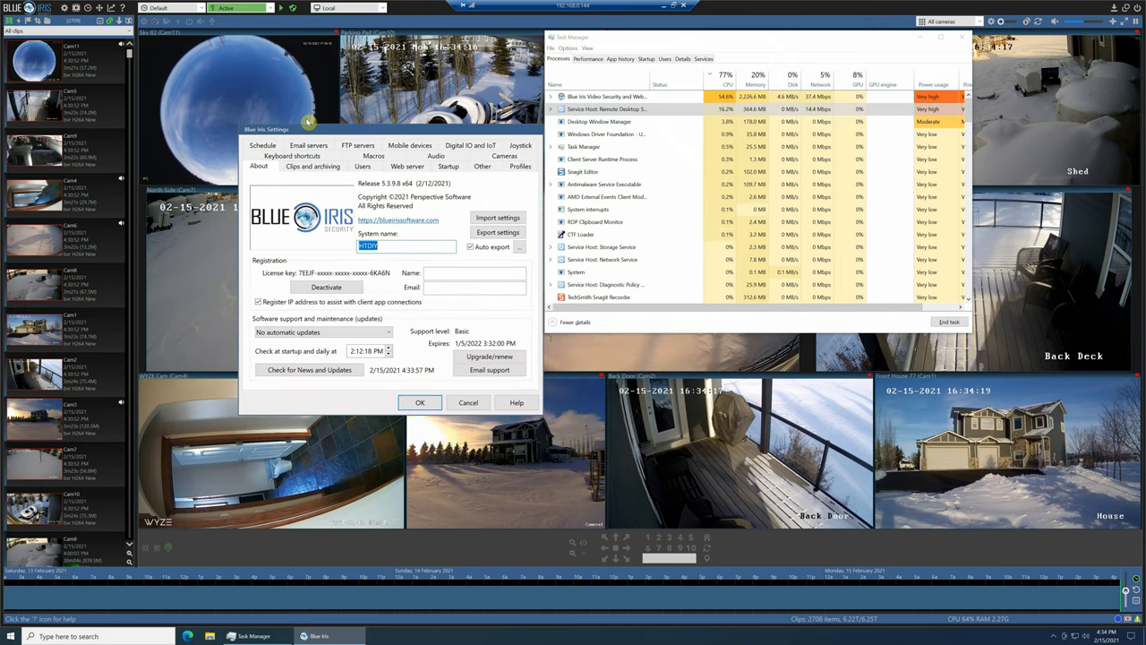
{"action": "left_click", "coordinate": [496, 154]}
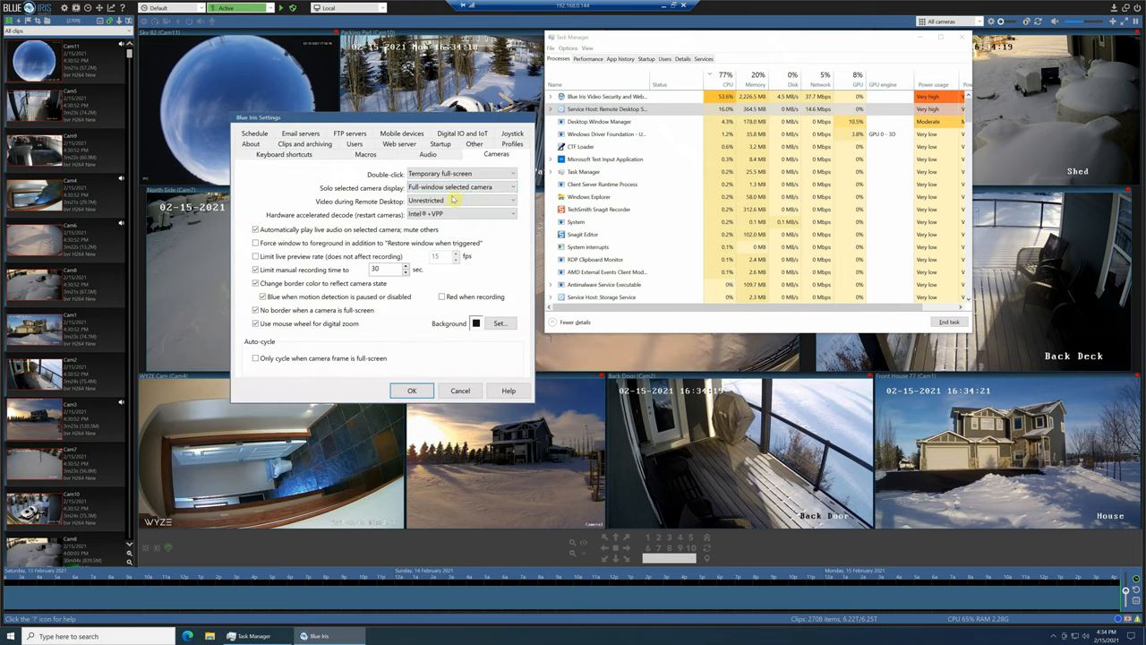
{"action": "left_click", "coordinate": [458, 201]}
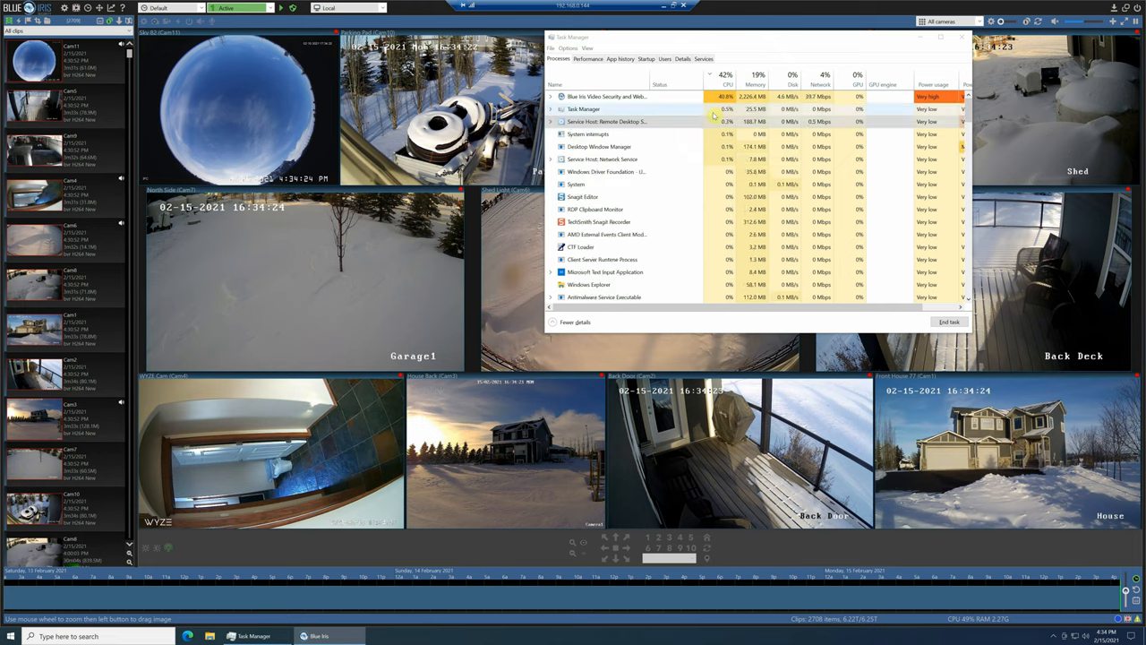
View the CPU performance graph in Task Manager, then reopen Blue Iris Settings on its About page
{"action": "left_click", "coordinate": [587, 57]}
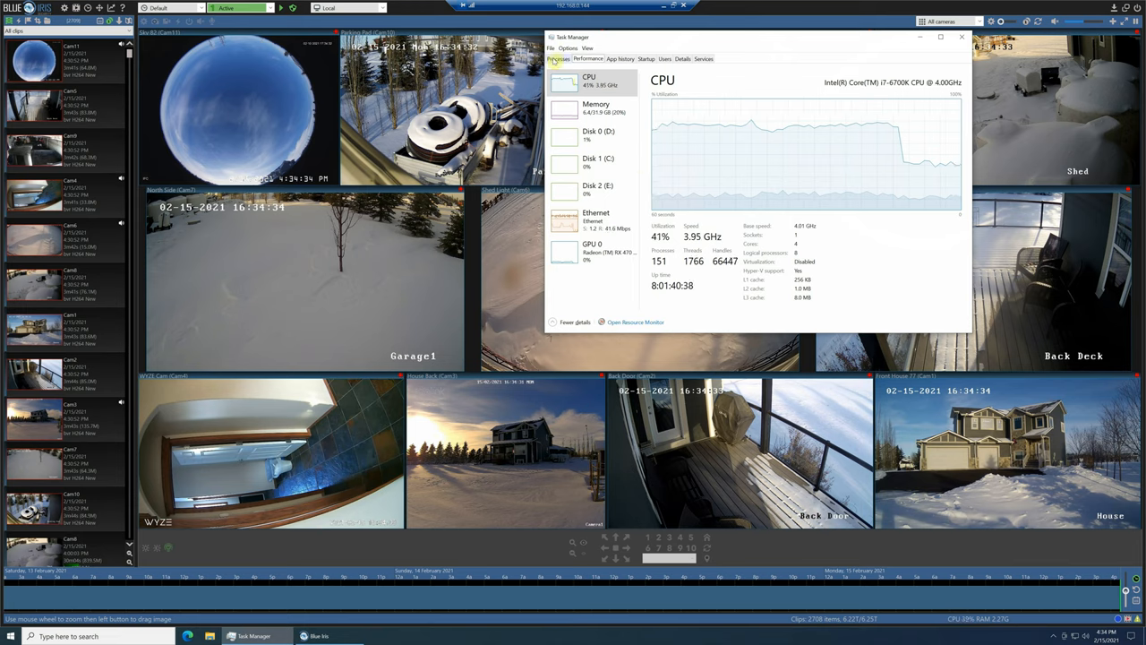
{"action": "left_click", "coordinate": [559, 57]}
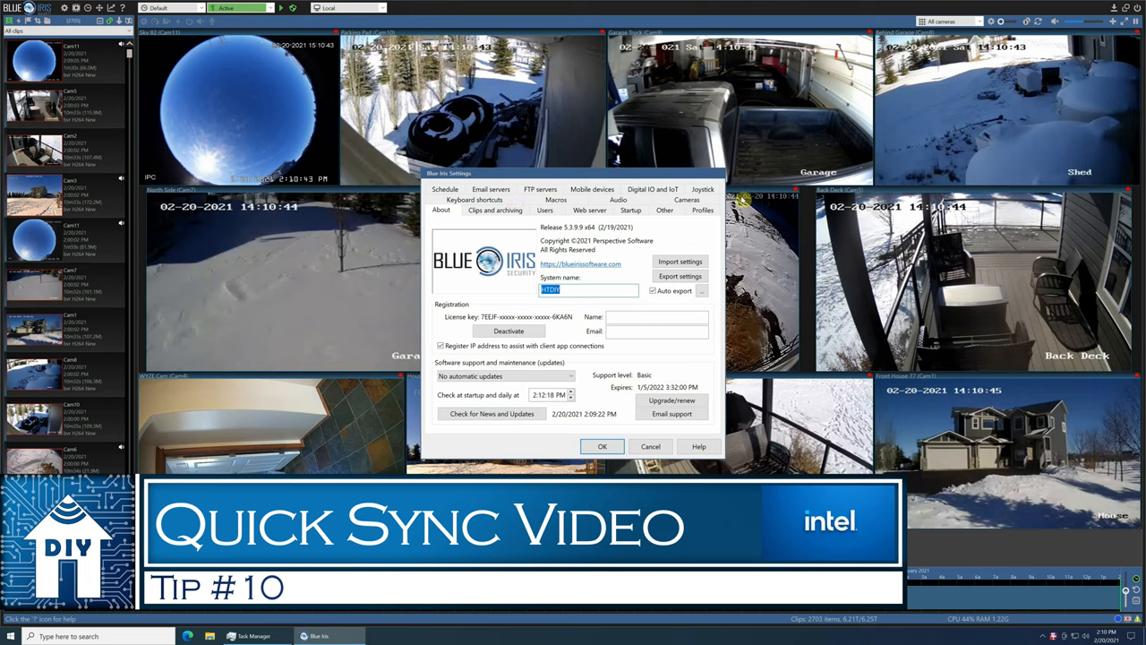
Show the Hardware accelerated decode choices on the Cameras page, including Intel+VPP
{"action": "left_click", "coordinate": [688, 209]}
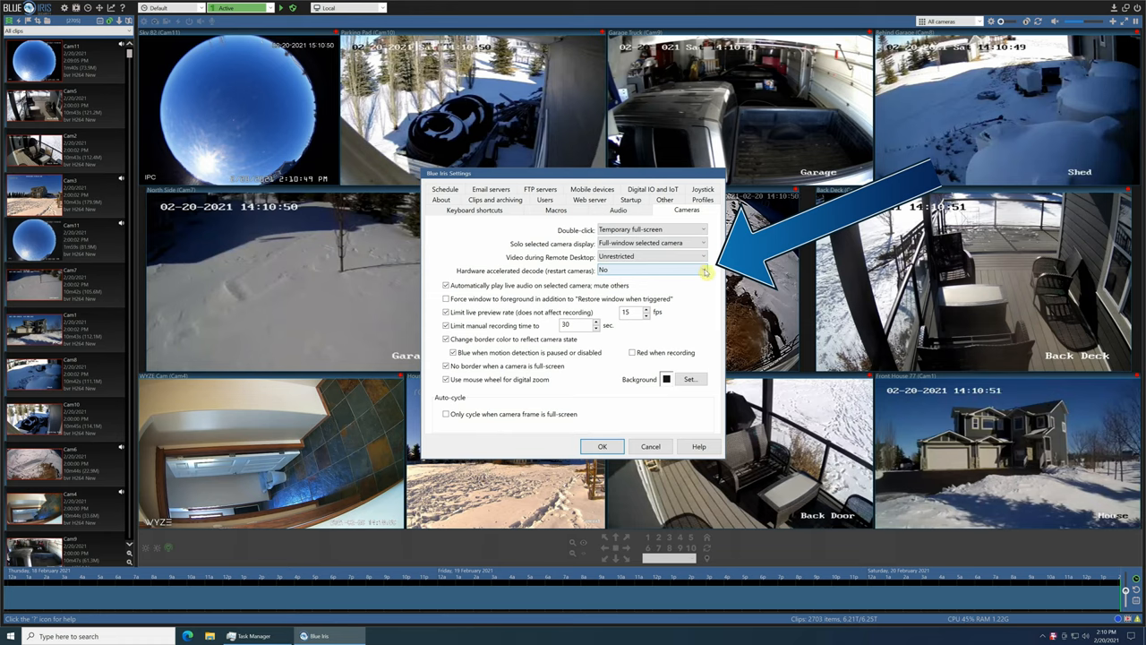
{"action": "left_click", "coordinate": [706, 269]}
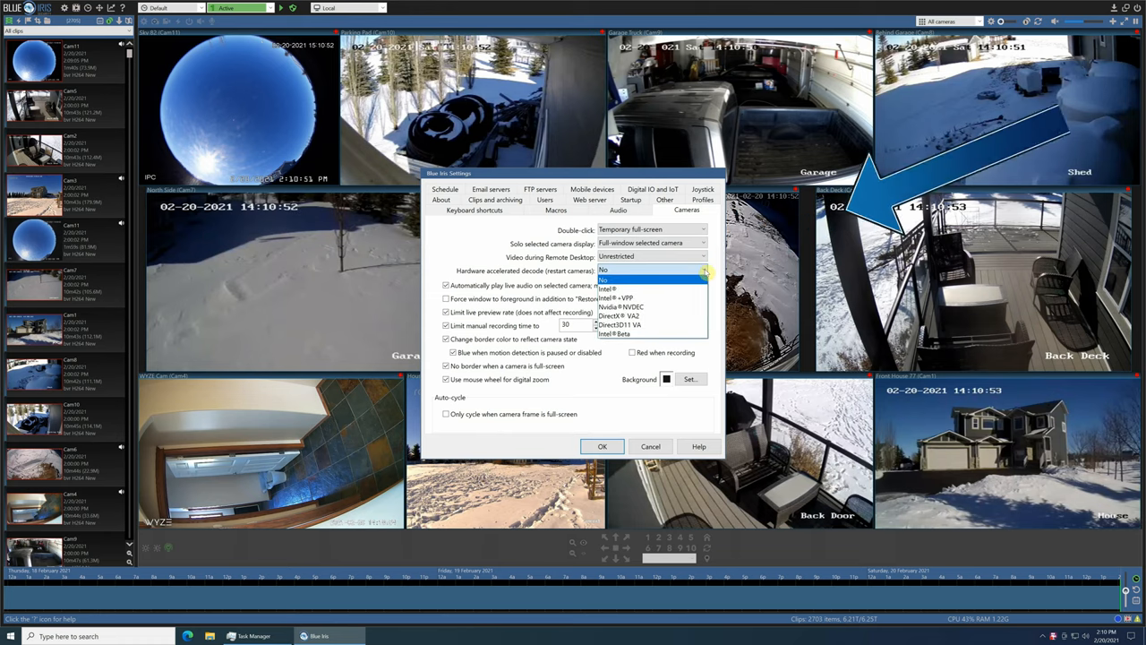
{"action": "mouse_move", "coordinate": [651, 306]}
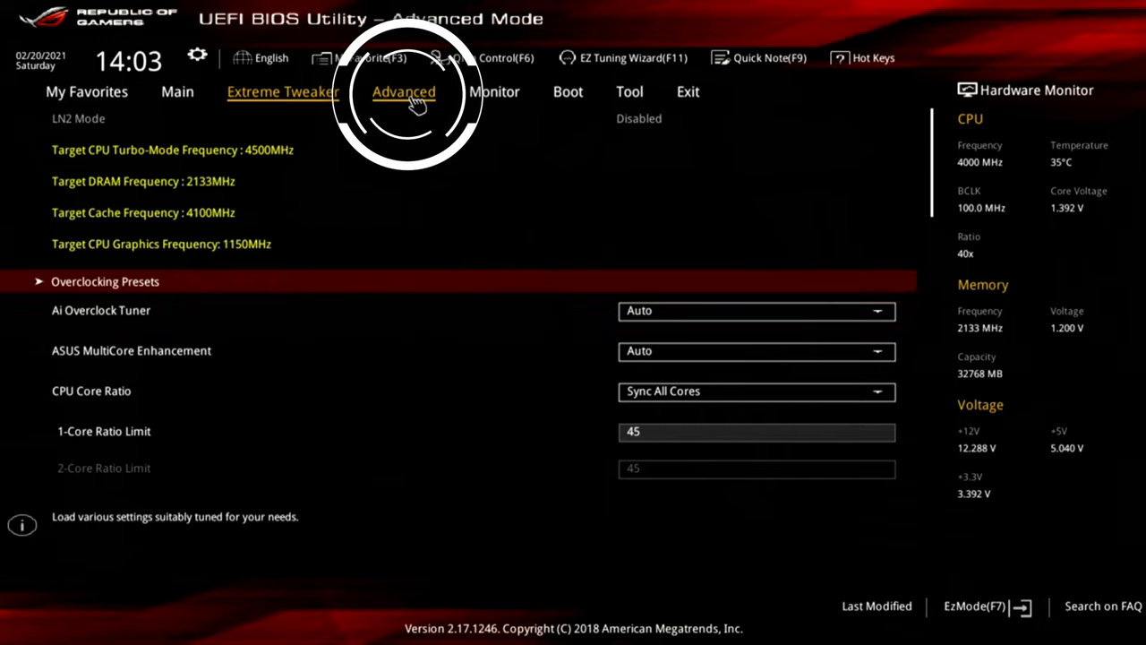
Set iGPU Multi-Monitor to Enabled under Advanced > System Agent > Graphics Configuration
{"action": "left_click", "coordinate": [405, 92]}
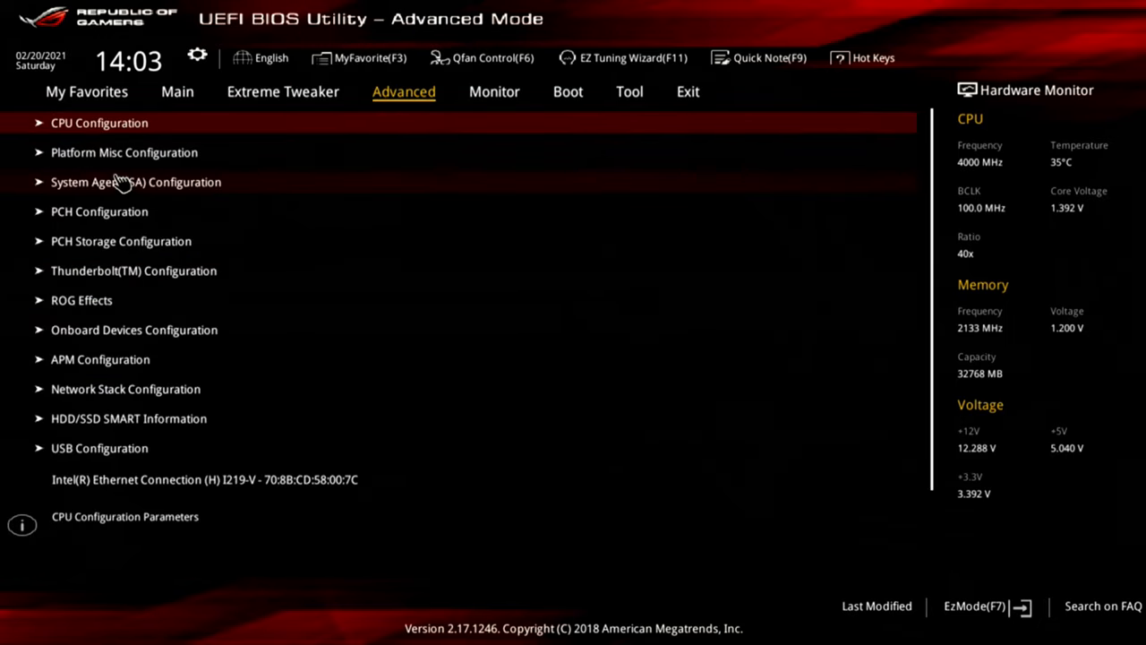
{"action": "left_click", "coordinate": [136, 182]}
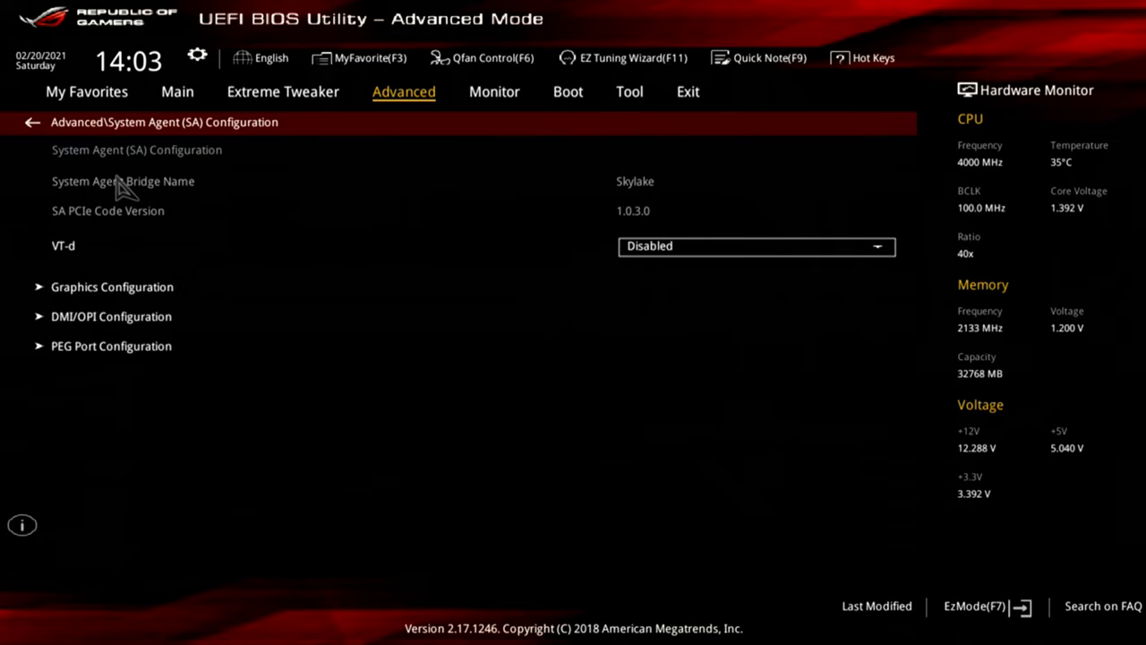
{"action": "left_click", "coordinate": [111, 287]}
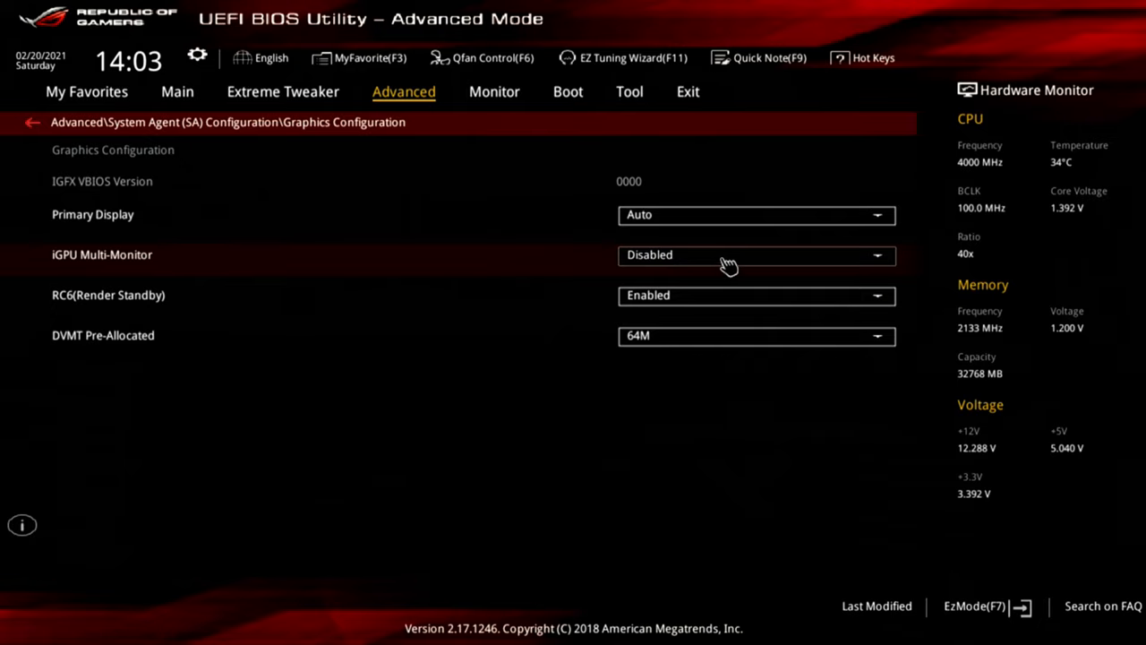
{"action": "left_click", "coordinate": [755, 254]}
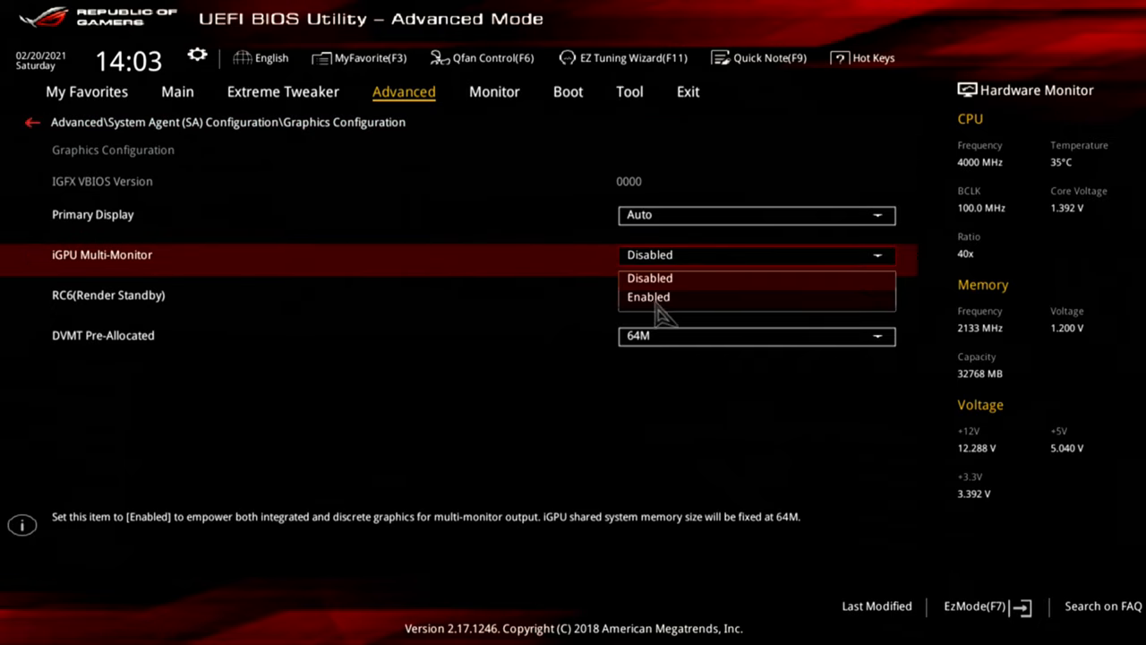
{"action": "left_click", "coordinate": [648, 297]}
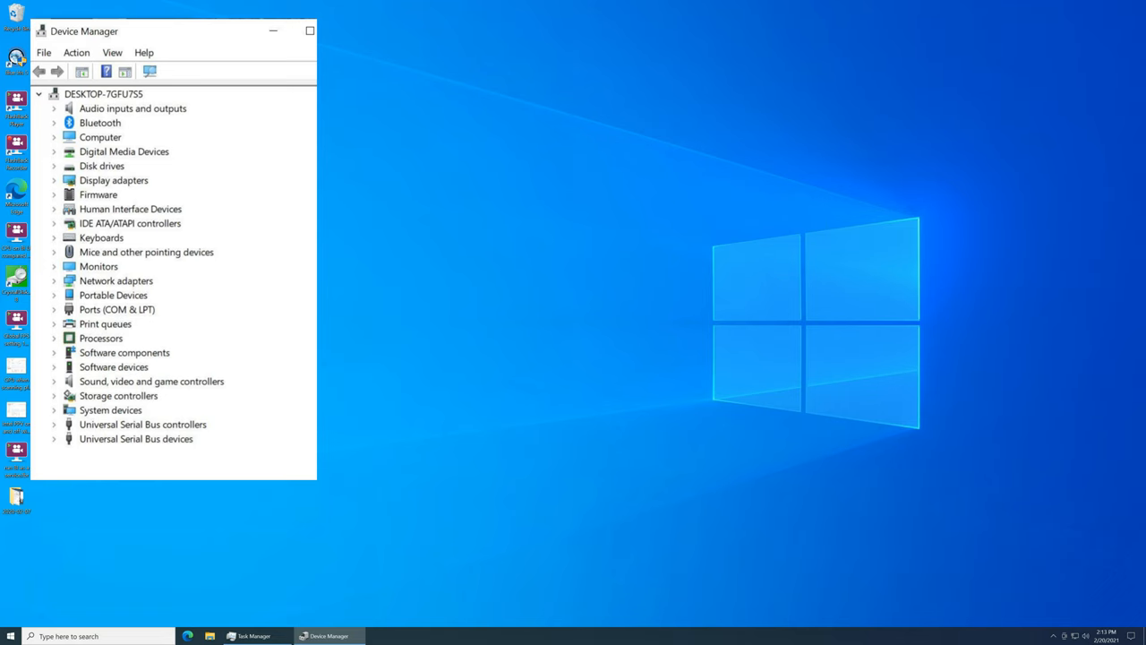
Expand Display adapters in Device Manager to confirm the Intel GPU is listed
{"action": "left_click", "coordinate": [10, 636]}
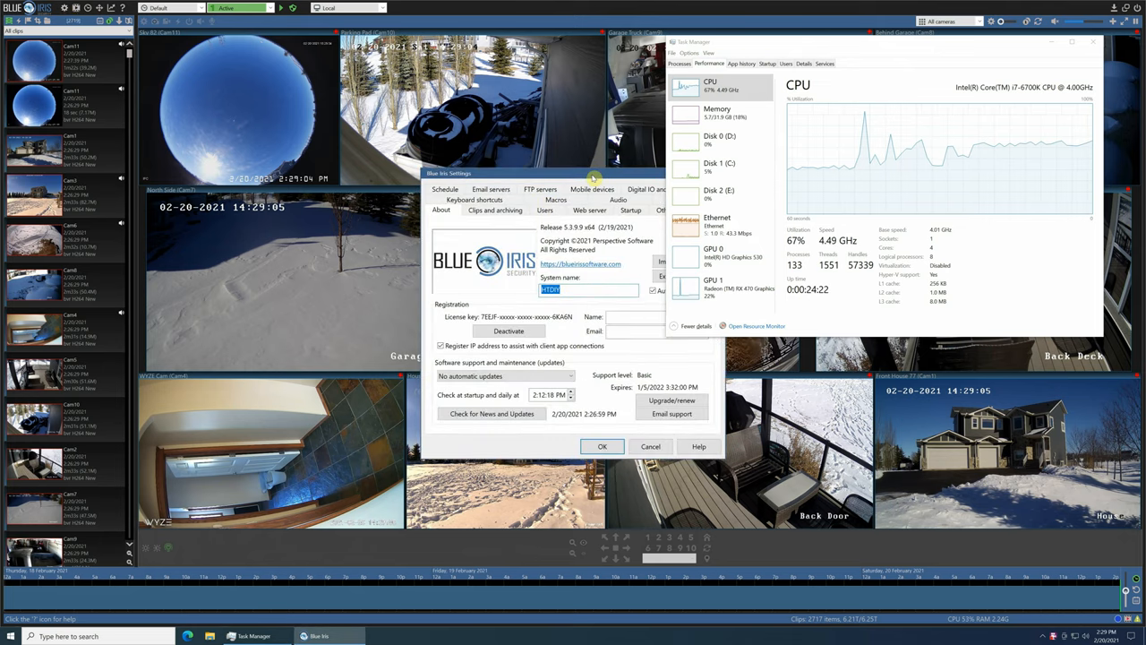
Confirm Intel+VPP decode on the Cameras page and apply, prompting to close Blue Iris
{"action": "left_click", "coordinate": [616, 148]}
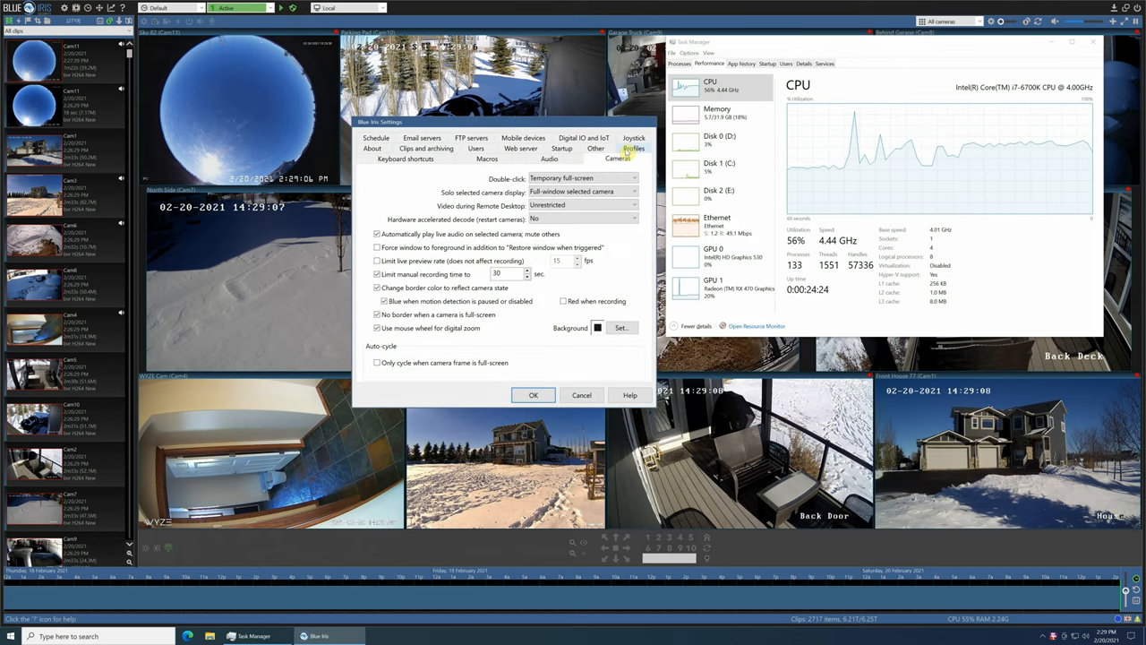
{"action": "left_click", "coordinate": [582, 219]}
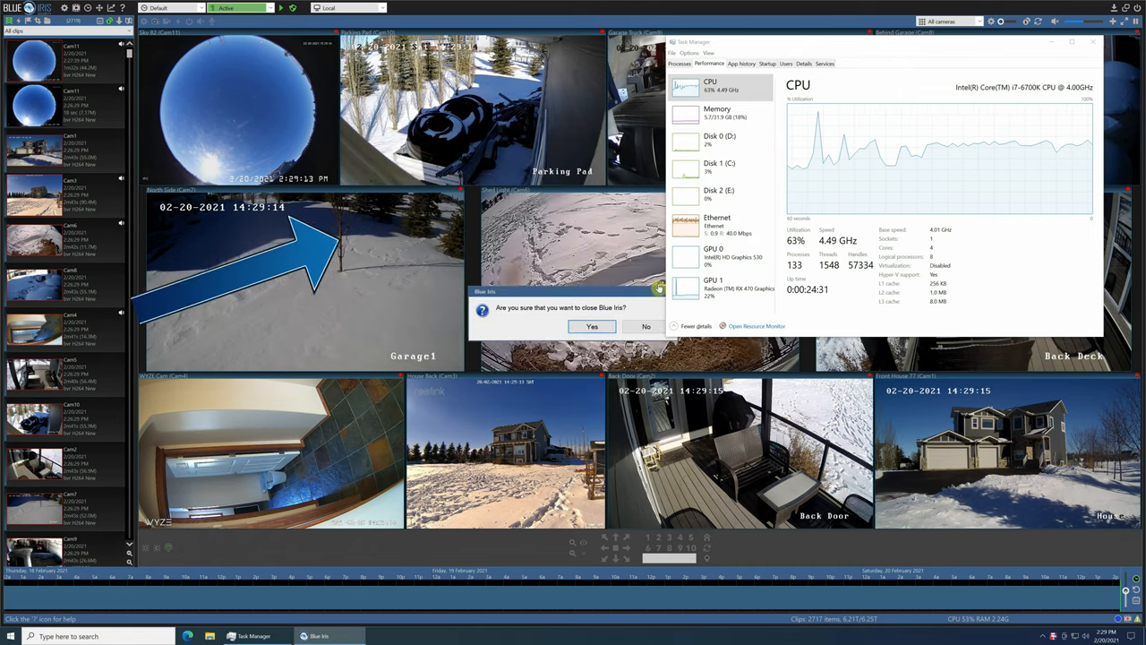
Confirm closing Blue Iris, then view the Intel HD Graphics 530 (GPU 0) usage graphs
{"action": "left_click", "coordinate": [645, 326]}
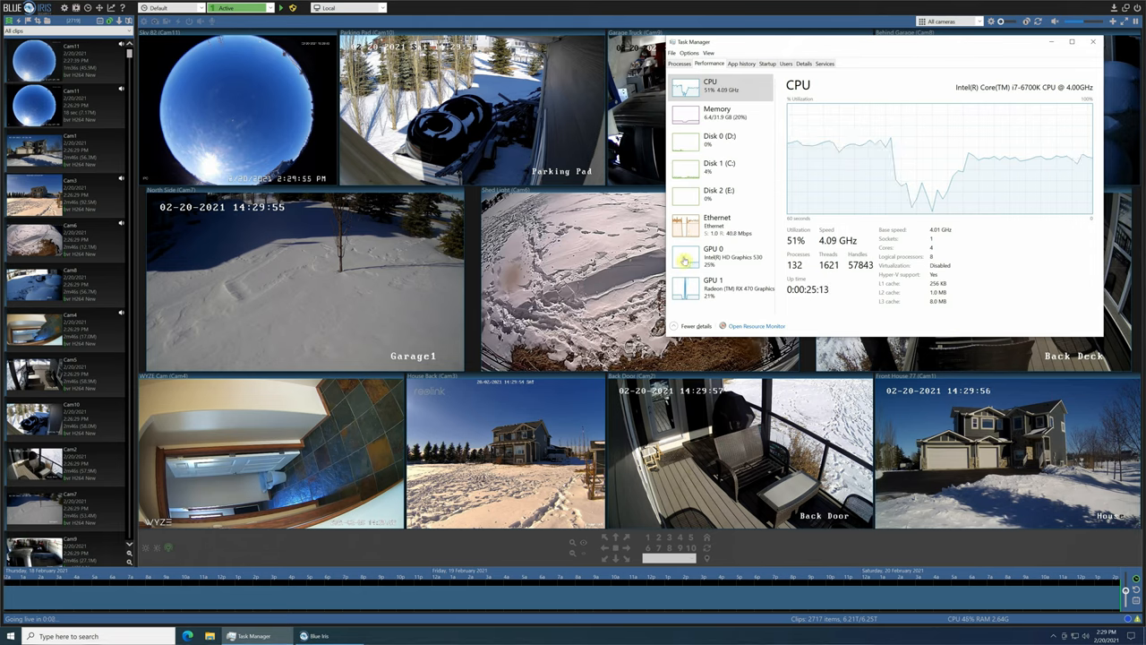
{"action": "left_click", "coordinate": [684, 258]}
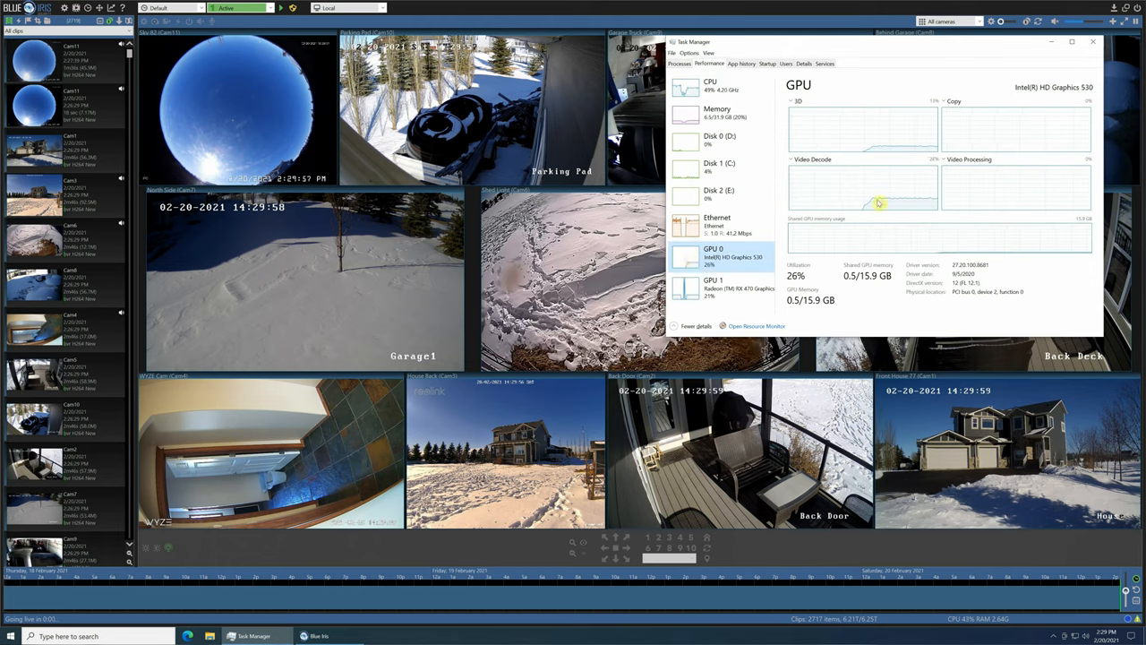